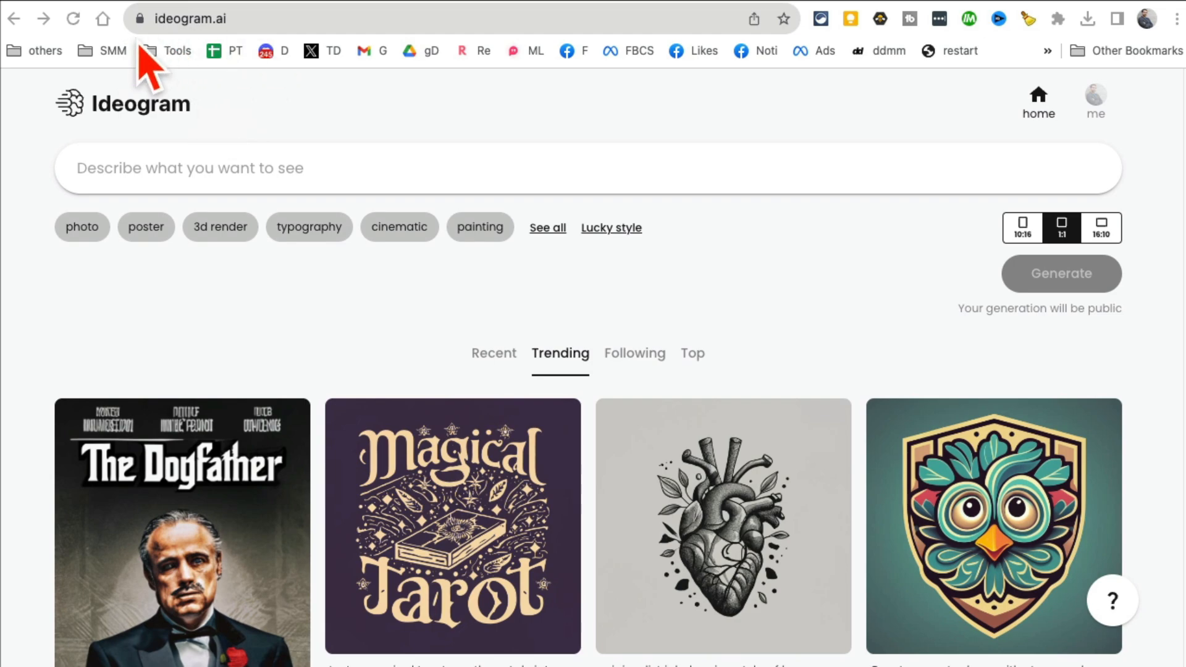
{"action": "mouse_move", "coordinate": [364, 313]}
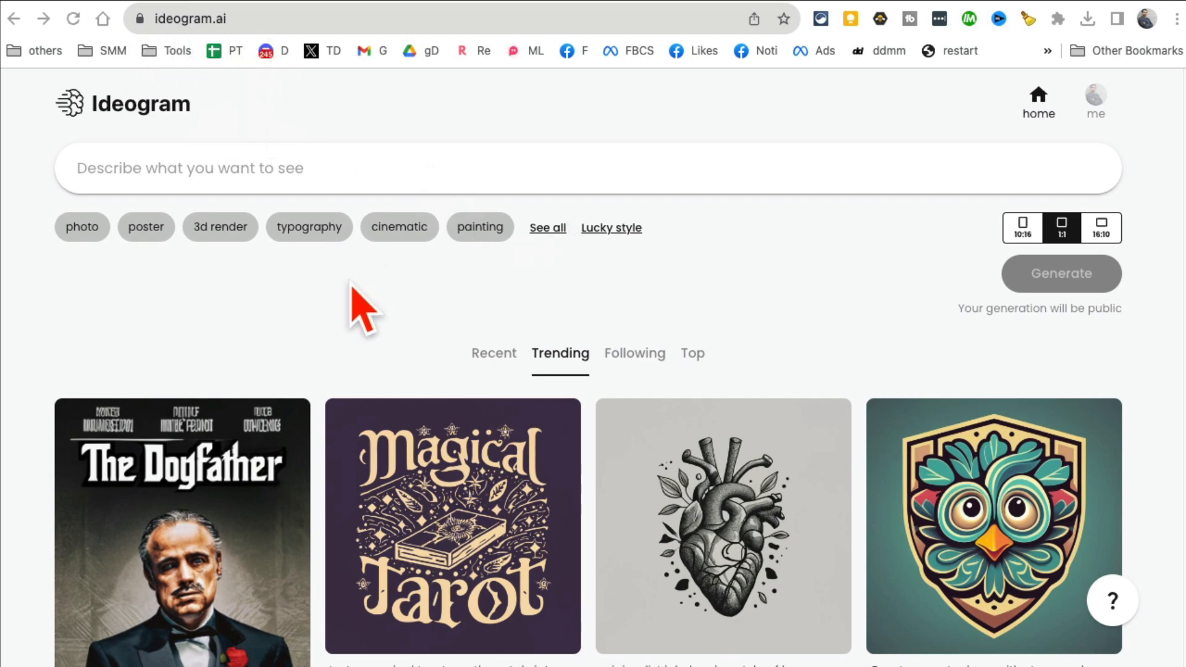
- Enter an Ideogram prompt for neon text reading "live in the now moment"
{"action": "scroll", "scroll_direction": "down", "scroll_amount": 3}
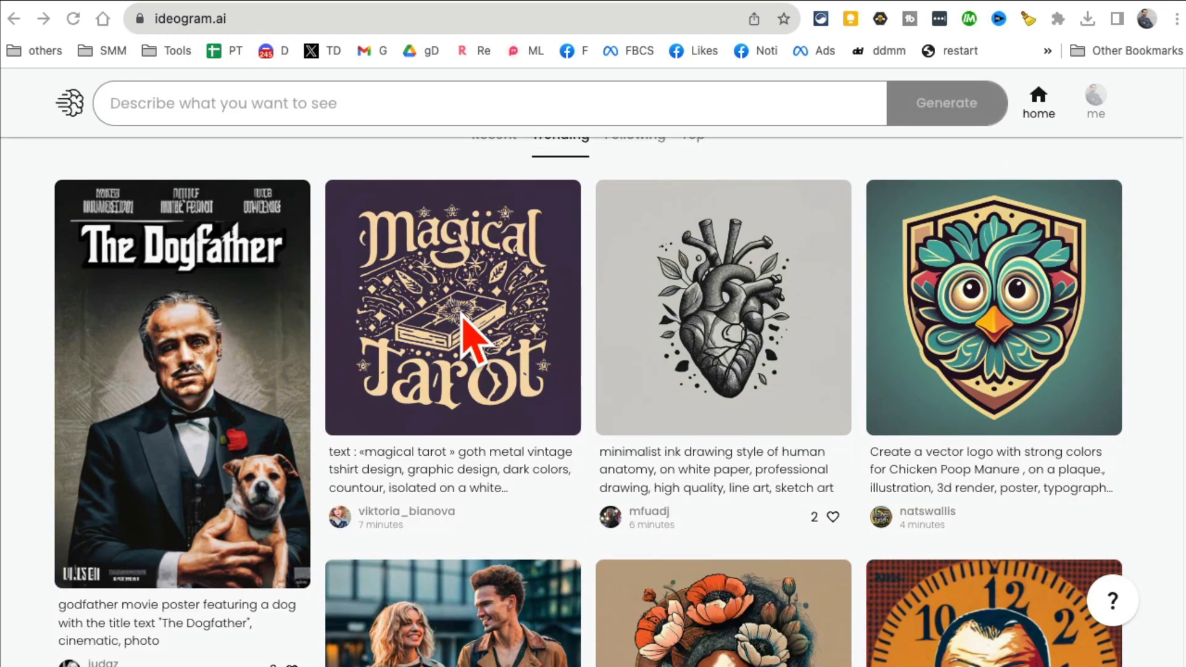
{"action": "scroll", "scroll_direction": "down", "scroll_amount": 3}
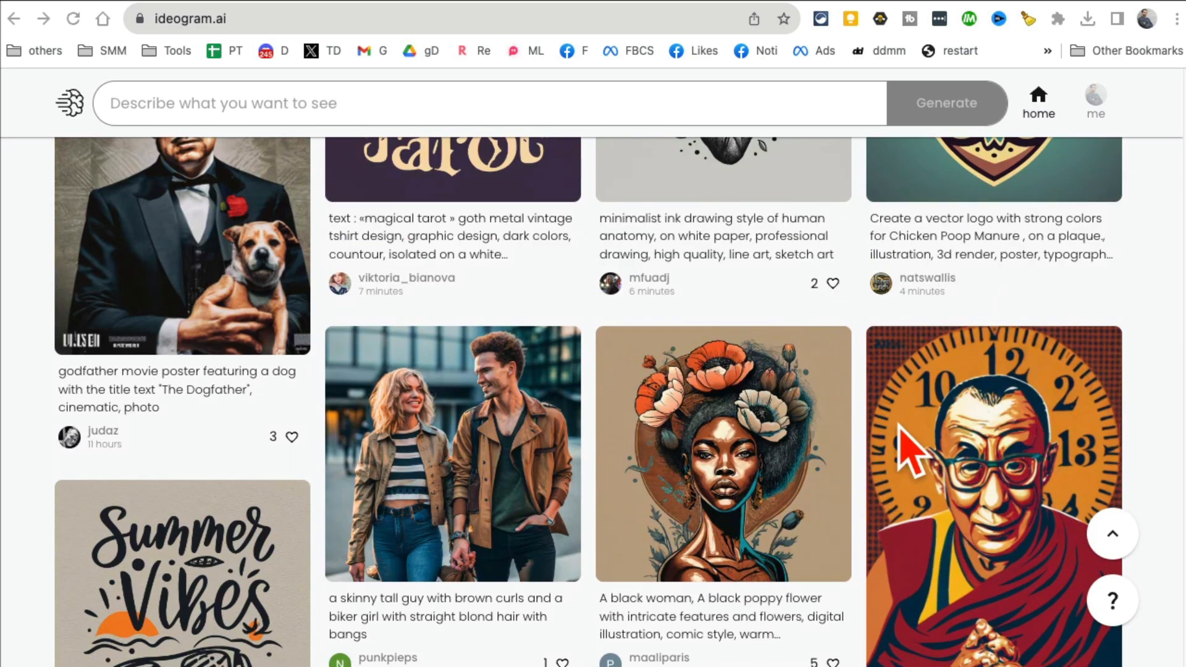
{"action": "scroll", "scroll_direction": "down", "scroll_amount": 3}
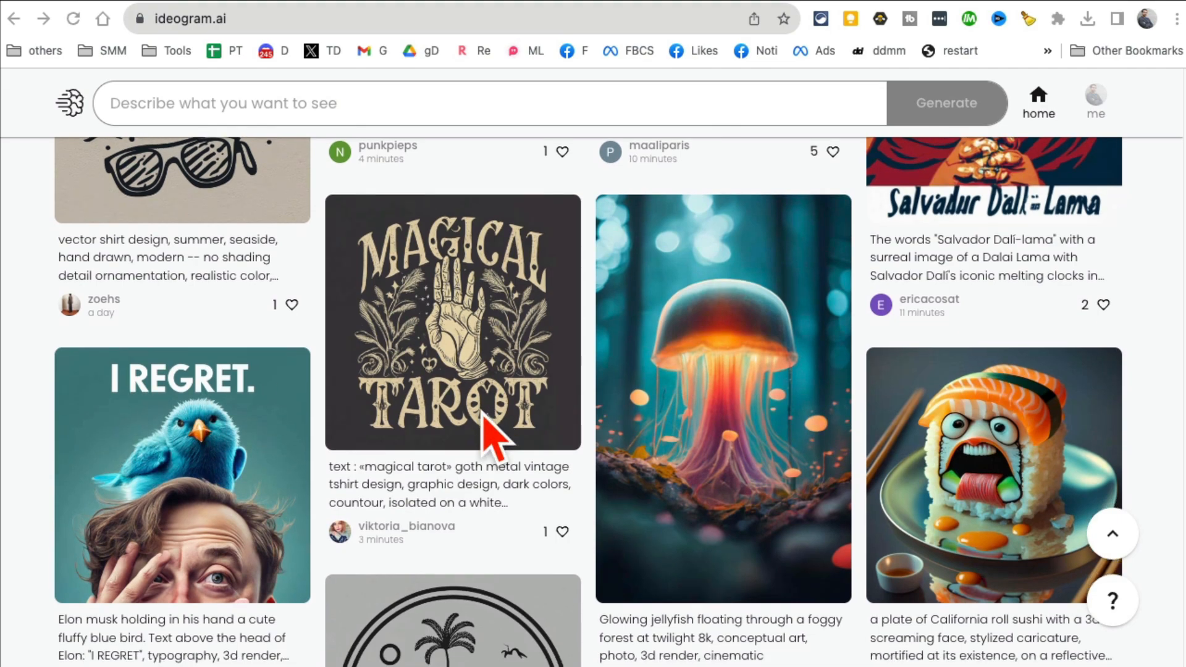
{"action": "scroll", "scroll_direction": "down", "scroll_amount": 3}
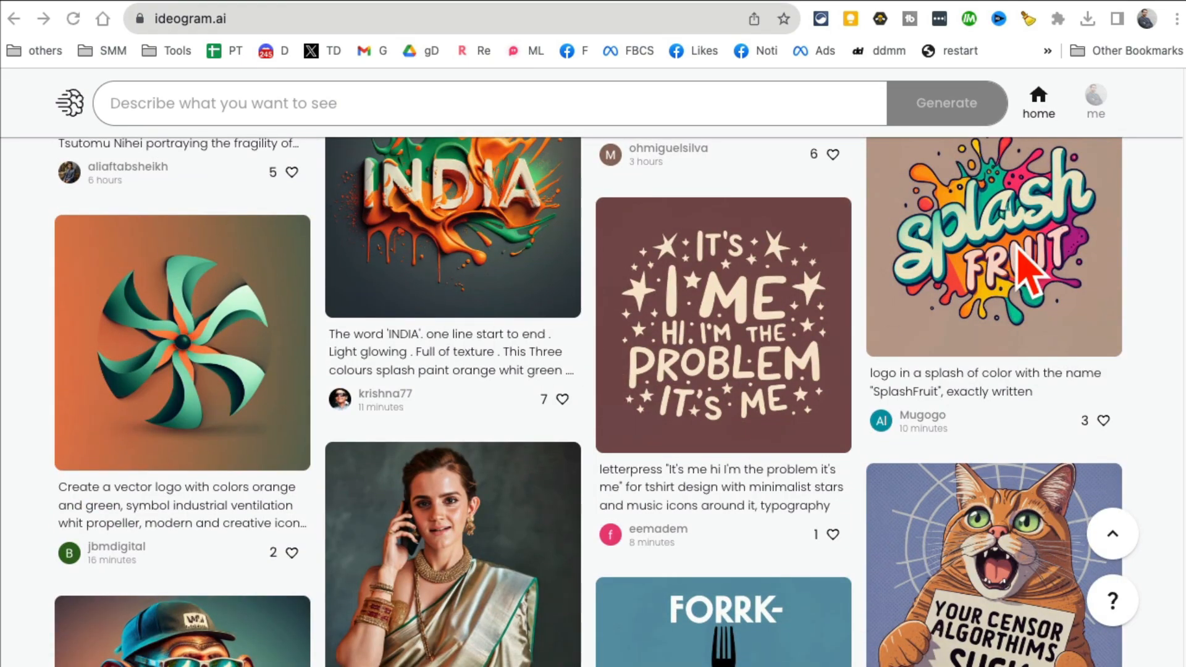
{"action": "scroll", "scroll_direction": "down", "scroll_amount": 3}
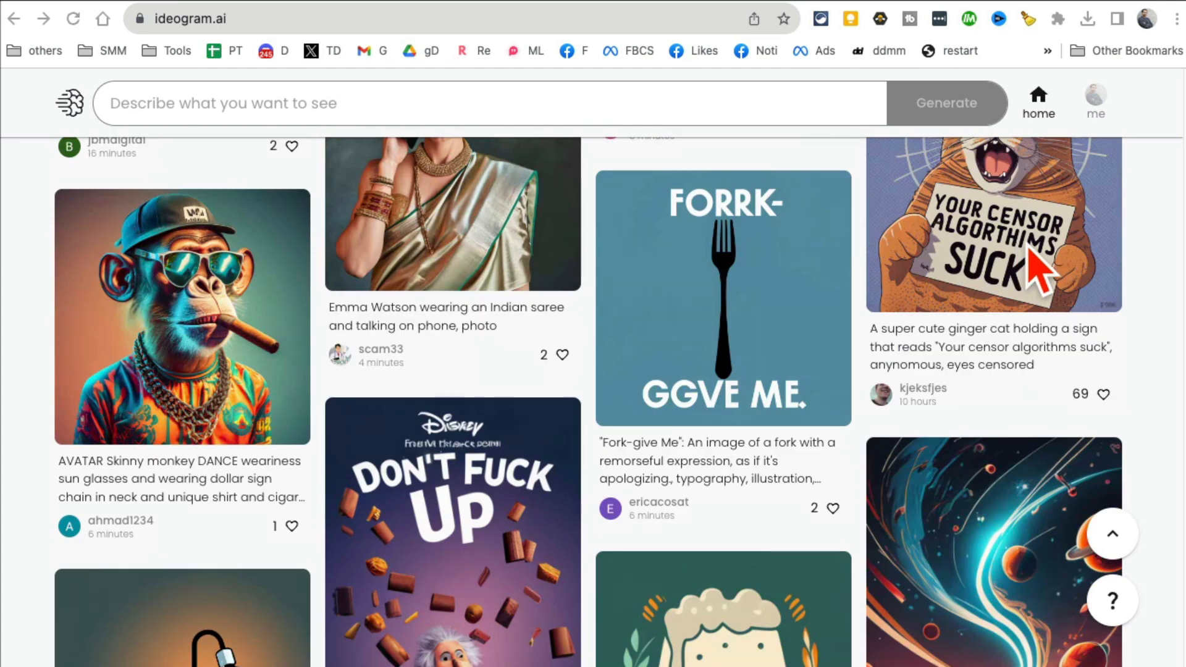
{"action": "scroll", "scroll_direction": "down", "scroll_amount": 3}
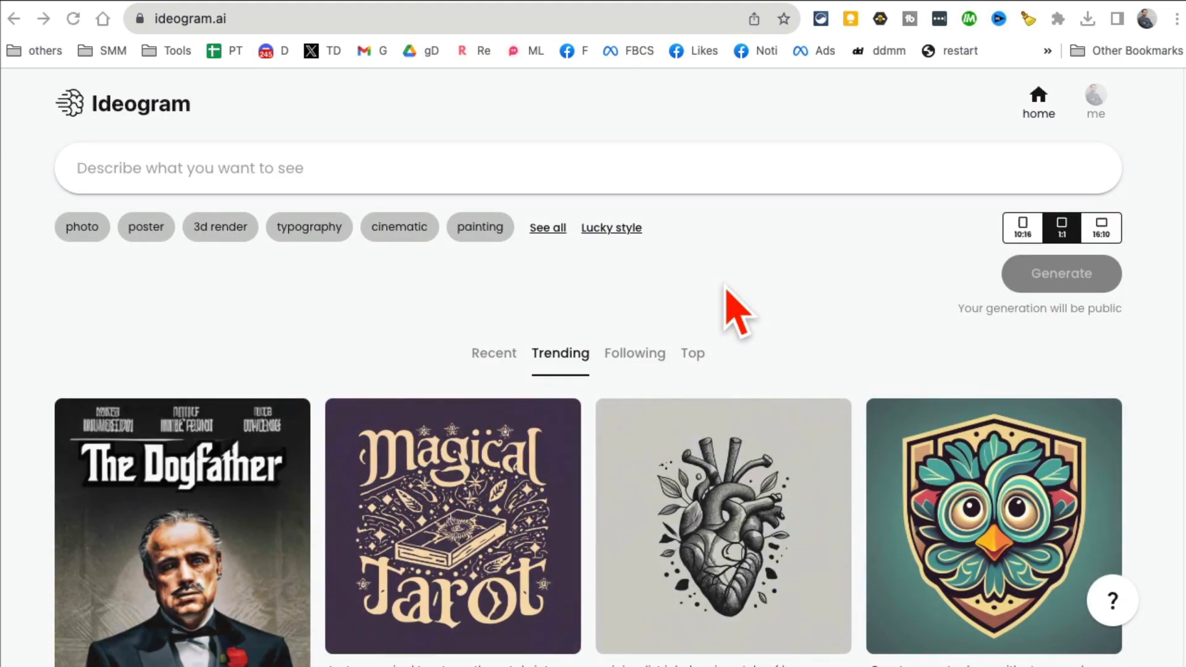
{"action": "mouse_move", "coordinate": [200, 117]}
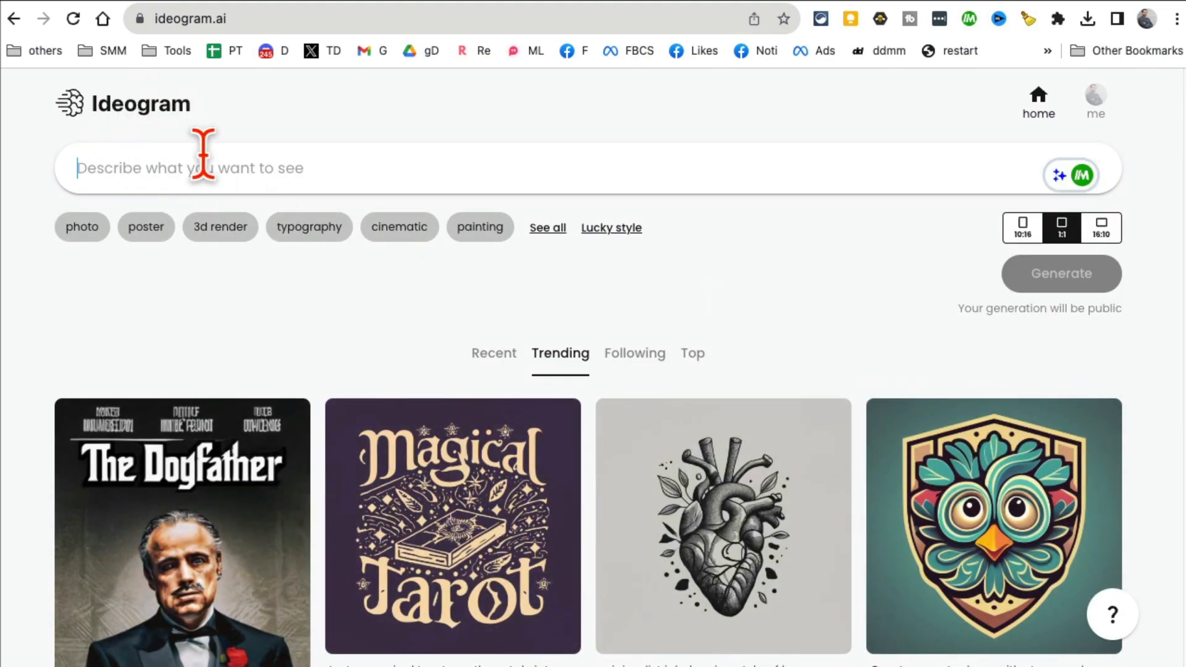
{"action": "type", "text": "Text"}
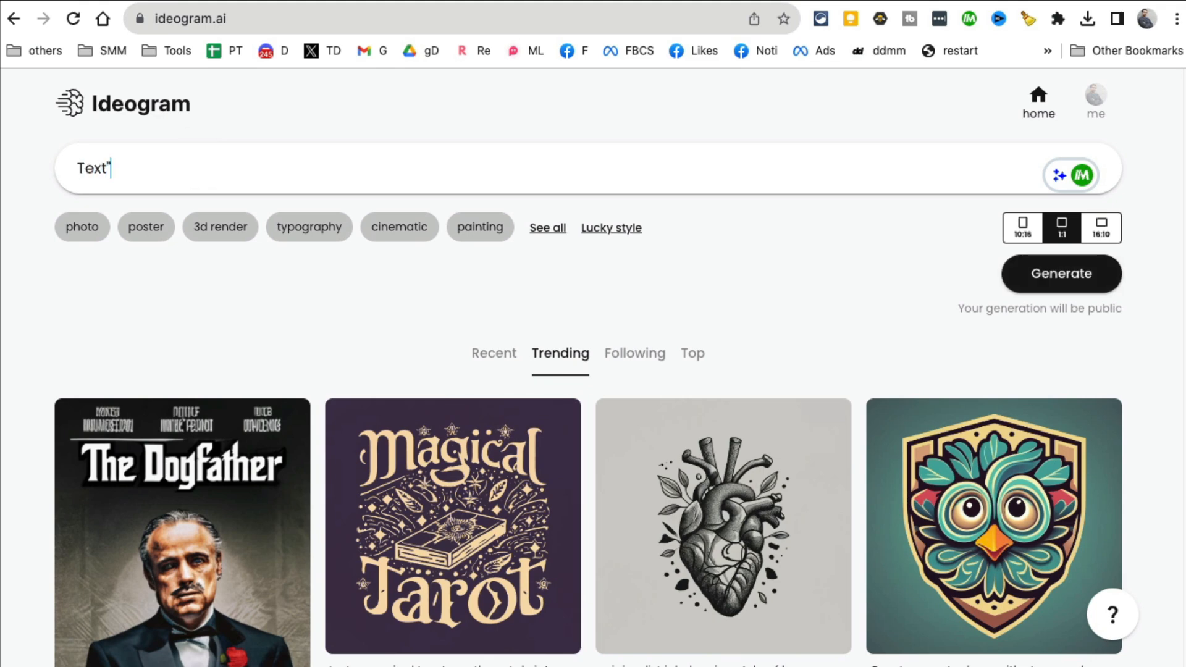
{"action": "type", "text": "\"live"}
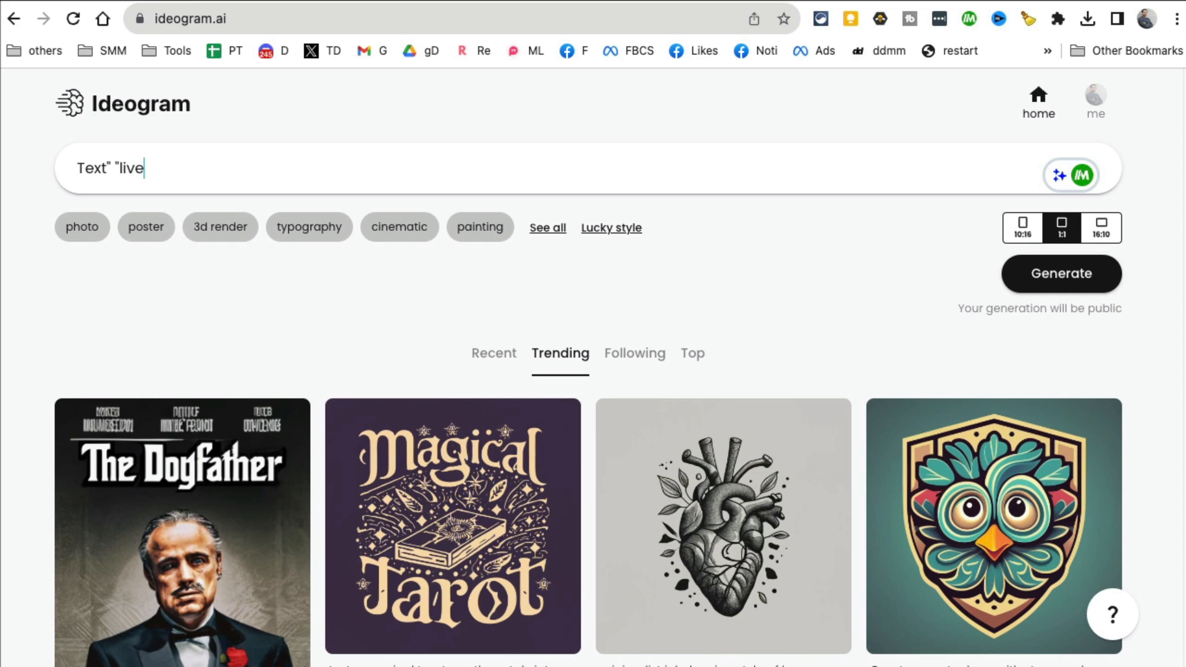
{"action": "type", "text": "in the now moment\", n"}
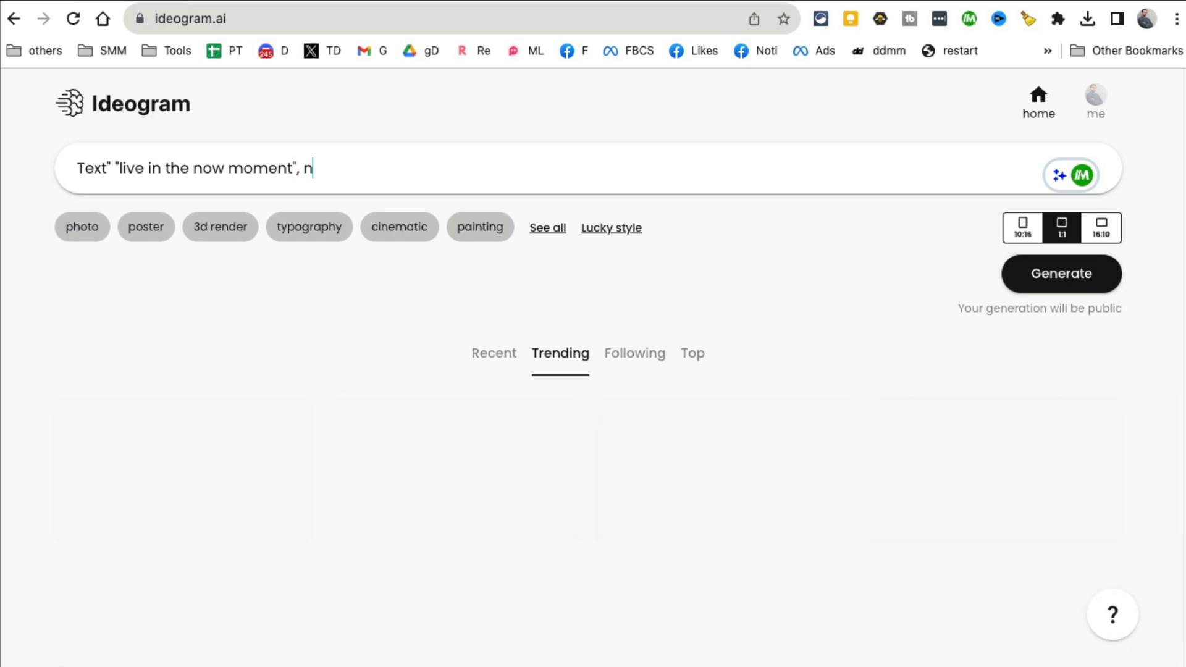
{"action": "type", "text": "eon"}
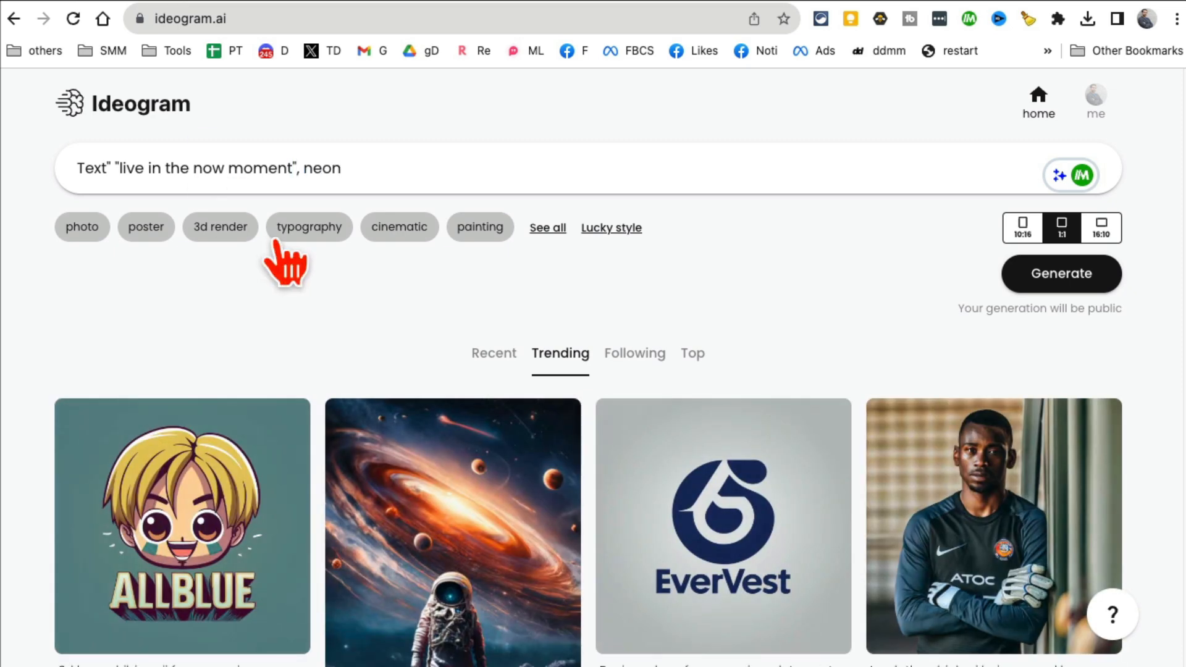
- Tag the prompt with photo, typography and graffiti styles and start generating
{"action": "left_click", "coordinate": [547, 227]}
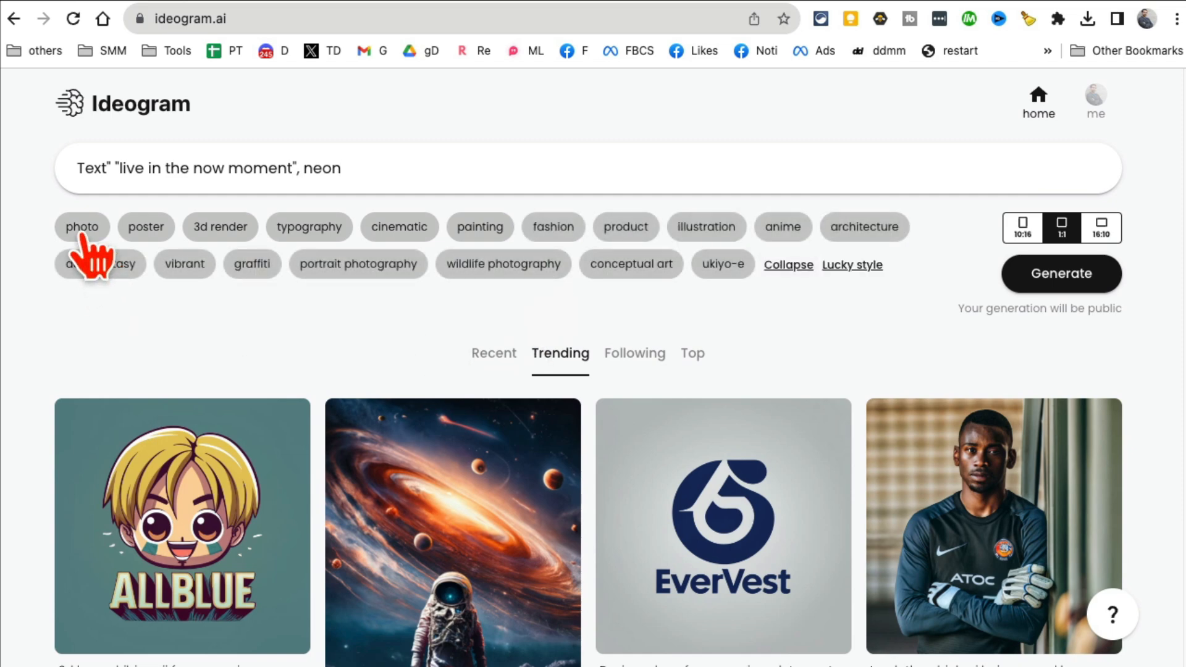
{"action": "left_click", "coordinate": [82, 227]}
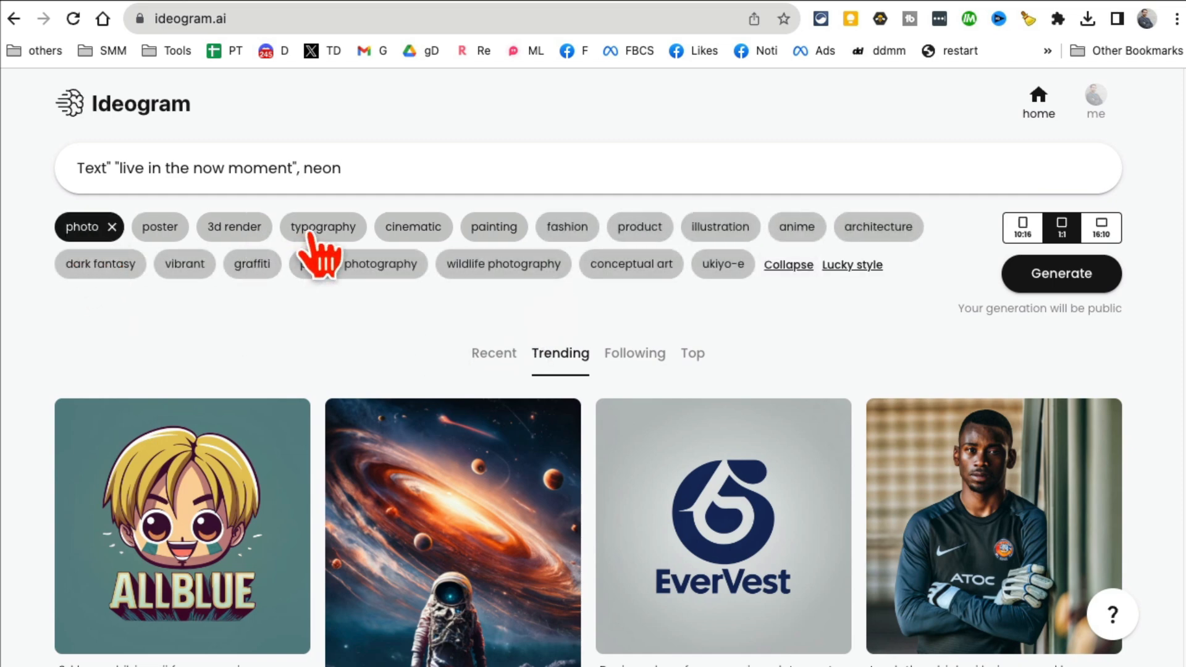
{"action": "left_click", "coordinate": [321, 227]}
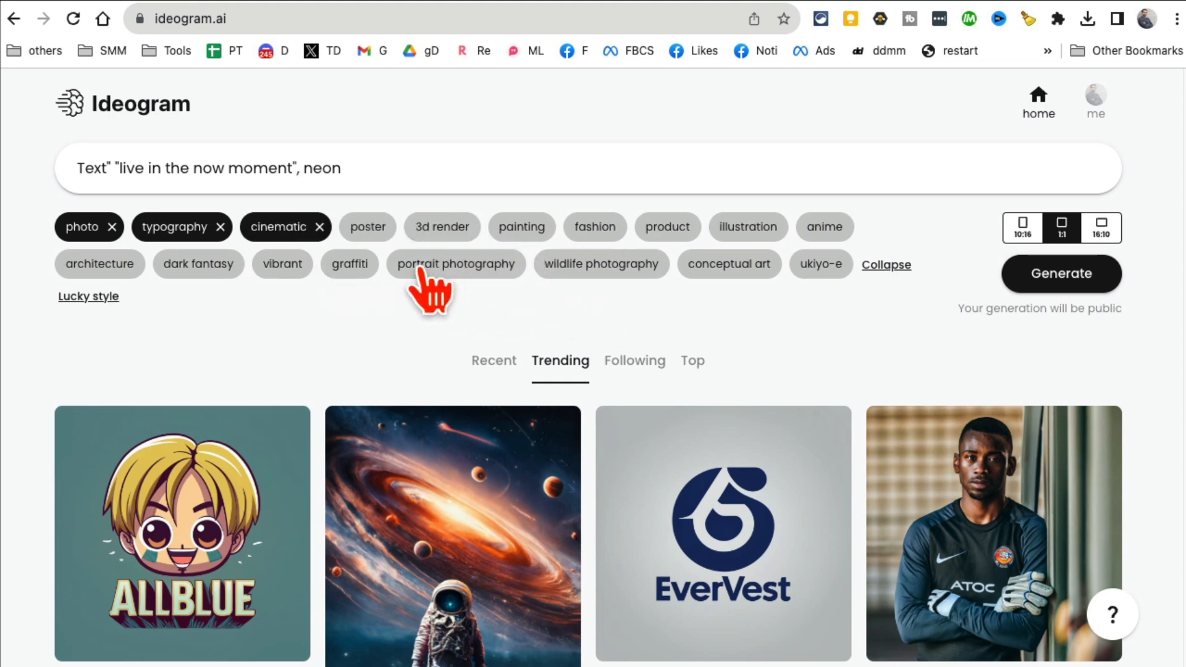
{"action": "left_click", "coordinate": [349, 264]}
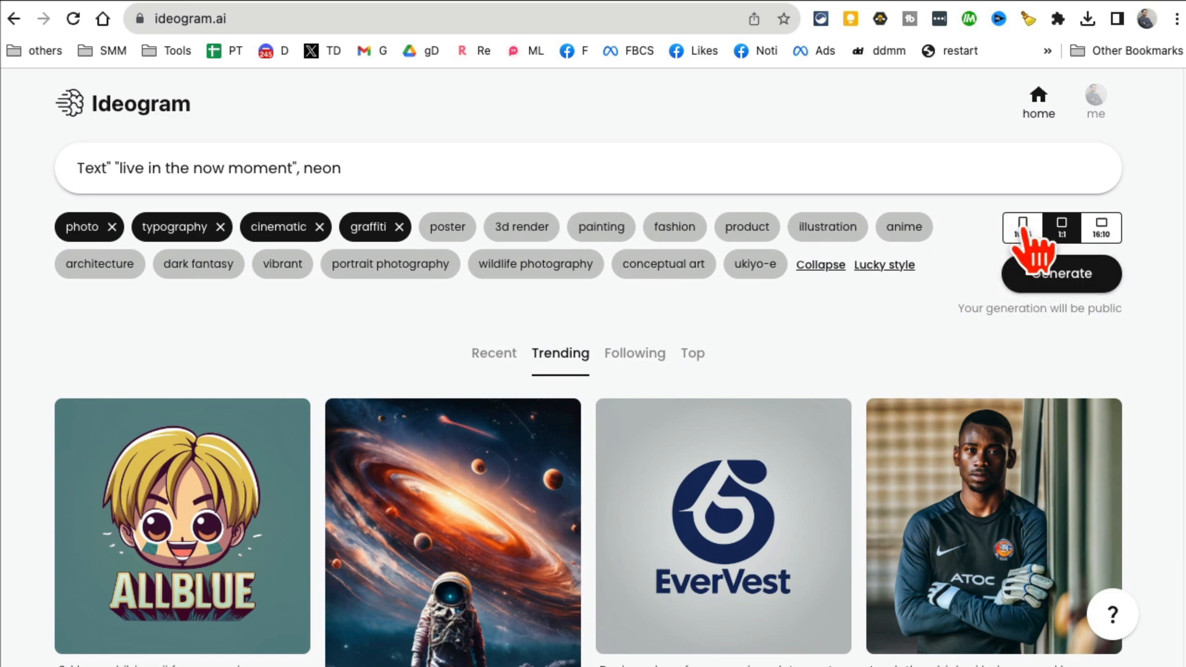
{"action": "left_click", "coordinate": [1059, 273]}
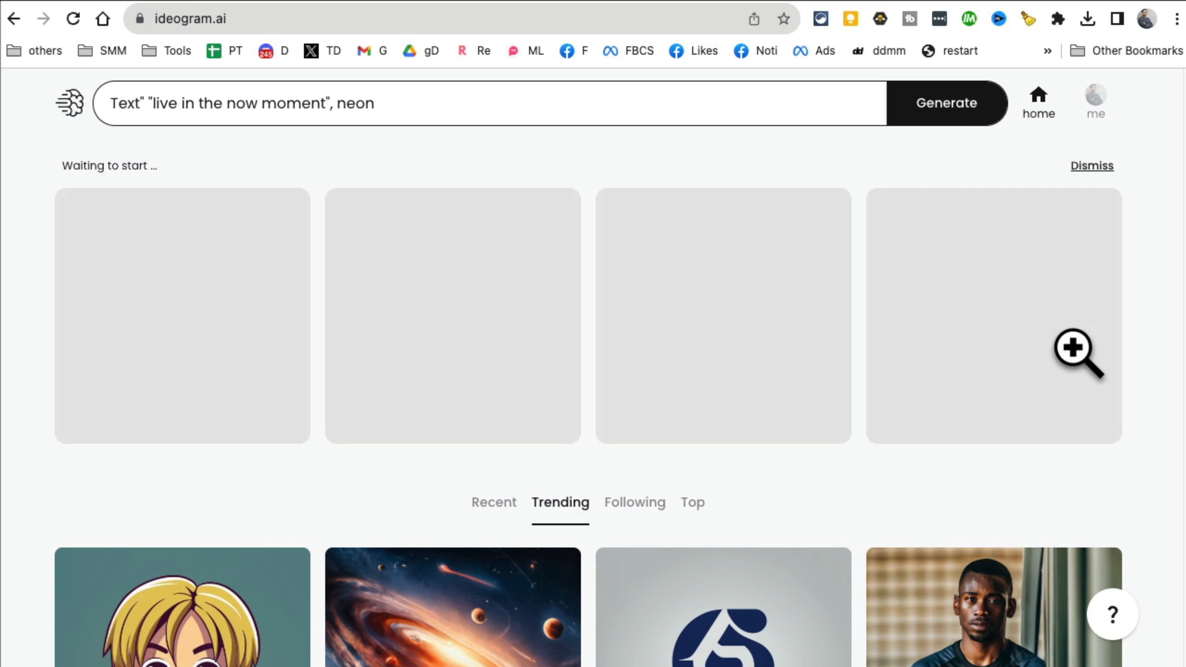
- Browse the feed and view the splash-art doberman image while the neon signs generate
{"action": "left_click", "coordinate": [945, 103]}
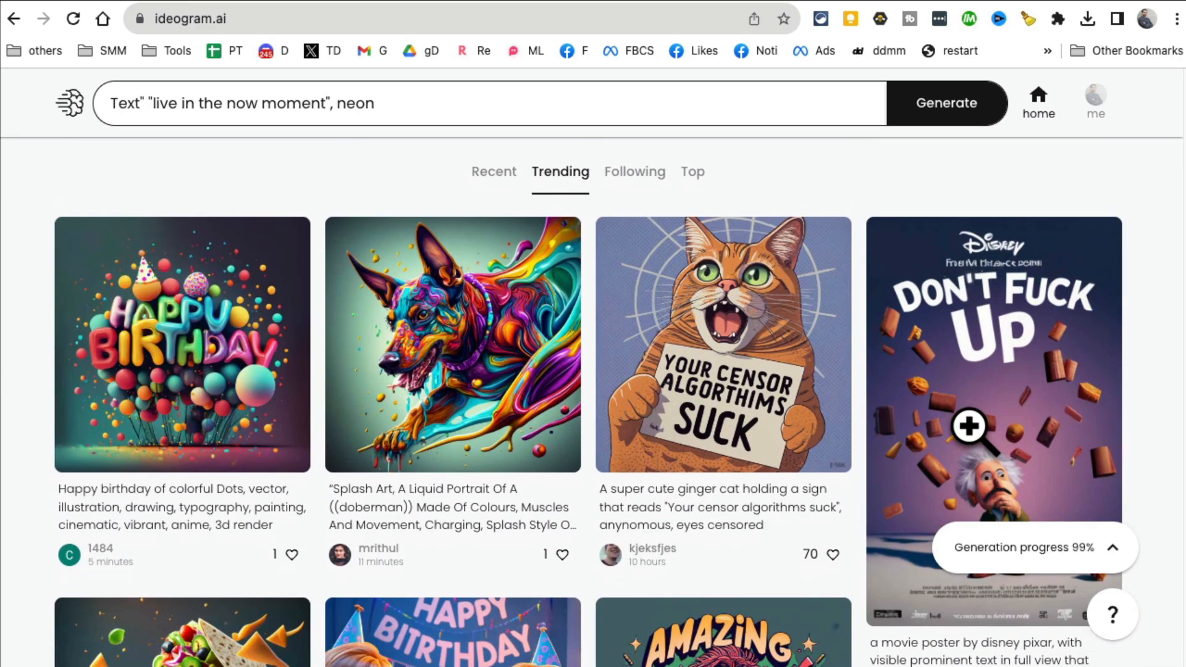
{"action": "scroll", "scroll_direction": "down", "scroll_amount": 3}
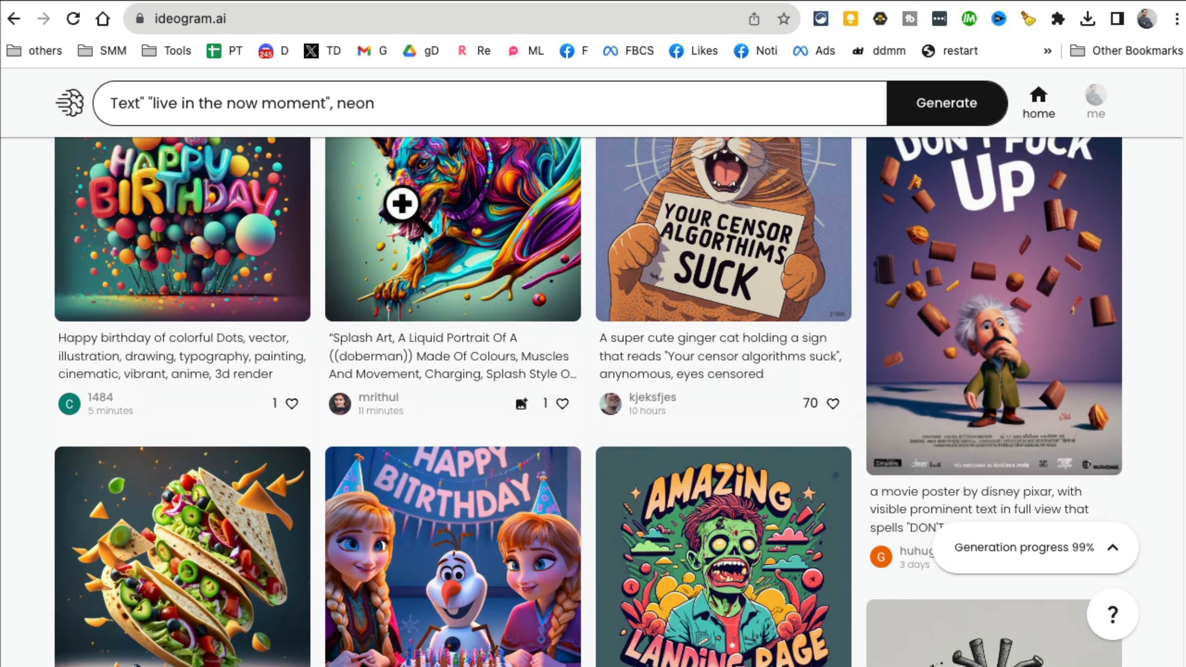
{"action": "mouse_move", "coordinate": [452, 220]}
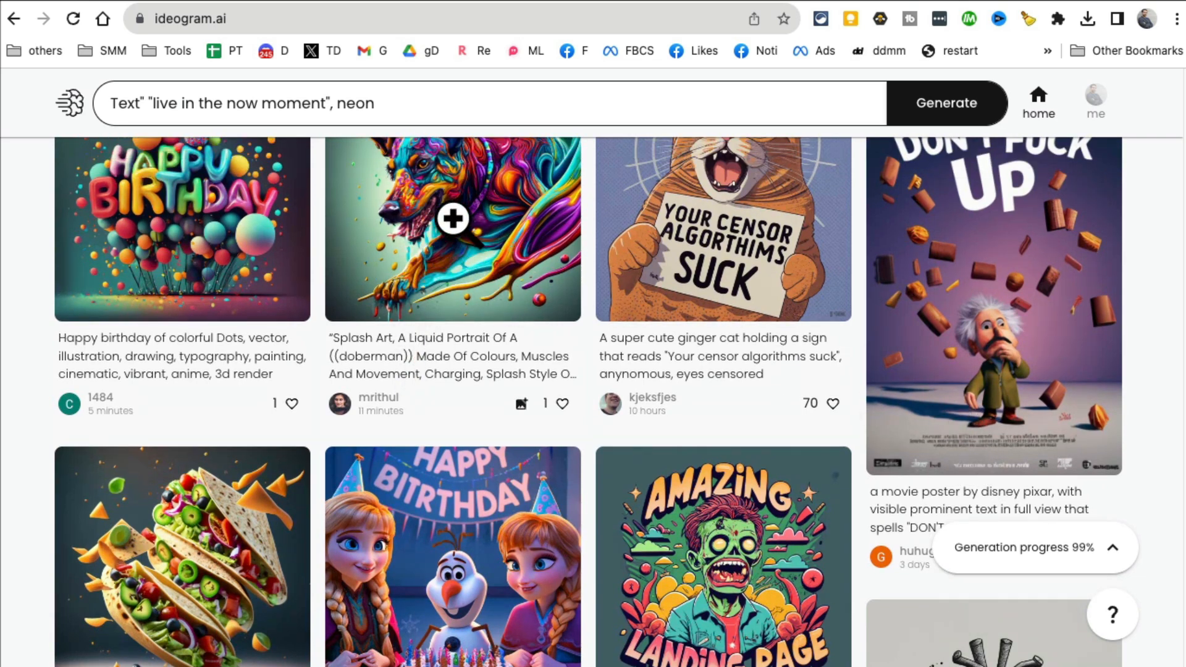
{"action": "left_click", "coordinate": [452, 227]}
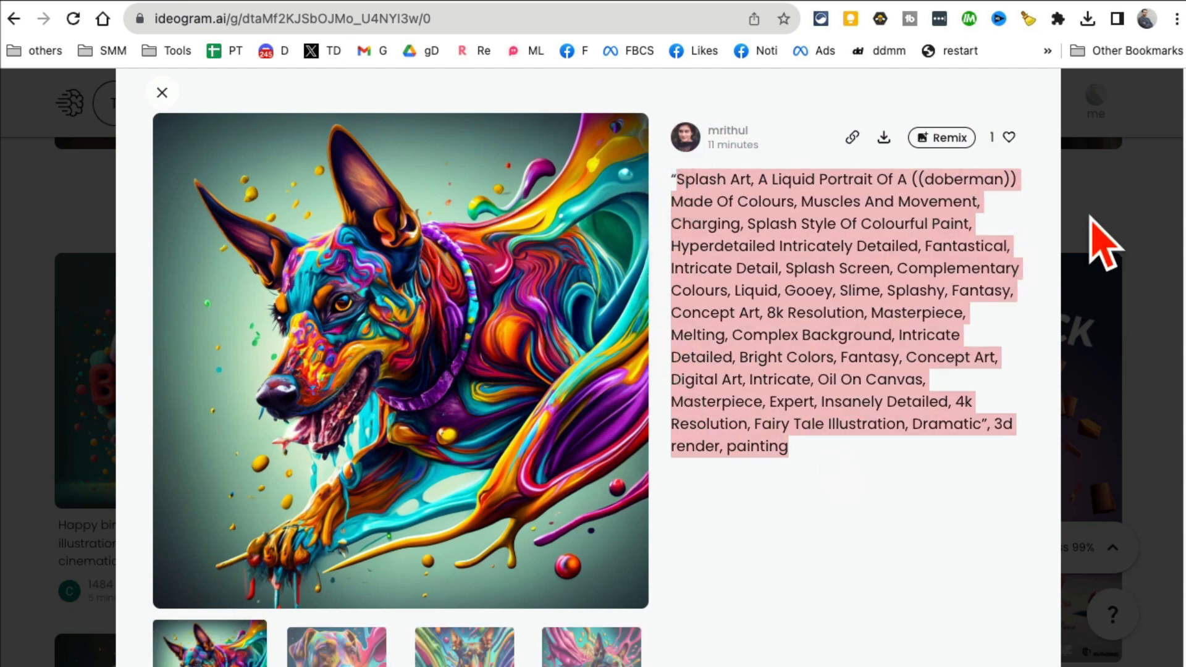
{"action": "left_click", "coordinate": [161, 92]}
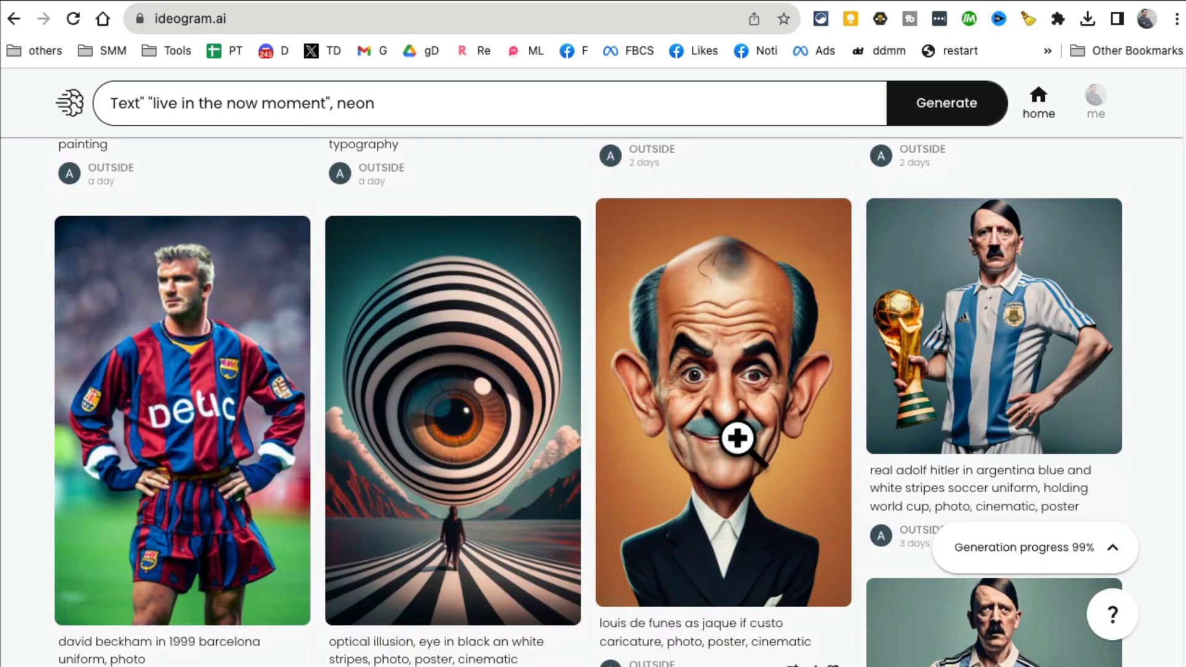
{"action": "scroll", "scroll_direction": "down", "scroll_amount": 3}
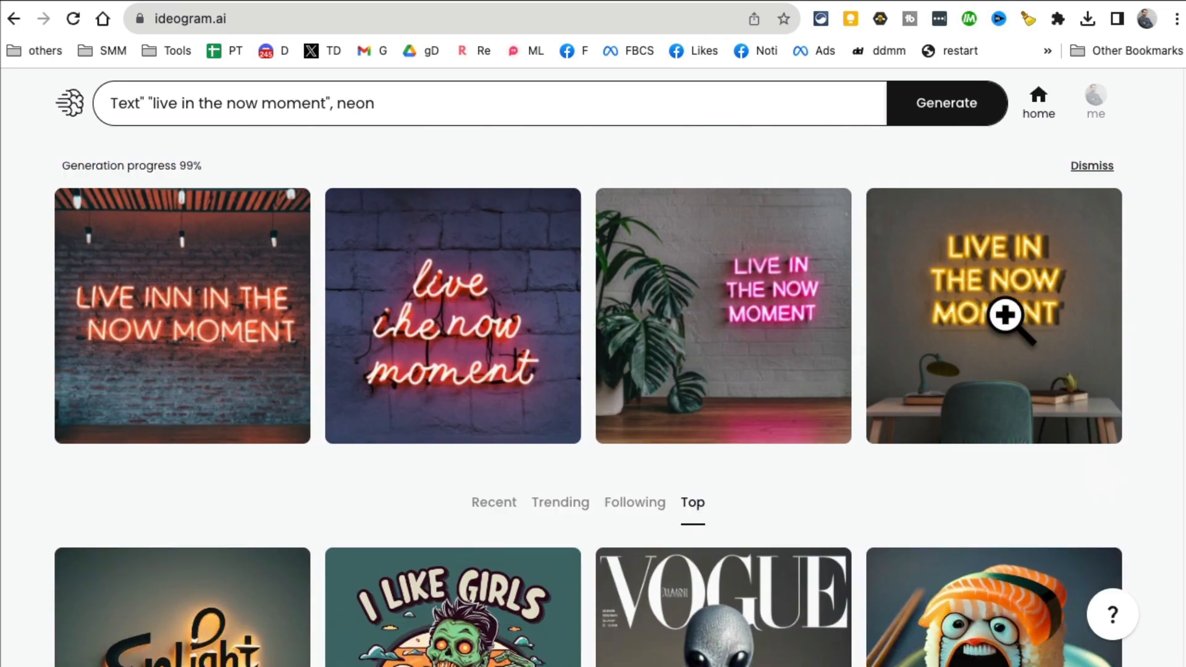
- Enlarge the pink neon sign result, close it, and scroll on through the Ideogram feed
{"action": "left_click", "coordinate": [994, 315]}
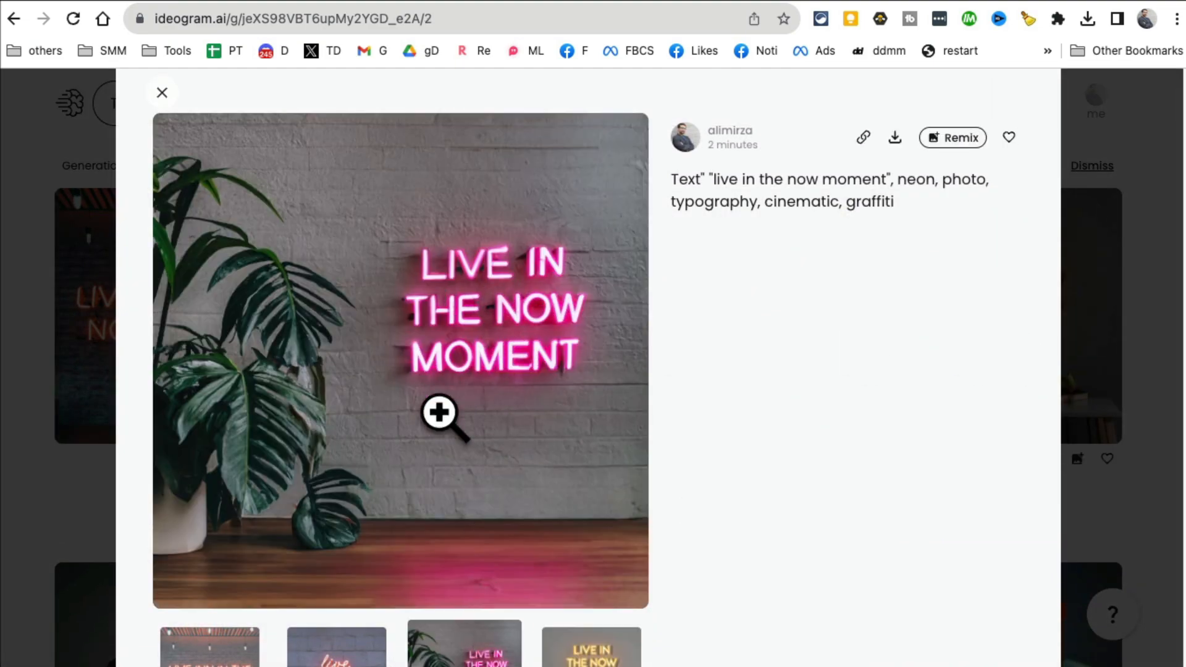
{"action": "left_click", "coordinate": [160, 93]}
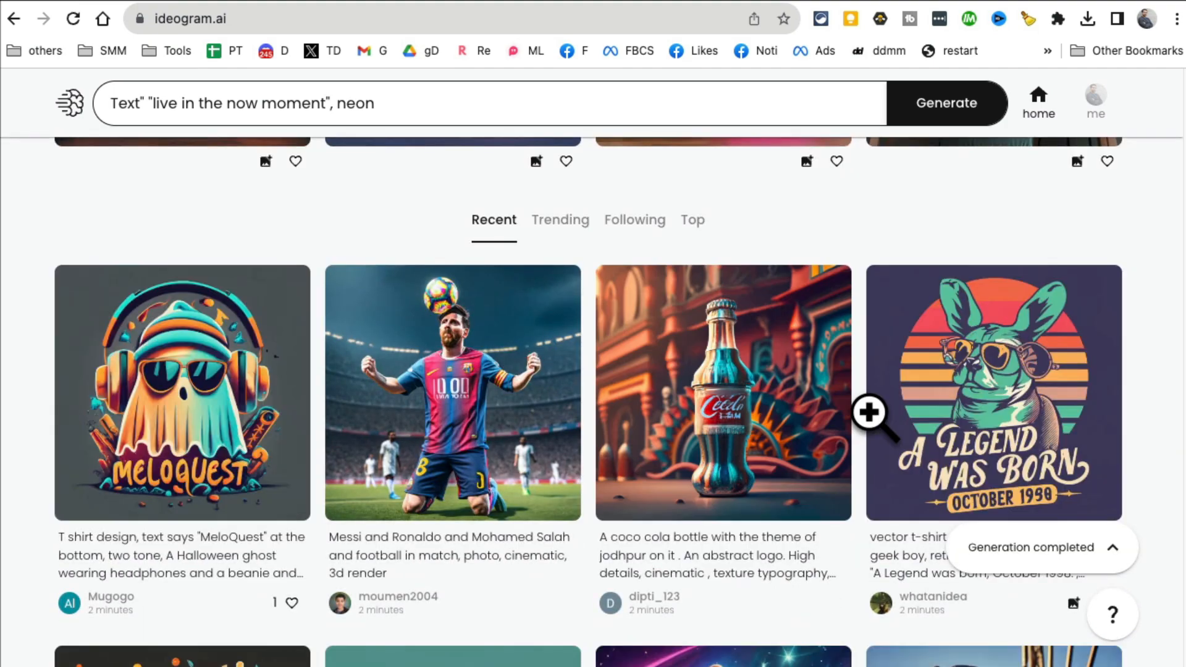
{"action": "scroll", "scroll_direction": "down", "scroll_amount": 3}
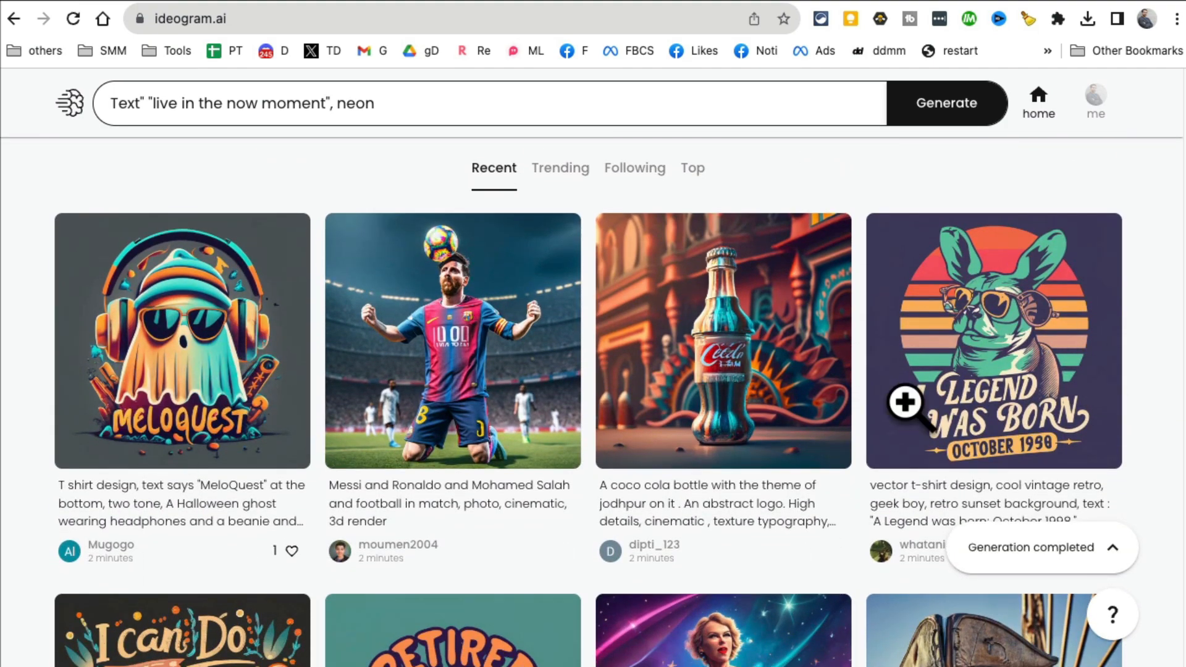
{"action": "scroll", "scroll_direction": "down", "scroll_amount": 3}
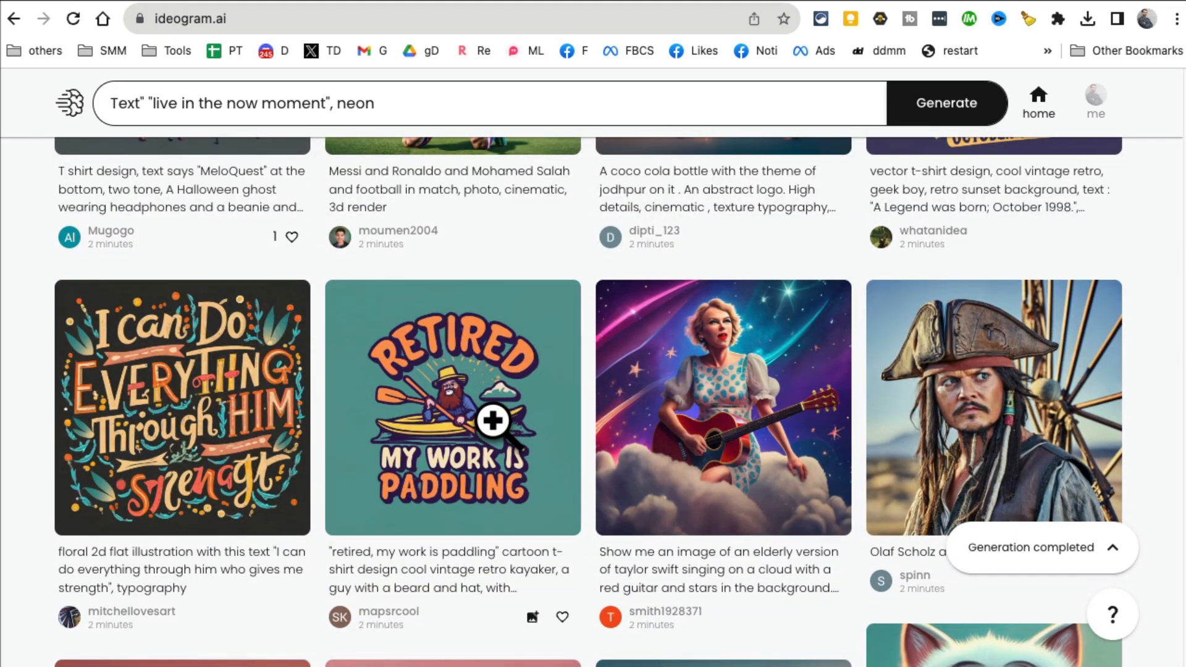
{"action": "scroll", "scroll_direction": "down", "scroll_amount": 3}
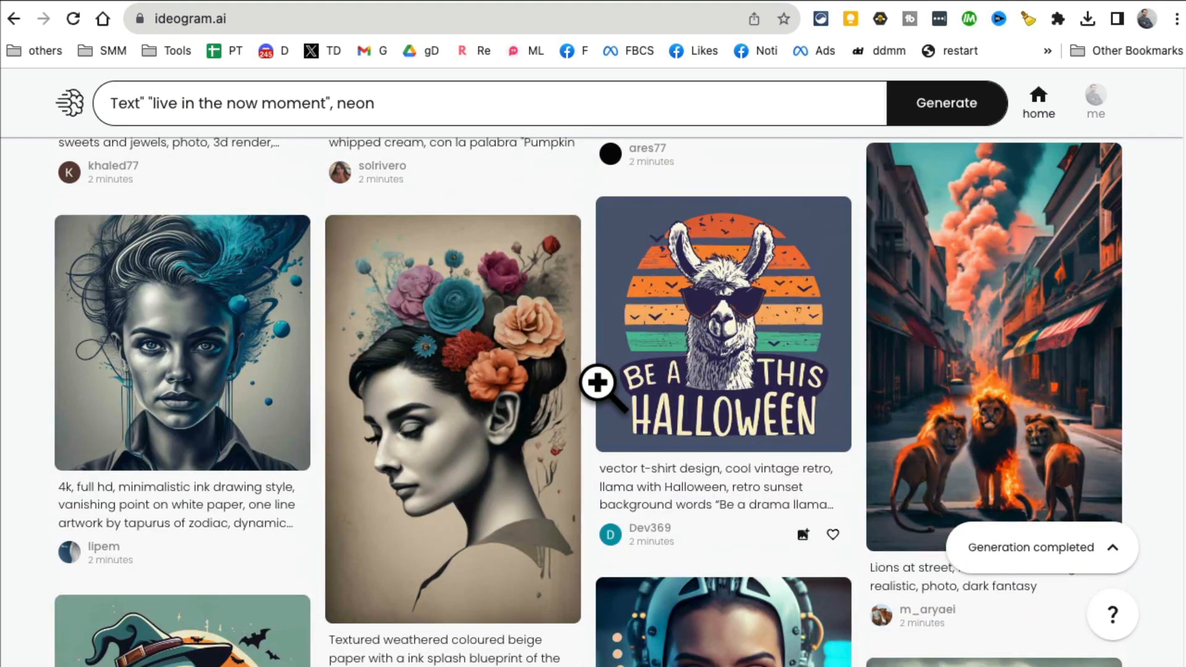
{"action": "scroll", "scroll_direction": "down", "scroll_amount": 3}
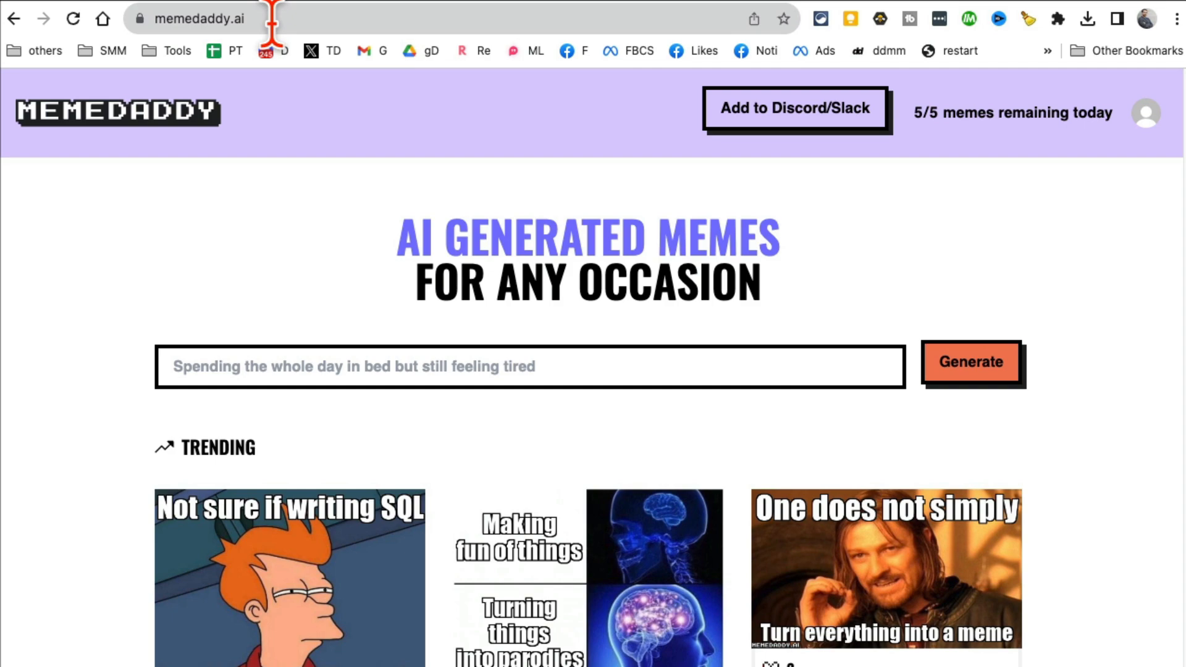
{"action": "left_click", "coordinate": [200, 18]}
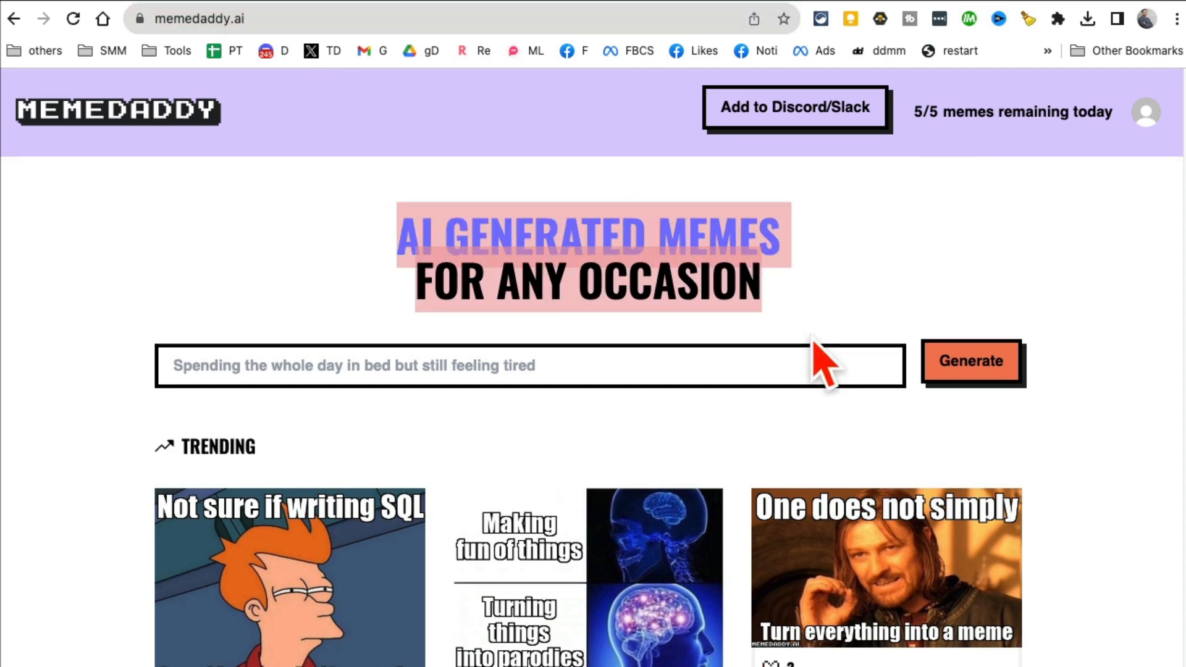
{"action": "scroll", "scroll_direction": "down", "scroll_amount": 3}
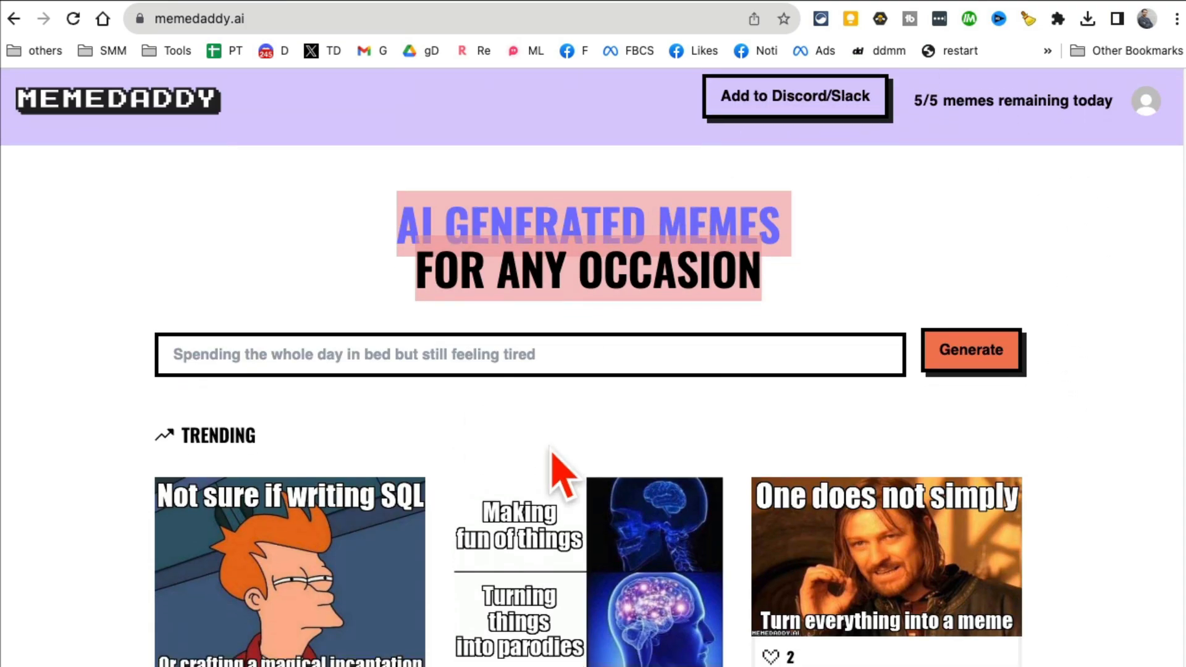
{"action": "scroll", "scroll_direction": "down", "scroll_amount": 3}
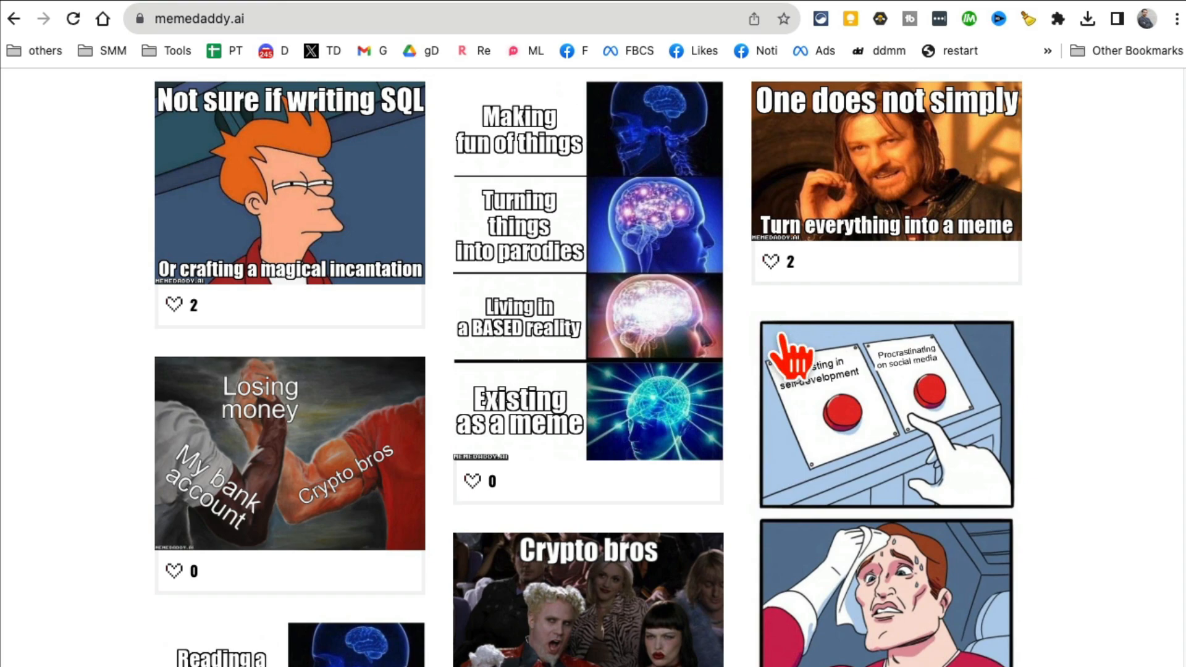
{"action": "scroll", "scroll_direction": "down", "scroll_amount": 3}
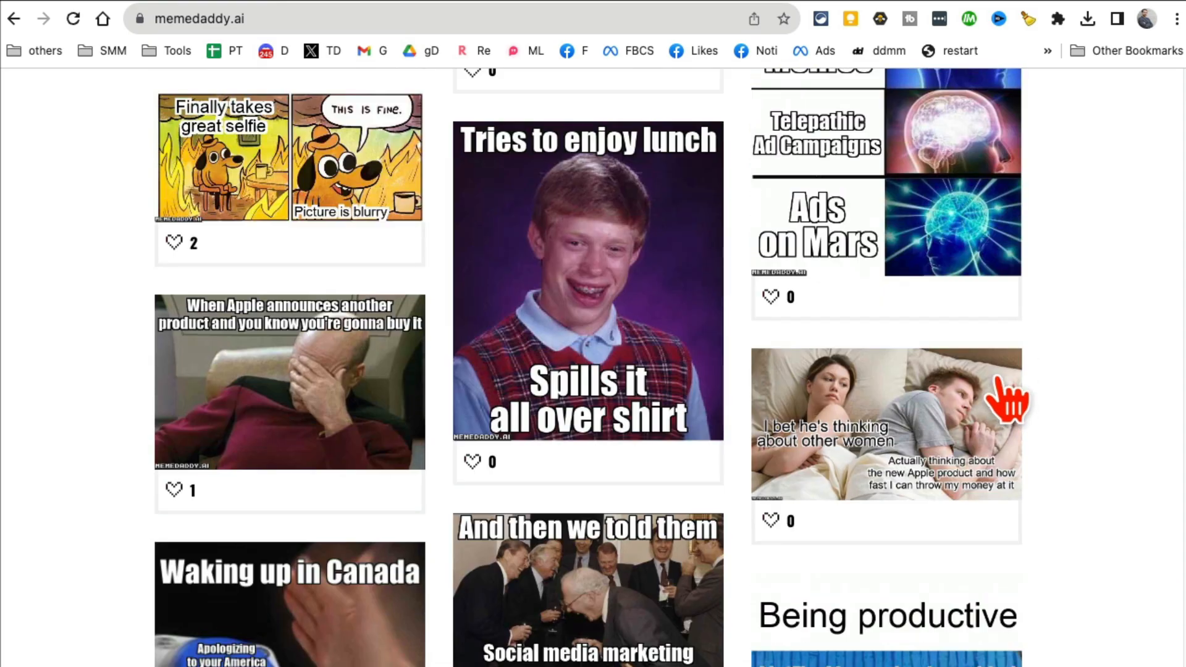
{"action": "scroll", "scroll_direction": "down", "scroll_amount": 3}
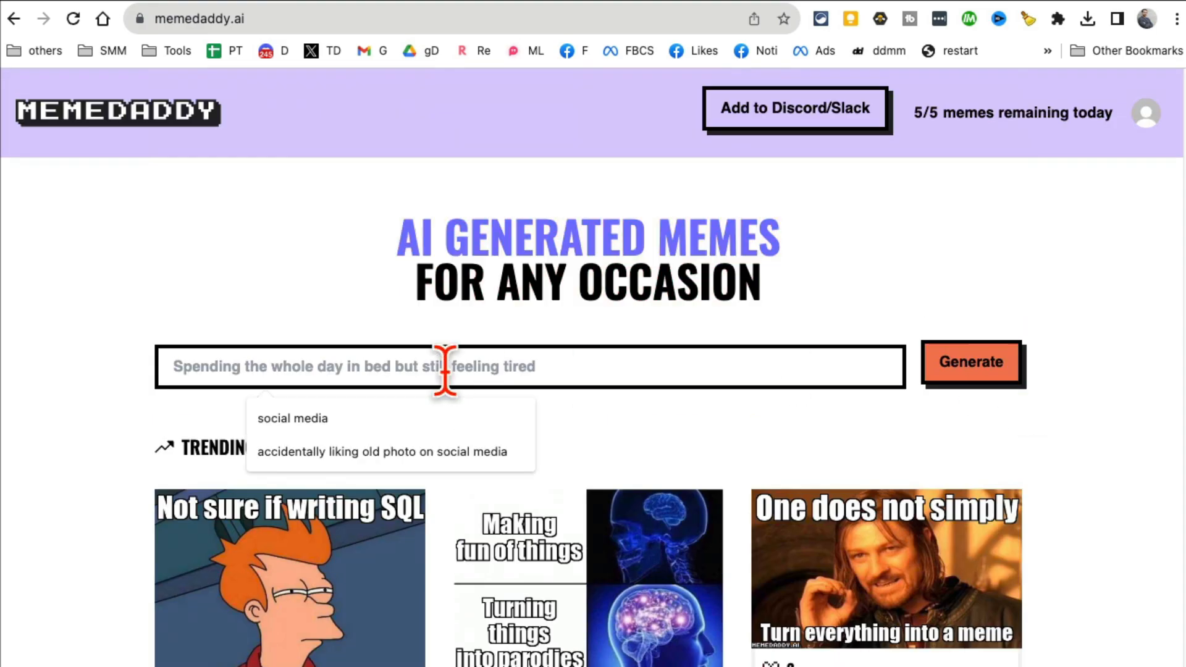
- Generate memes from the suggested prompt about accidentally liking an old photo
{"action": "left_click", "coordinate": [382, 452]}
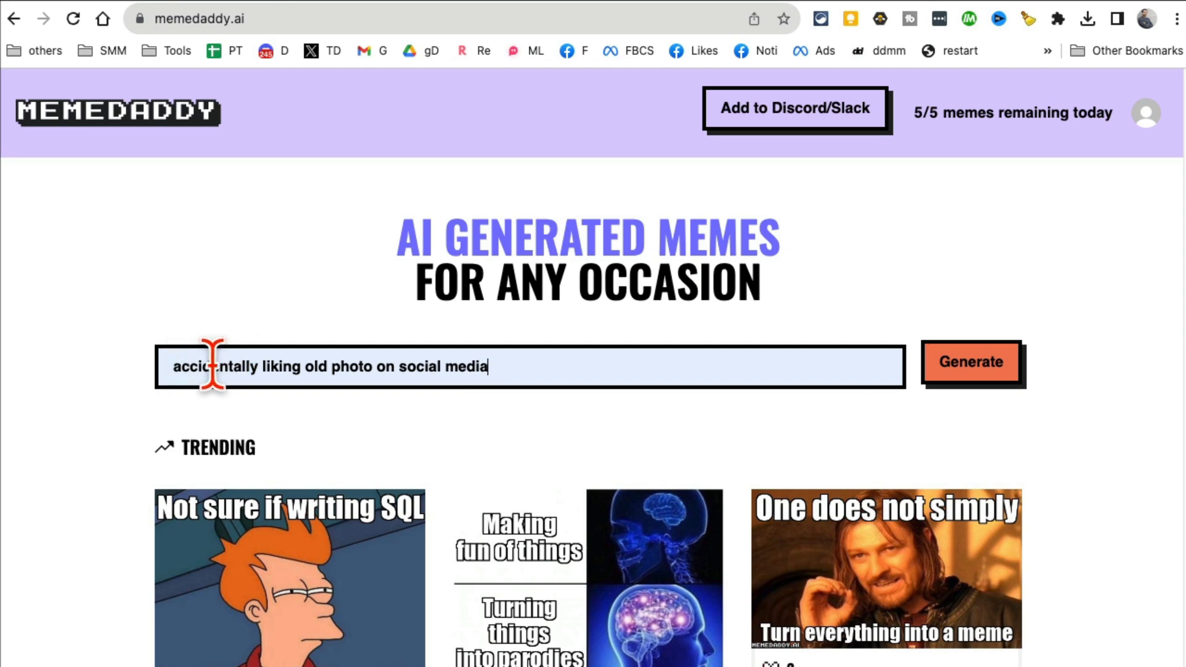
{"action": "left_click_drag", "start_coordinate": [215, 367], "coordinate": [490, 366]}
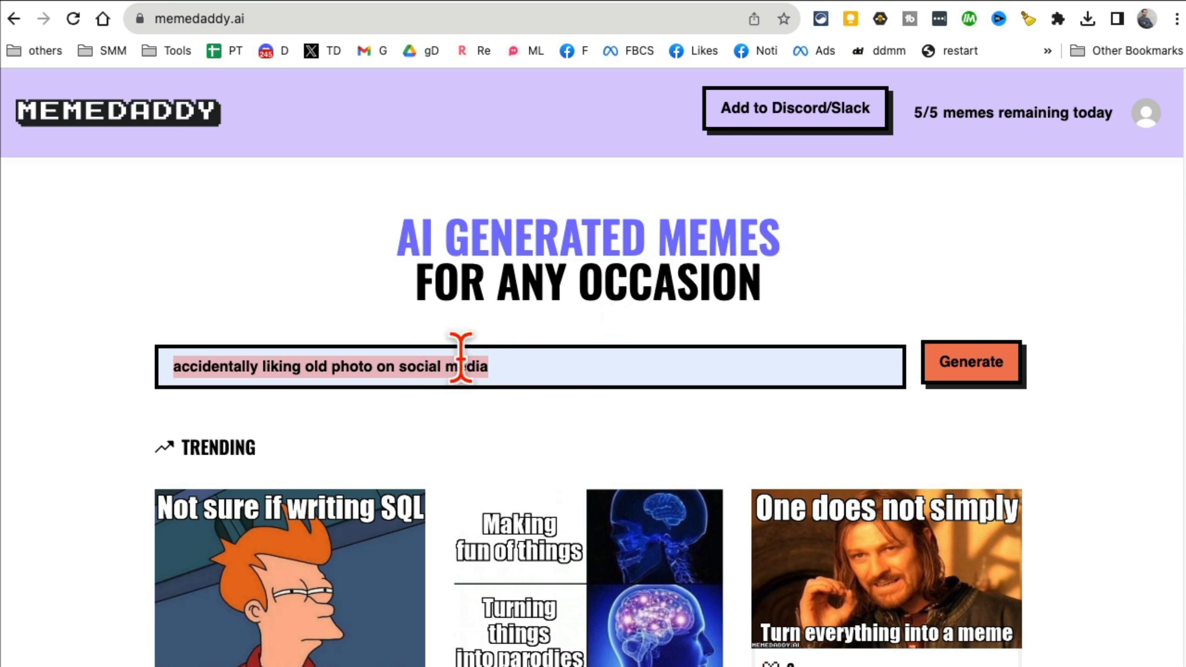
{"action": "left_click", "coordinate": [971, 362]}
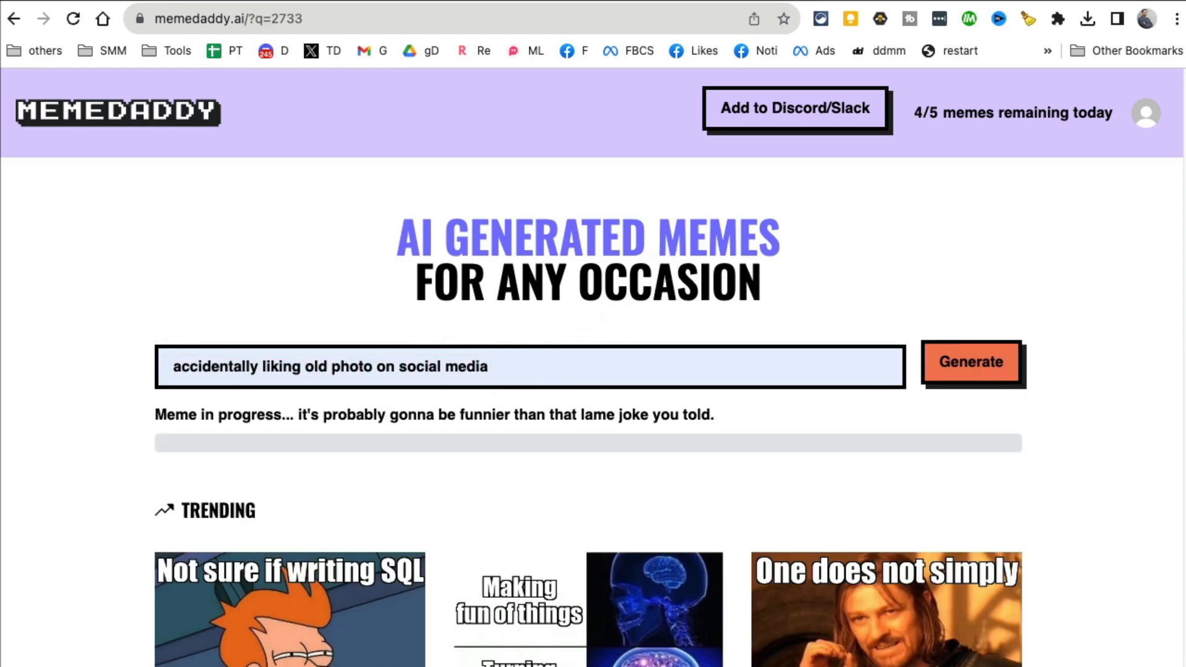
{"action": "left_click", "coordinate": [971, 362]}
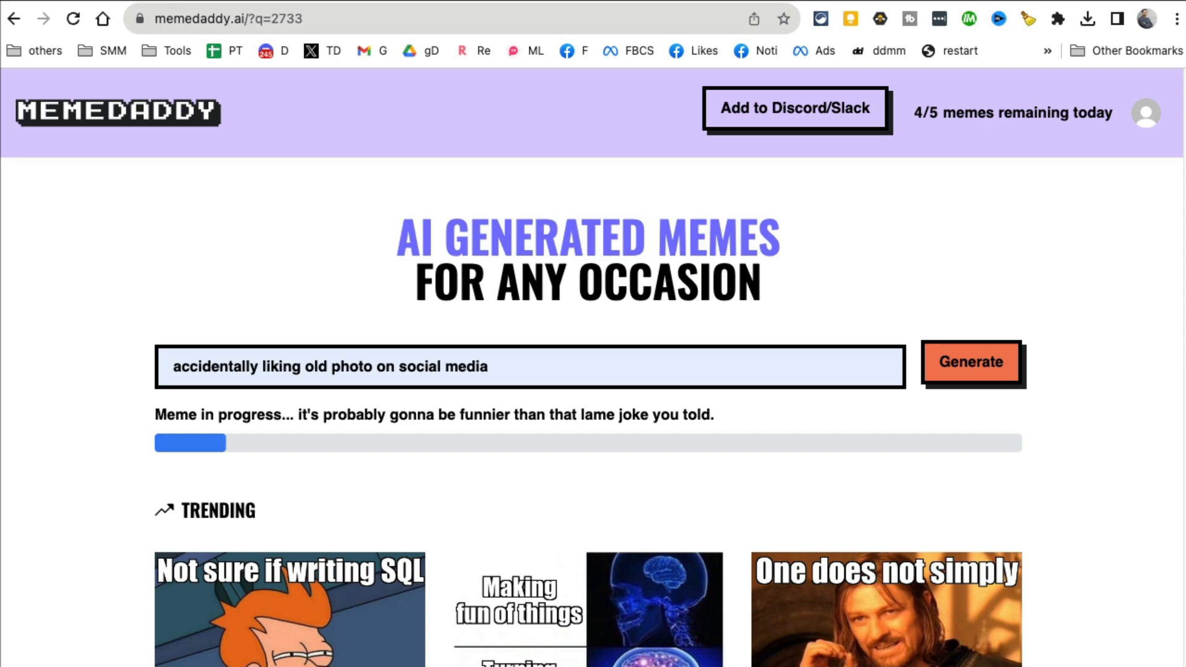
{"action": "left_click", "coordinate": [971, 362]}
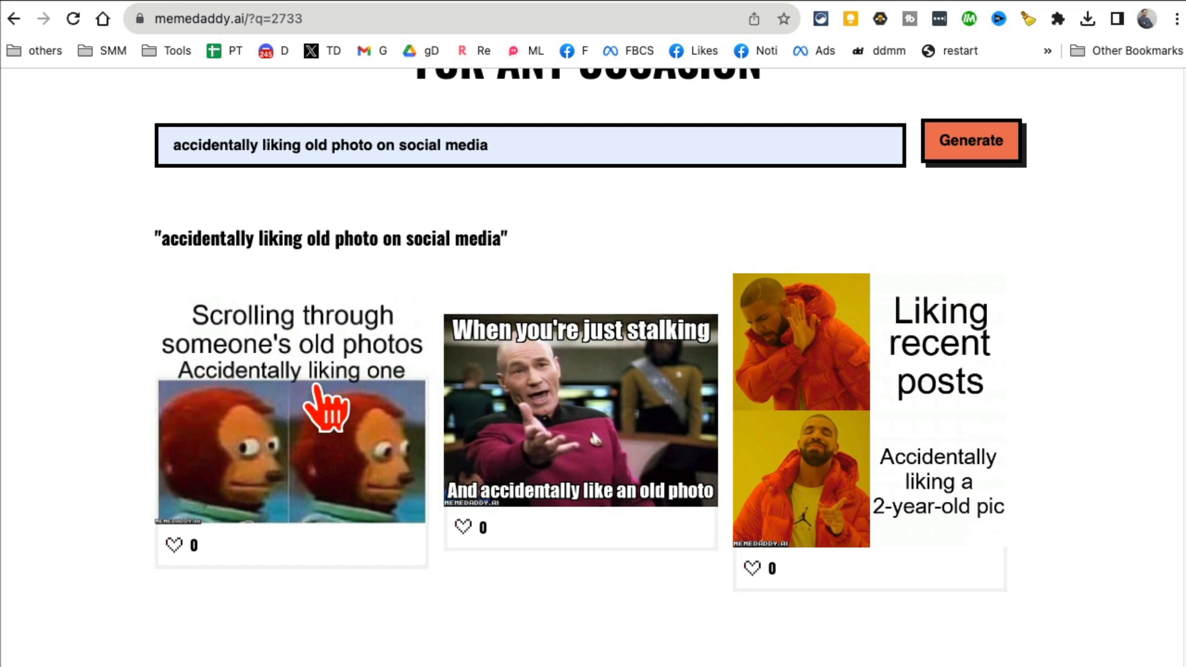
{"action": "mouse_move", "coordinate": [847, 374]}
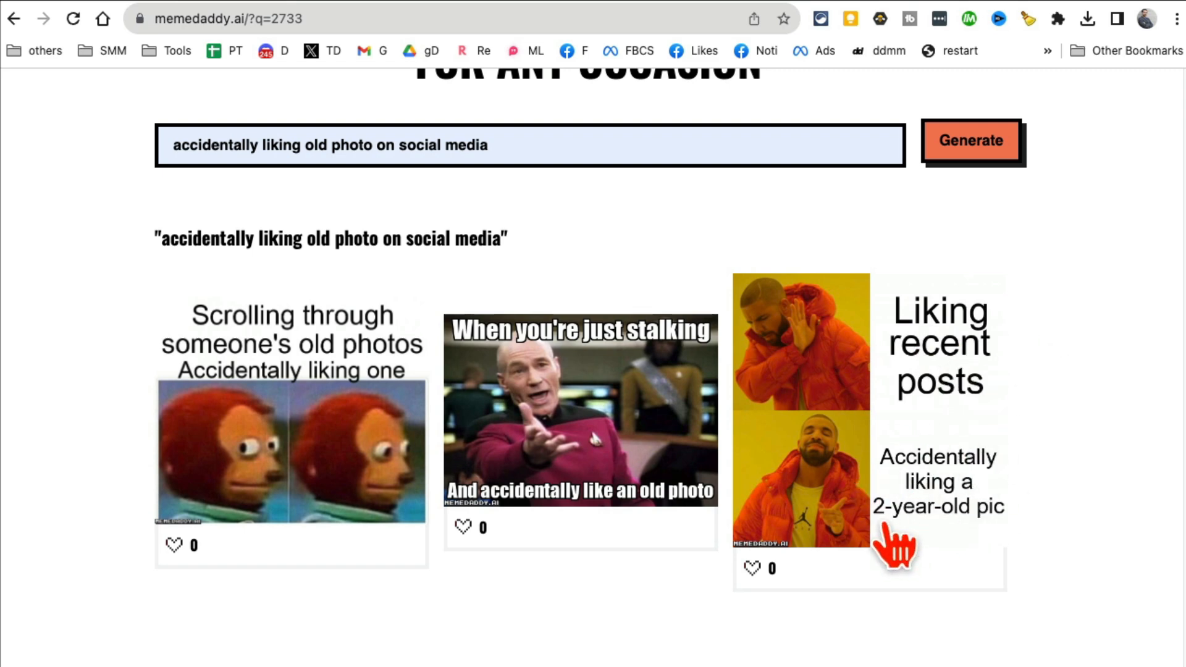
{"action": "mouse_move", "coordinate": [612, 473]}
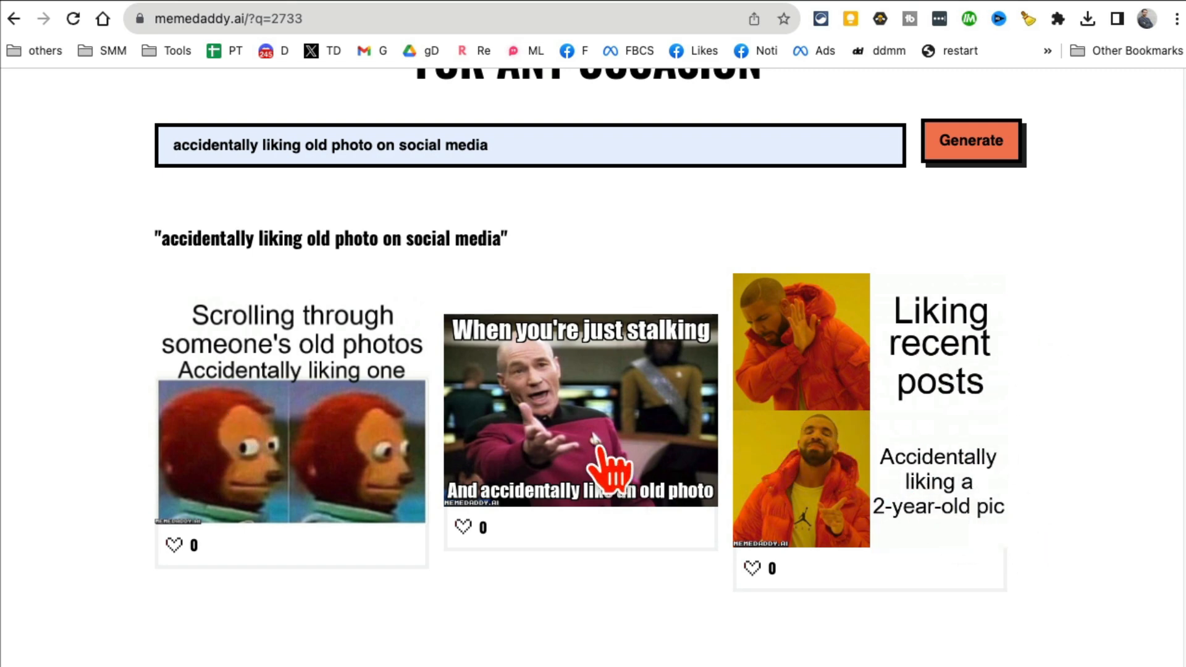
- View the Picard stalking meme enlarged, then close it
{"action": "left_click", "coordinate": [580, 408]}
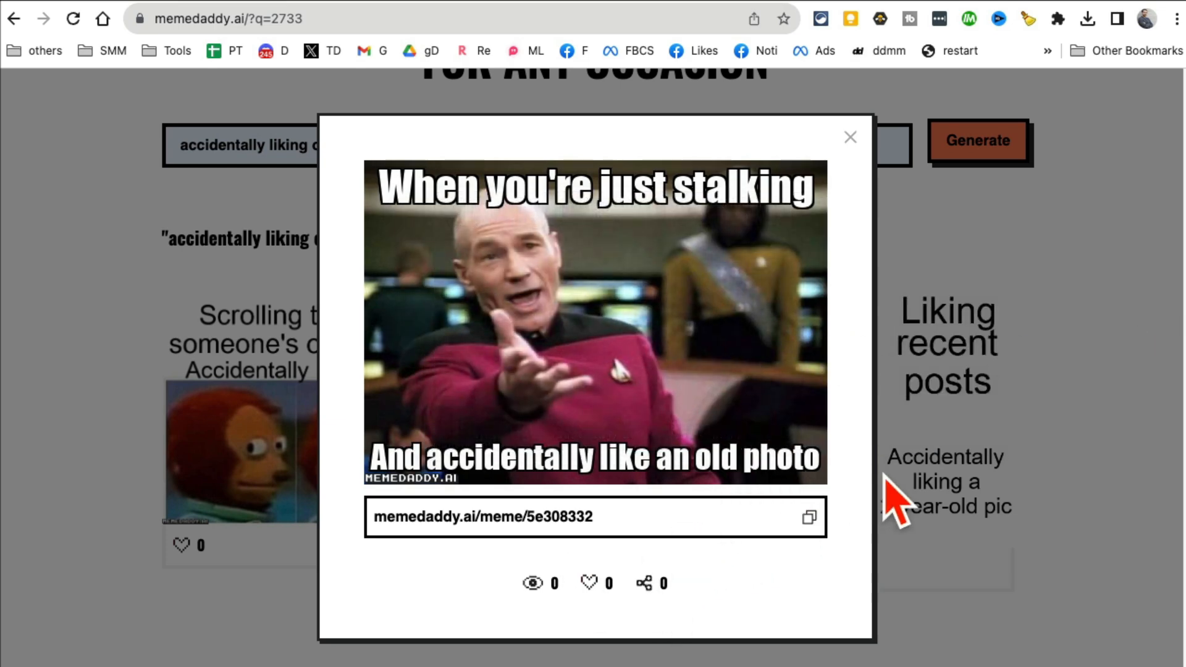
{"action": "left_click", "coordinate": [850, 137]}
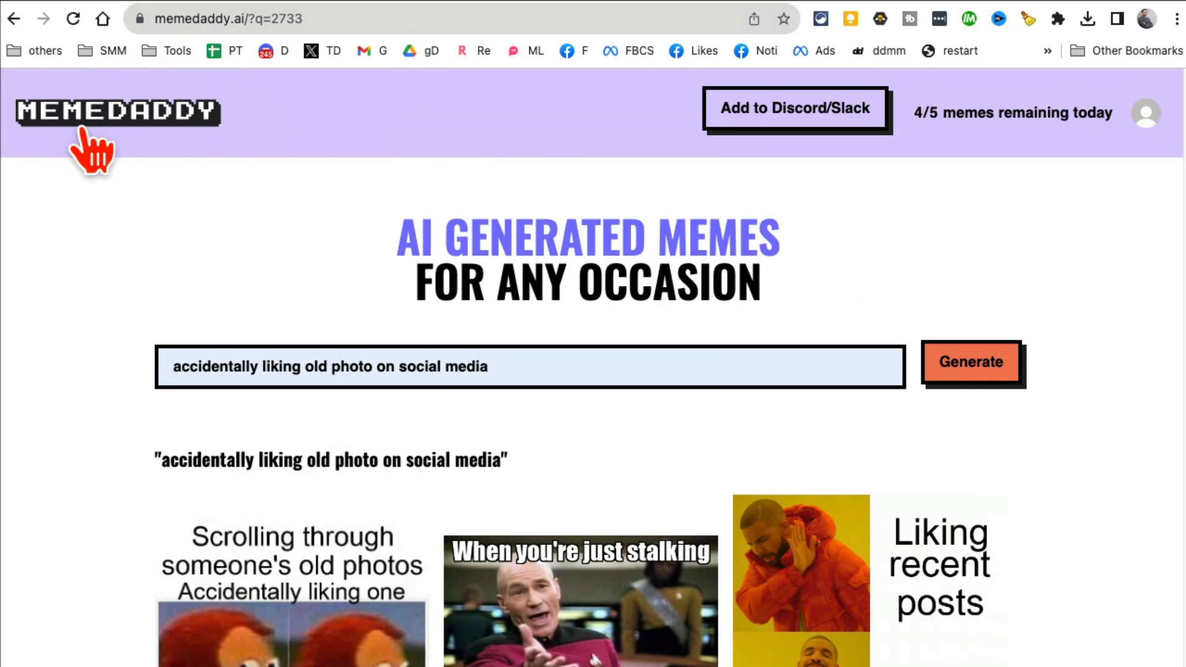
{"action": "mouse_move", "coordinate": [121, 155]}
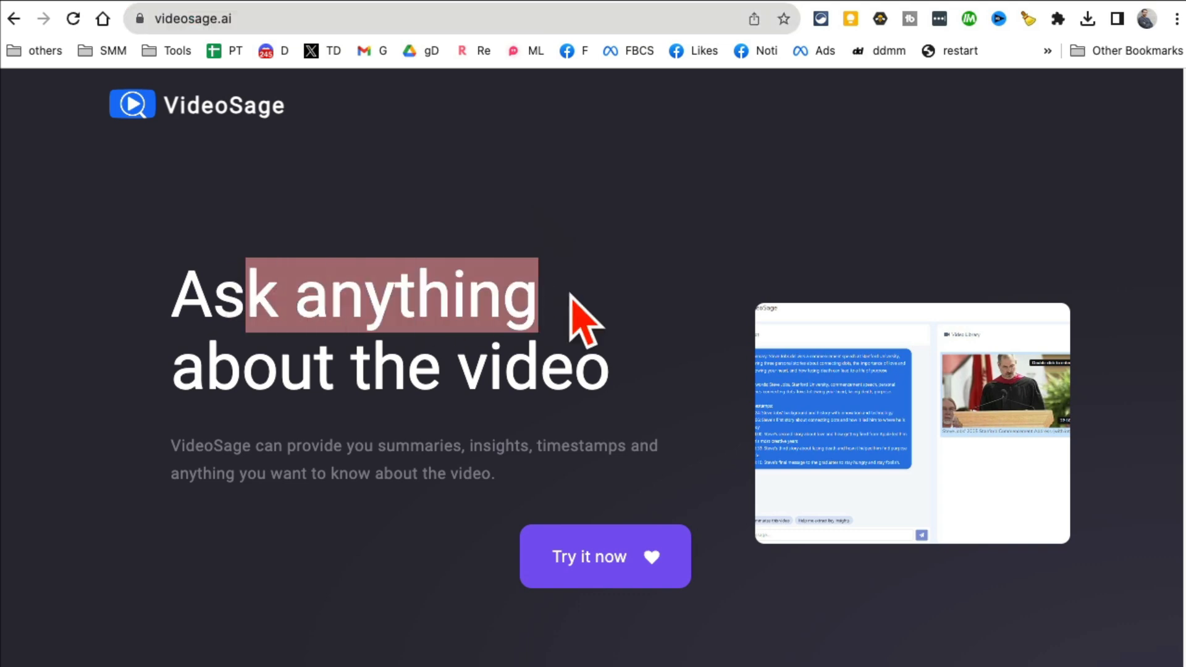
- Launch the VideoSage chat app and load the sample Steve Jobs Stanford speech video
{"action": "left_click", "coordinate": [604, 556]}
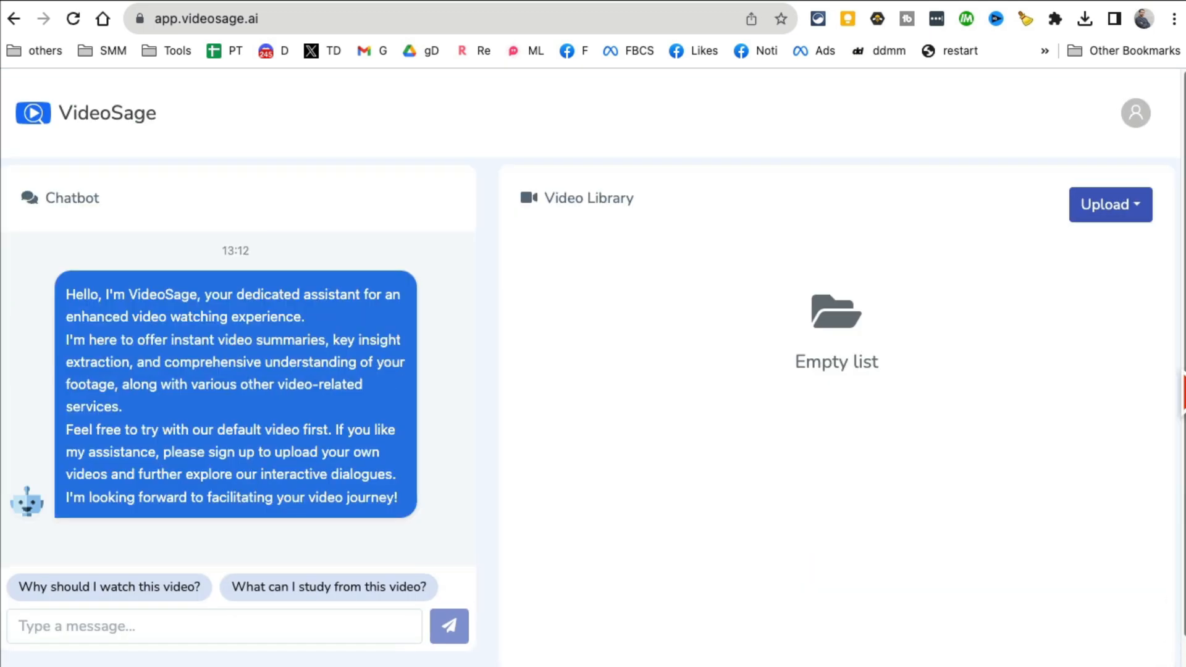
{"action": "left_click", "coordinate": [1109, 204]}
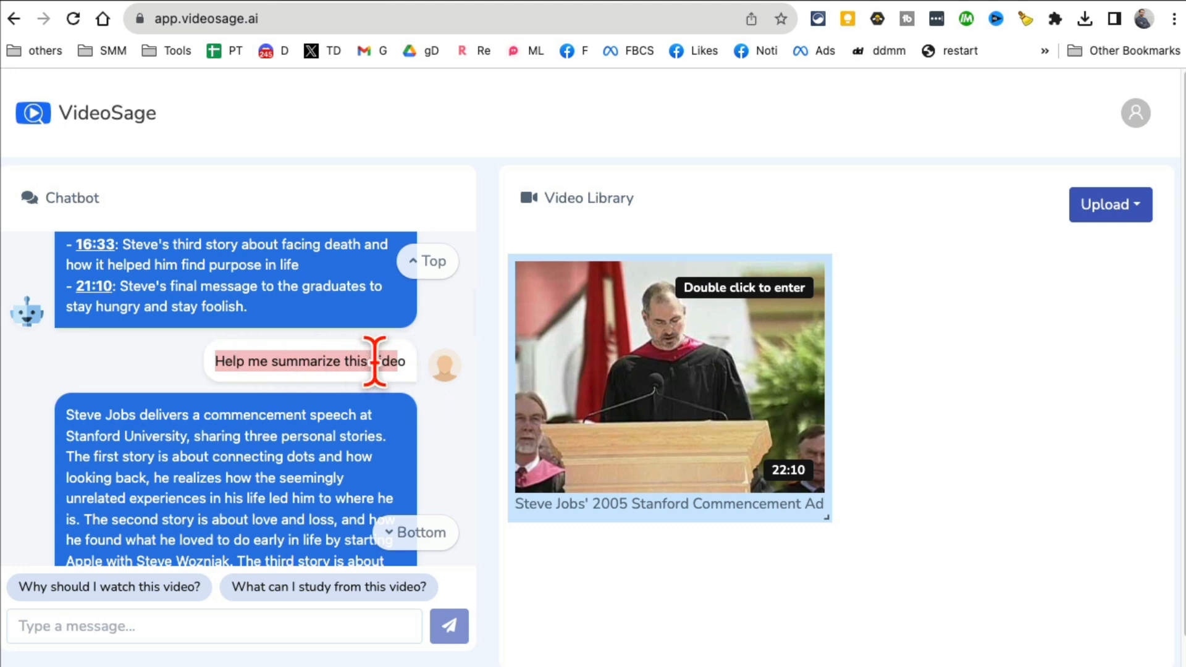
{"action": "scroll", "scroll_direction": "down", "scroll_amount": 3}
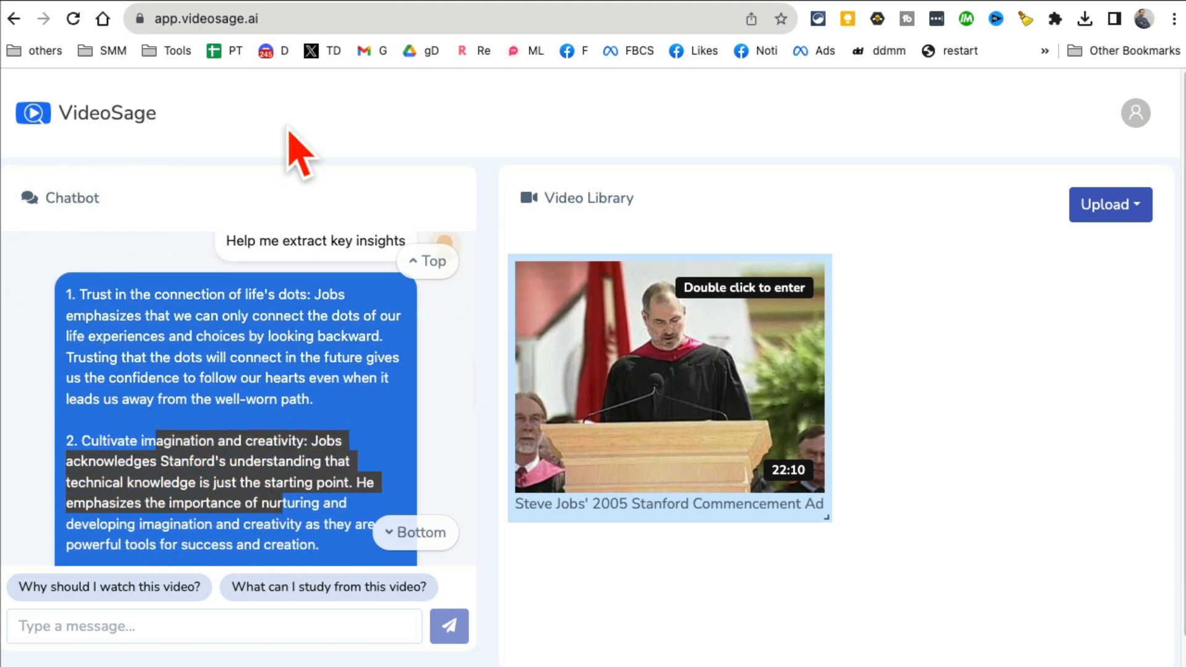
{"action": "mouse_move", "coordinate": [892, 545]}
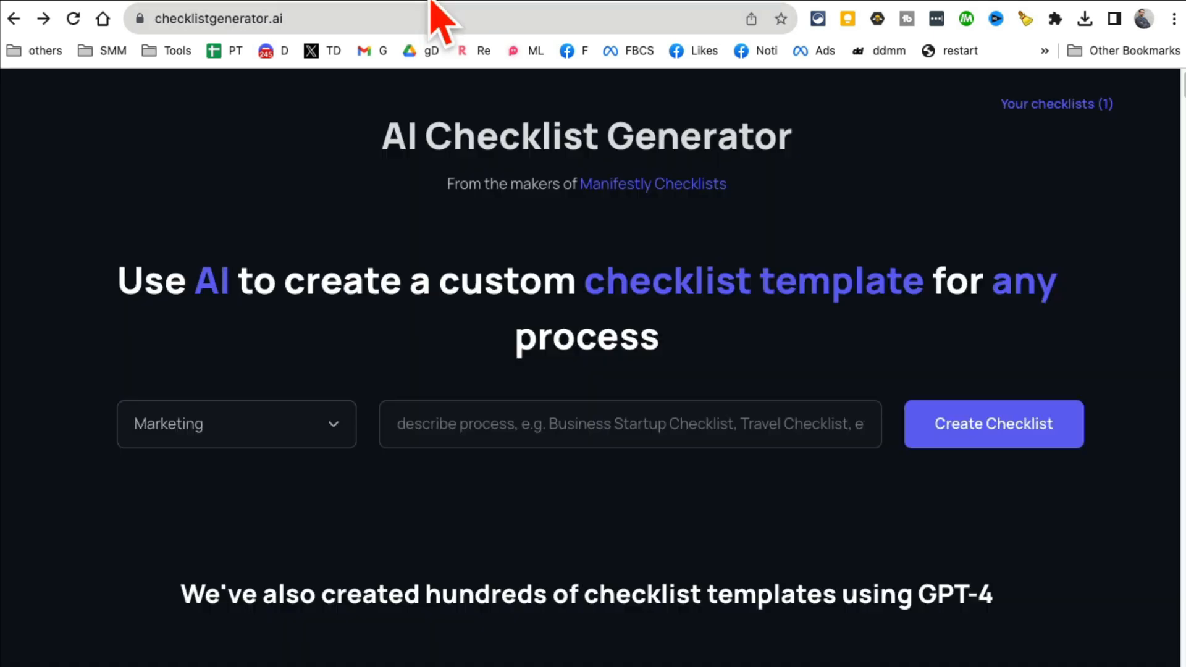
{"action": "mouse_move", "coordinate": [453, 257]}
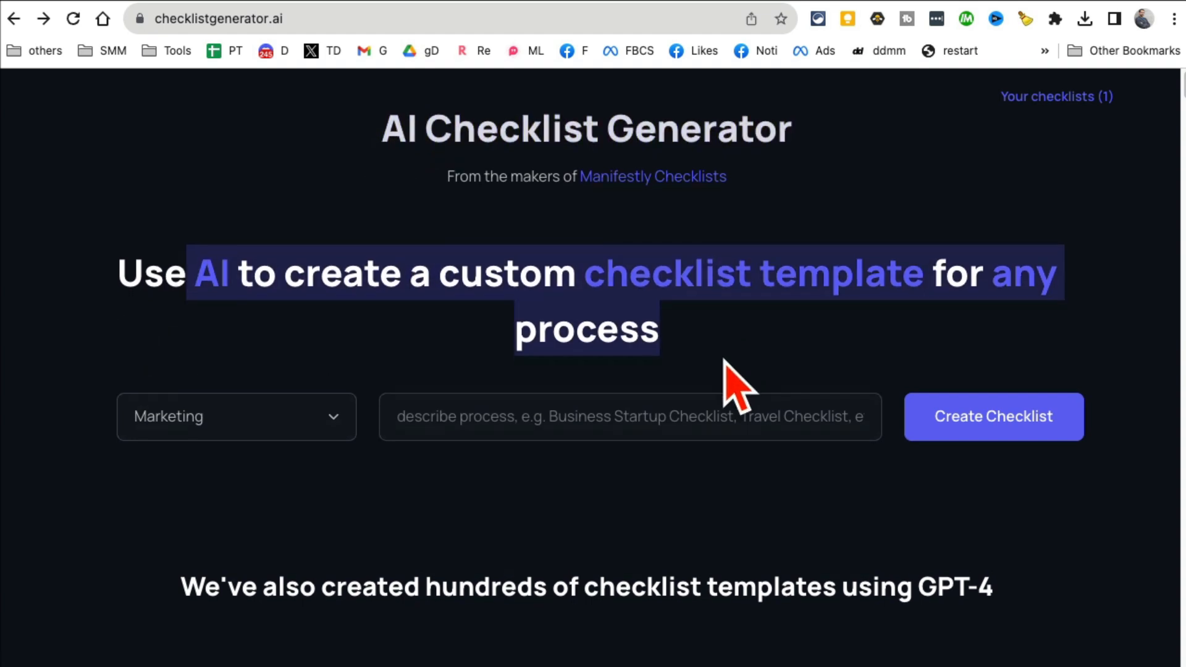
{"action": "scroll", "scroll_direction": "down", "scroll_amount": 3}
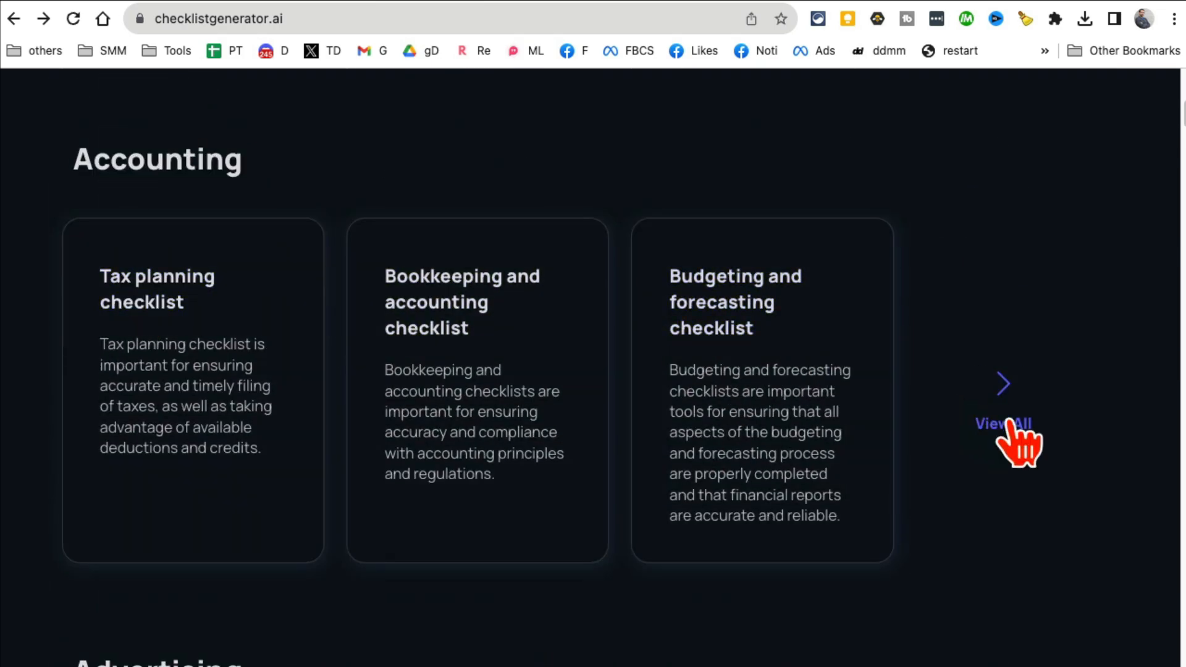
{"action": "left_click", "coordinate": [1003, 423]}
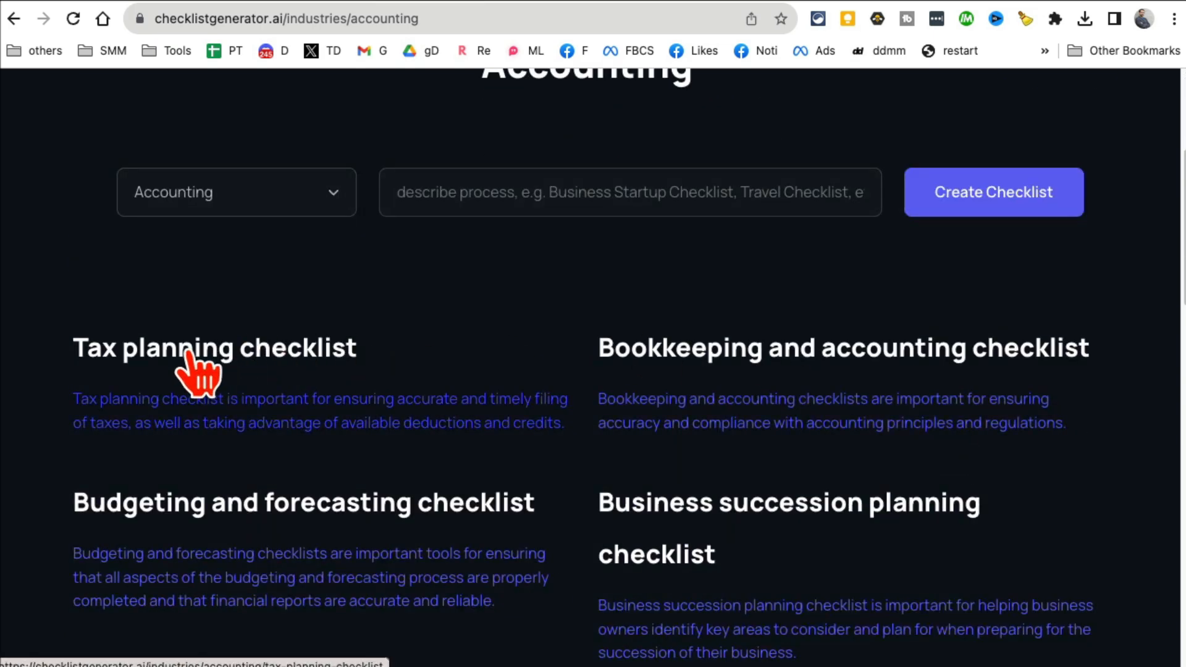
{"action": "left_click", "coordinate": [214, 347]}
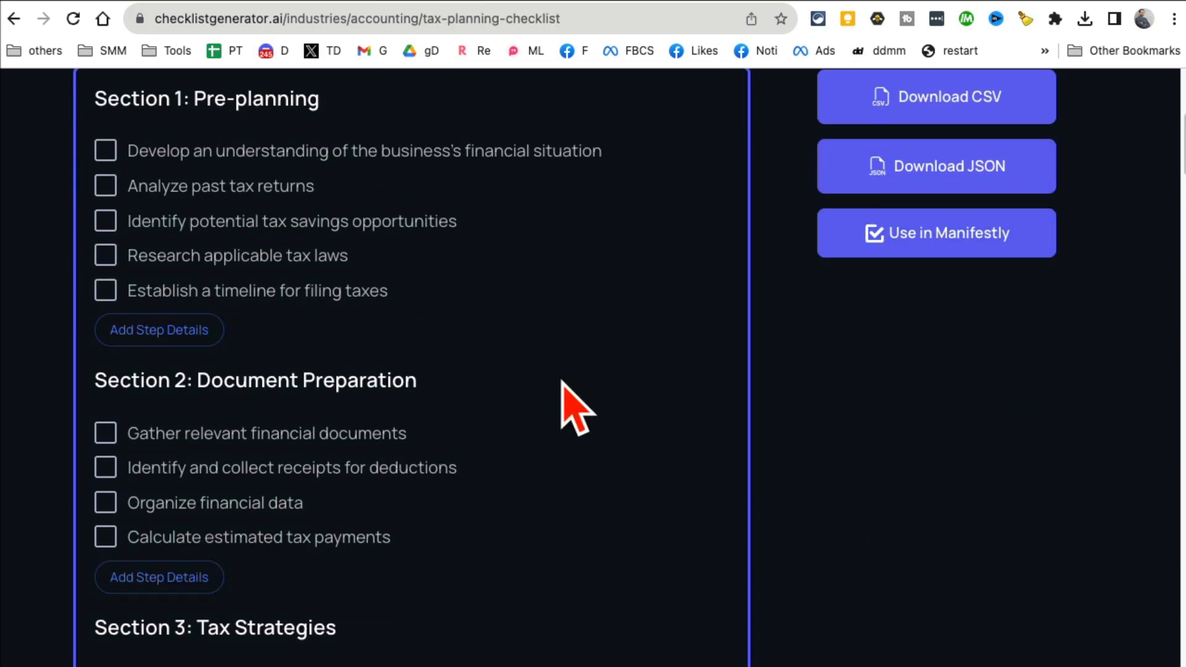
{"action": "scroll", "scroll_direction": "down", "scroll_amount": 3}
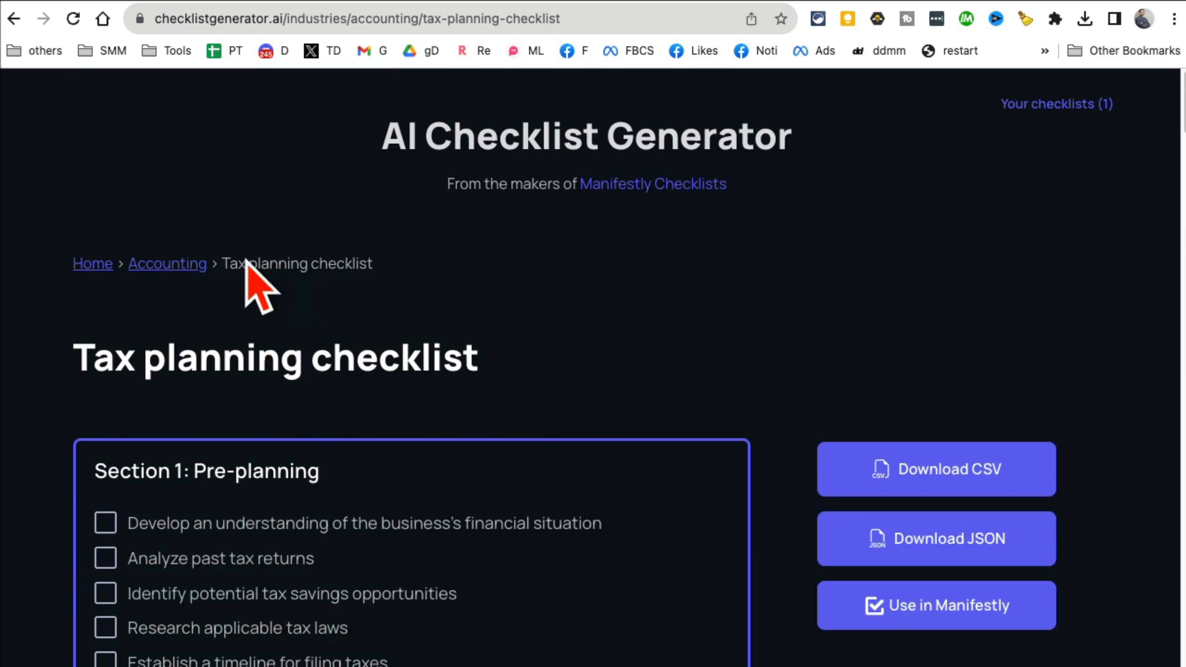
{"action": "left_click", "coordinate": [167, 263]}
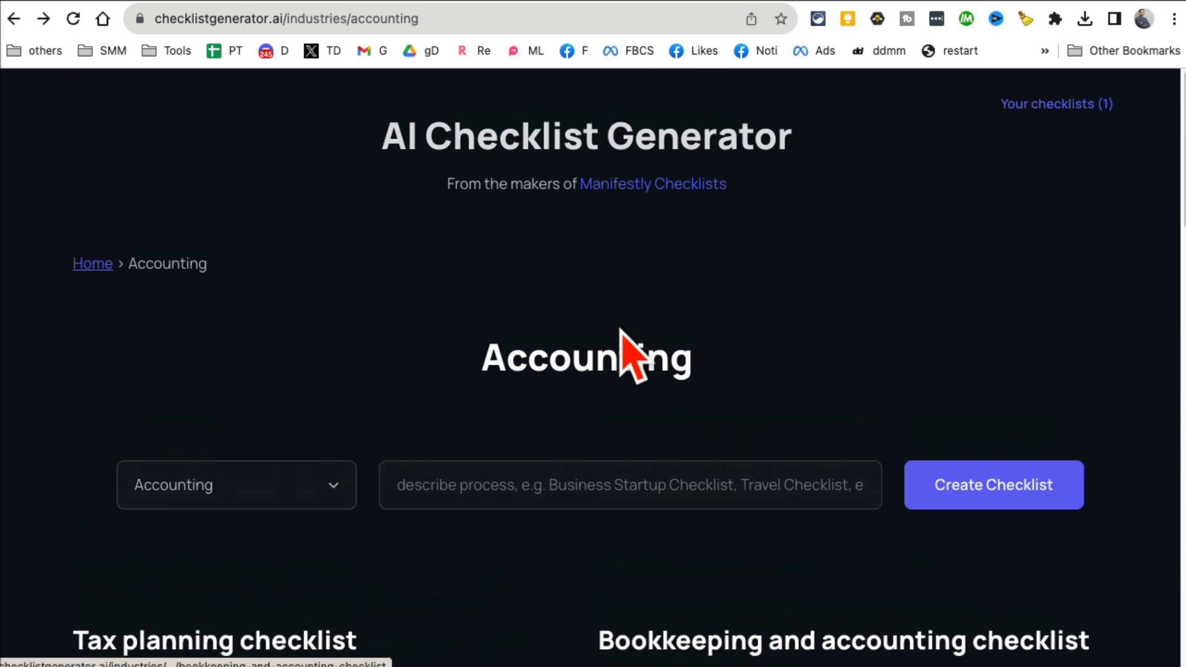
{"action": "left_click", "coordinate": [92, 263]}
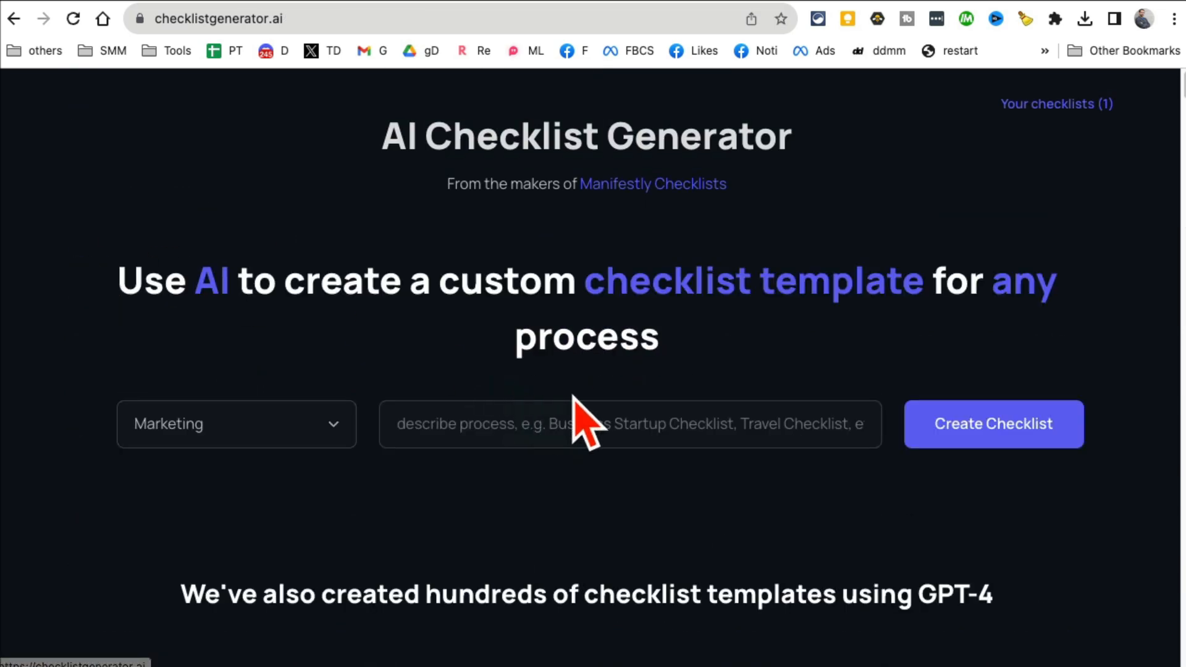
- Create a Marketing checklist for 'launch a new product'
{"action": "scroll", "scroll_direction": "down", "scroll_amount": 3}
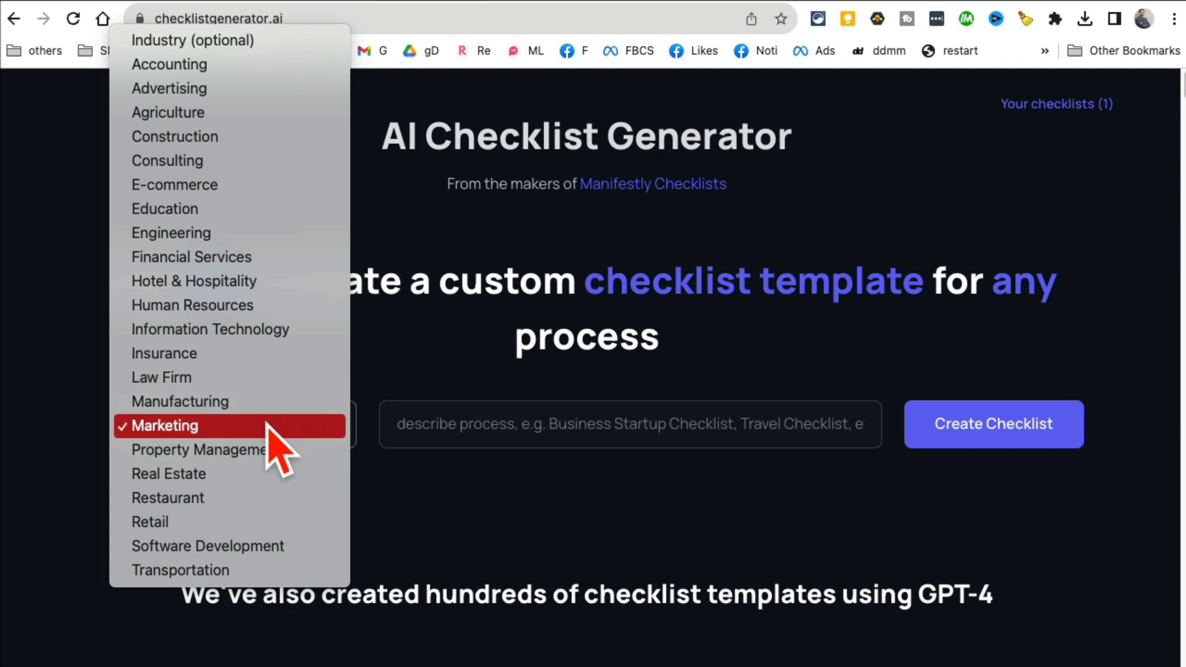
{"action": "left_click", "coordinate": [164, 425]}
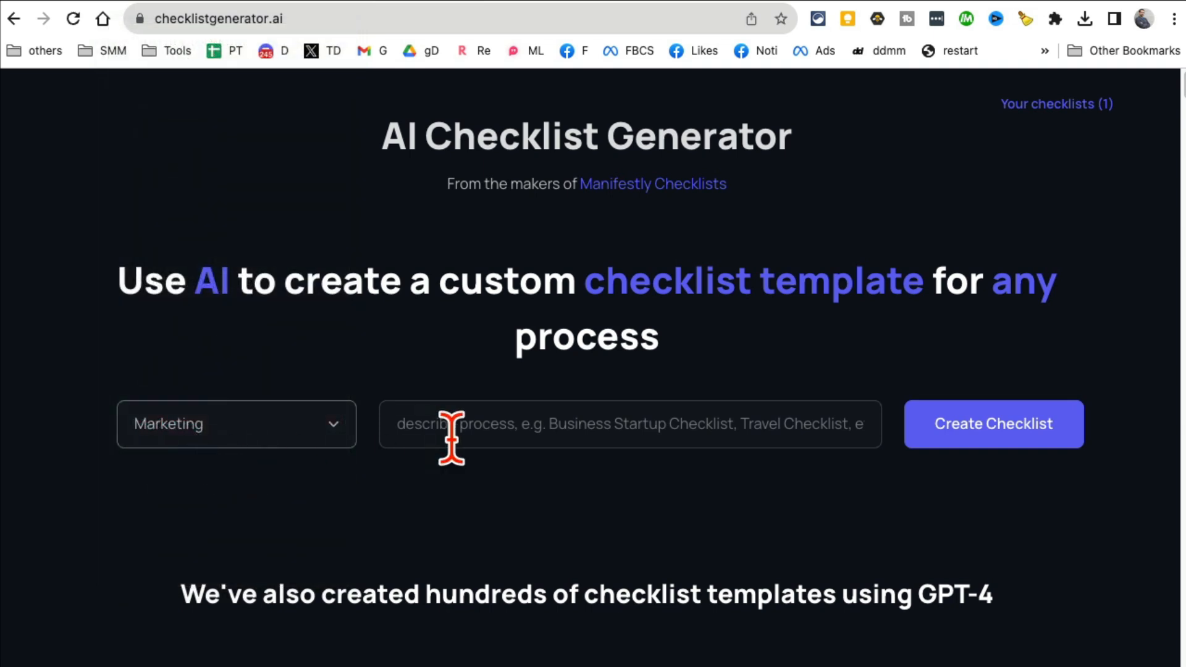
{"action": "type", "text": "launch a new product"}
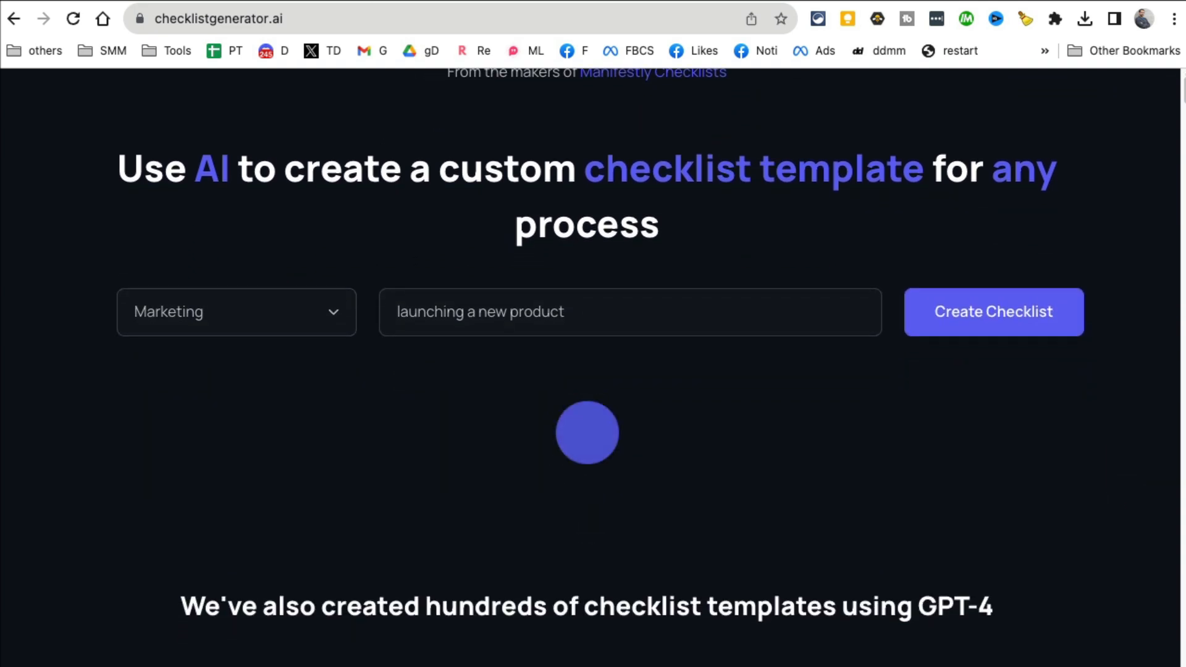
{"action": "left_click", "coordinate": [993, 312]}
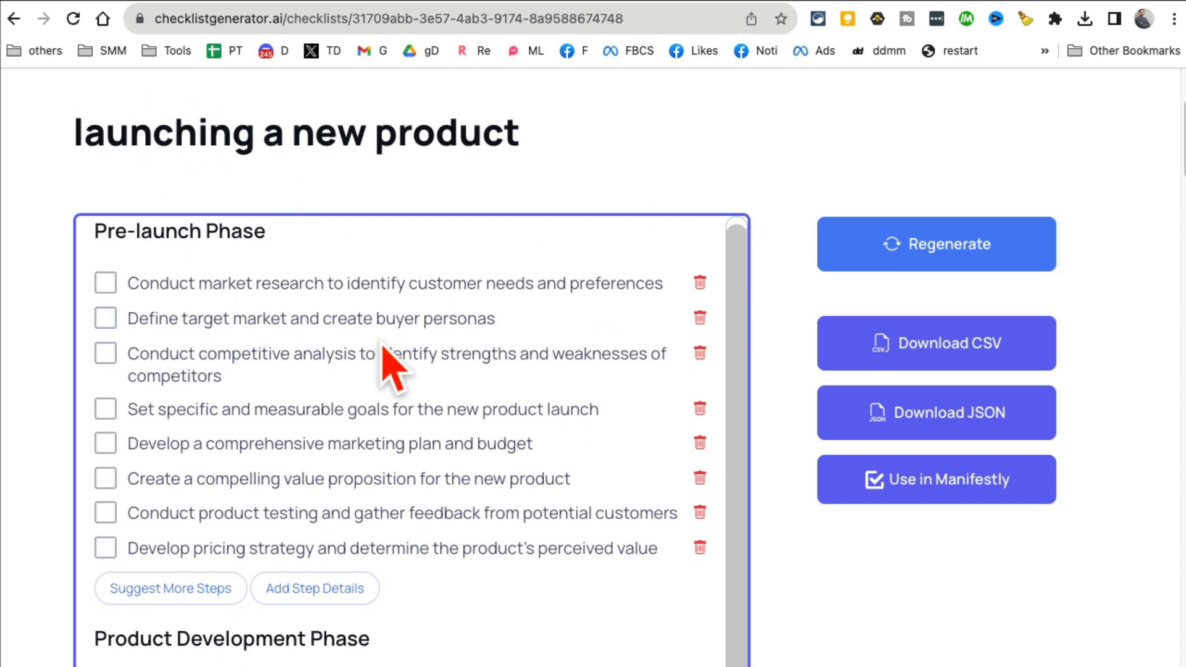
- Scroll through the generated launch phases down to the related checklists
{"action": "scroll", "scroll_direction": "down", "scroll_amount": 3}
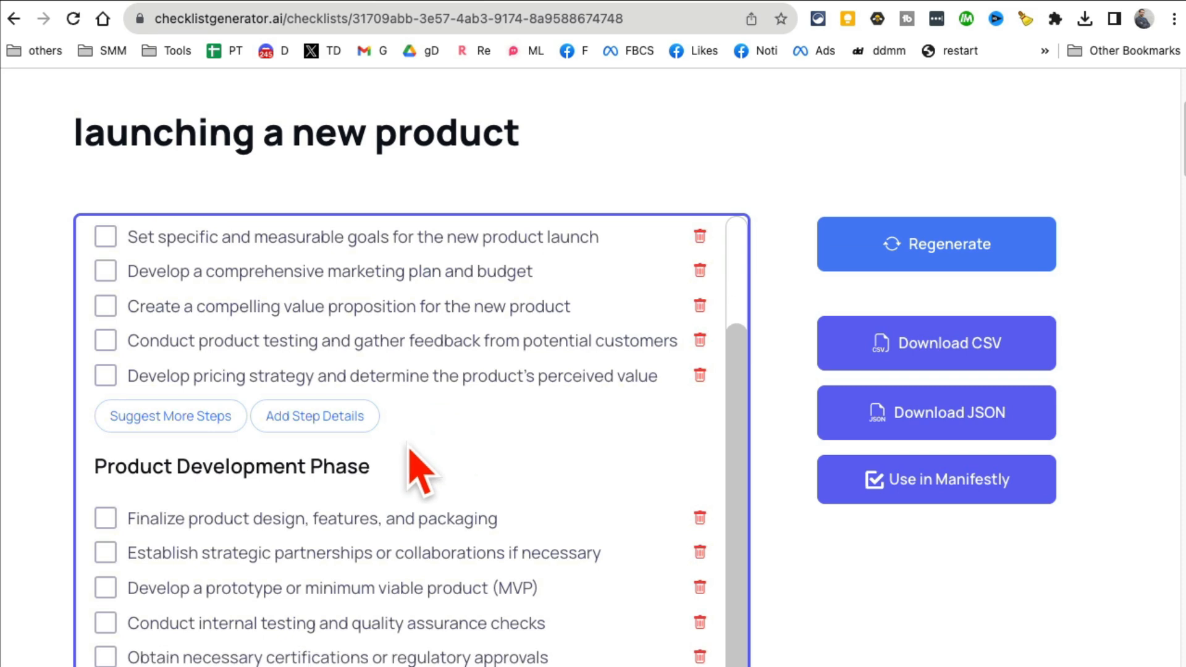
{"action": "scroll", "scroll_direction": "down", "scroll_amount": 3}
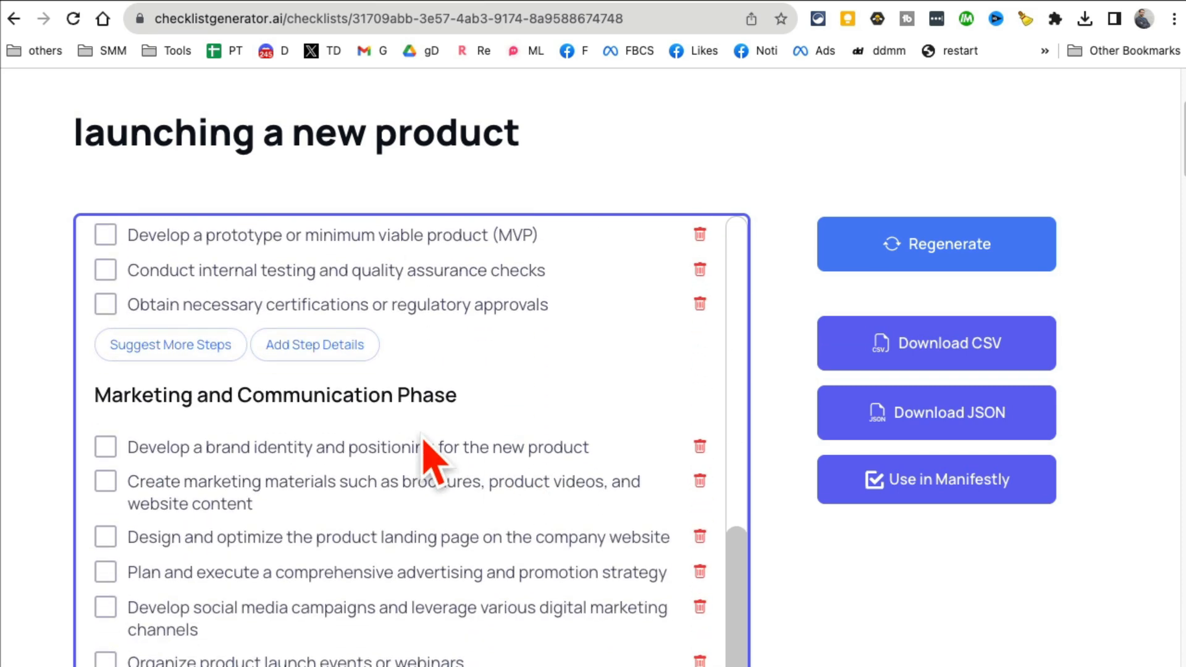
{"action": "scroll", "scroll_direction": "down", "scroll_amount": 3}
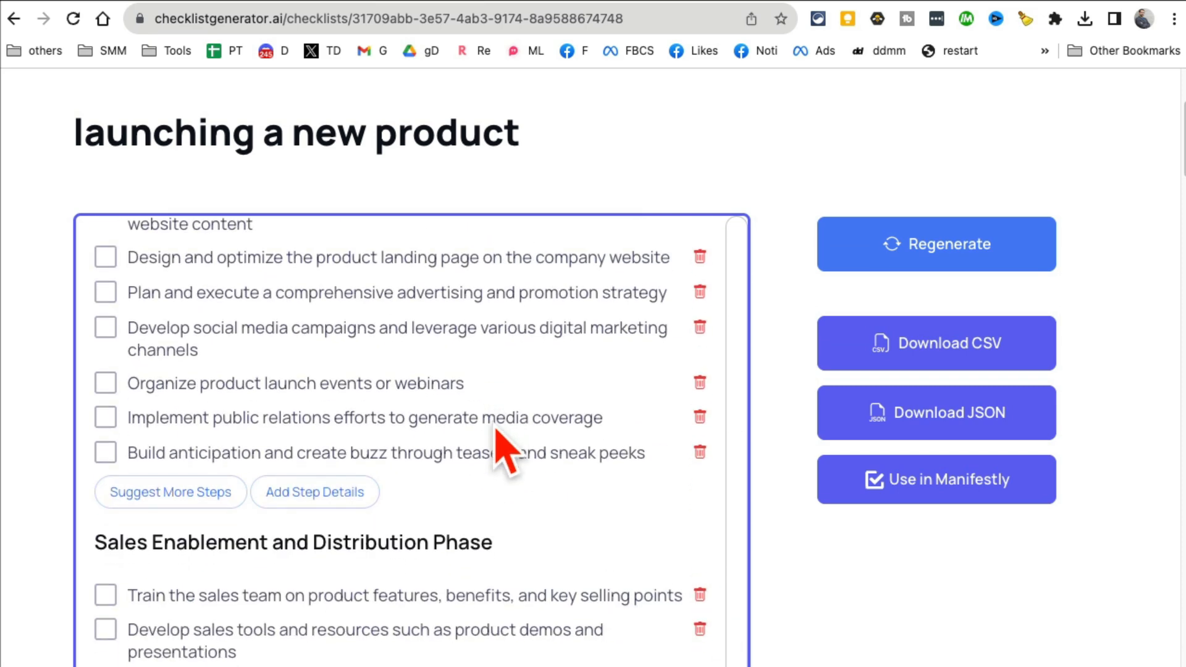
{"action": "scroll", "scroll_direction": "down", "scroll_amount": 3}
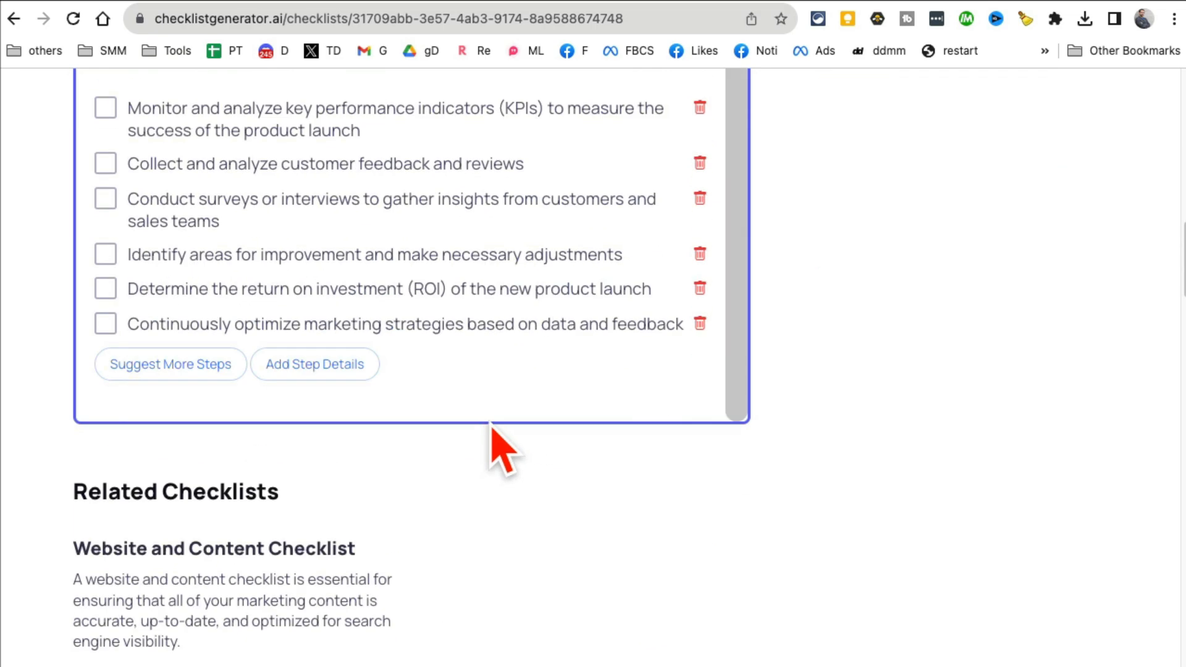
{"action": "mouse_move", "coordinate": [521, 534]}
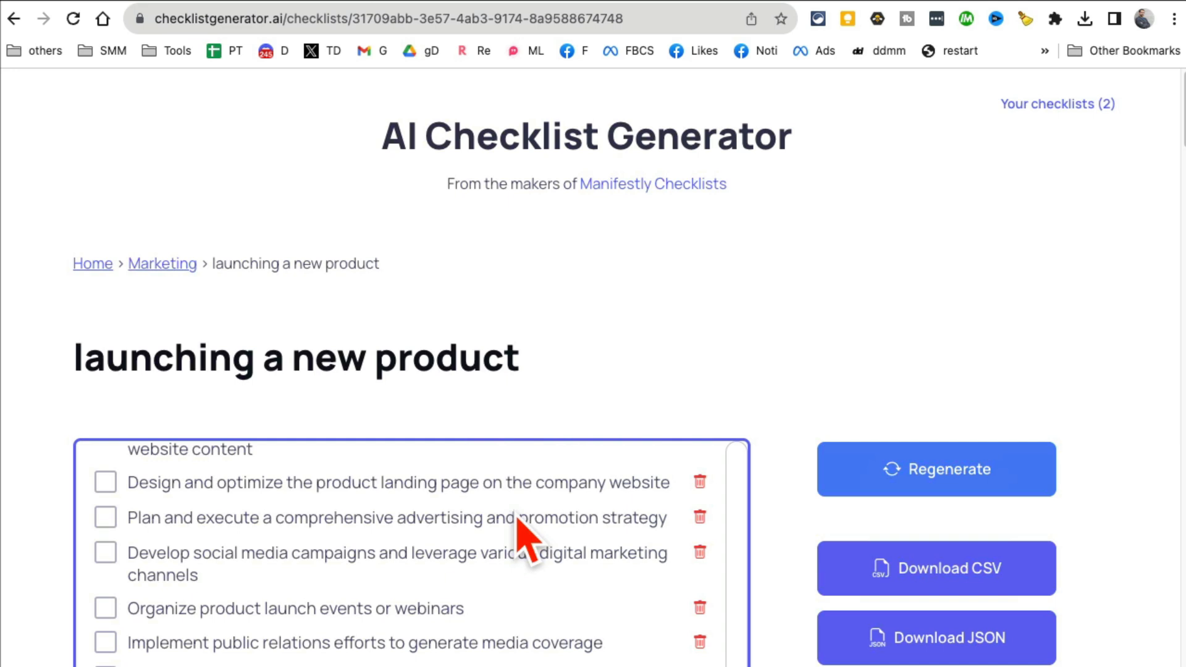
{"action": "mouse_move", "coordinate": [192, 57]}
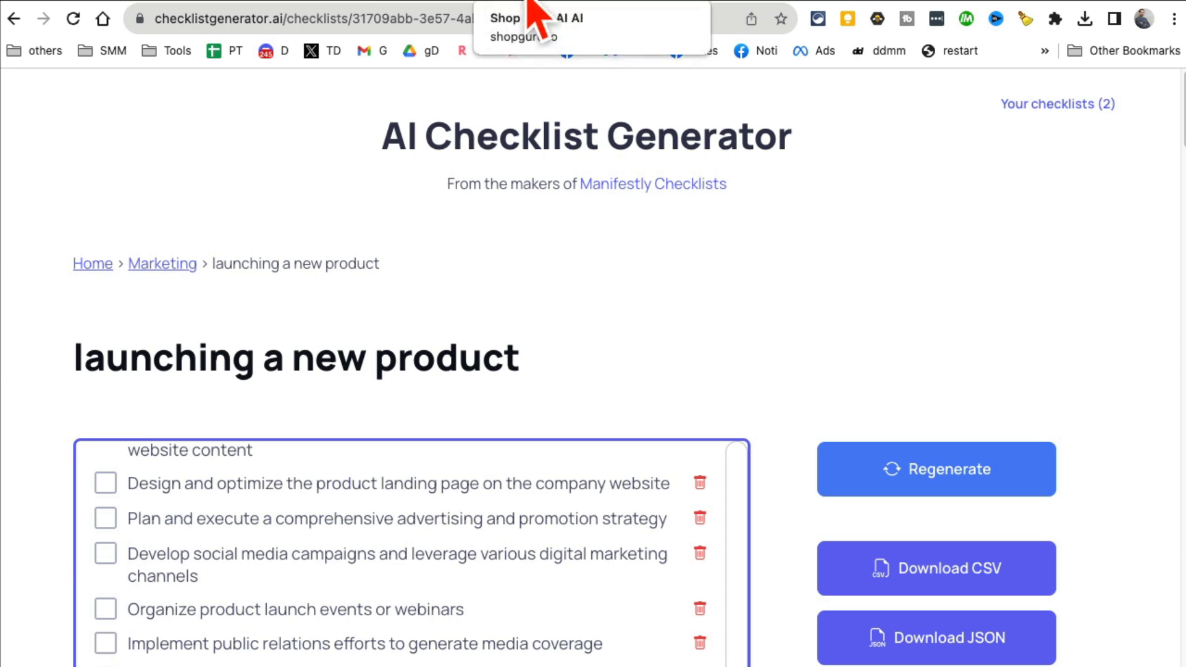
- Get Shop Guru's summary of all reviews for the Black+Decker handheld vacuum
{"action": "left_click", "coordinate": [524, 28]}
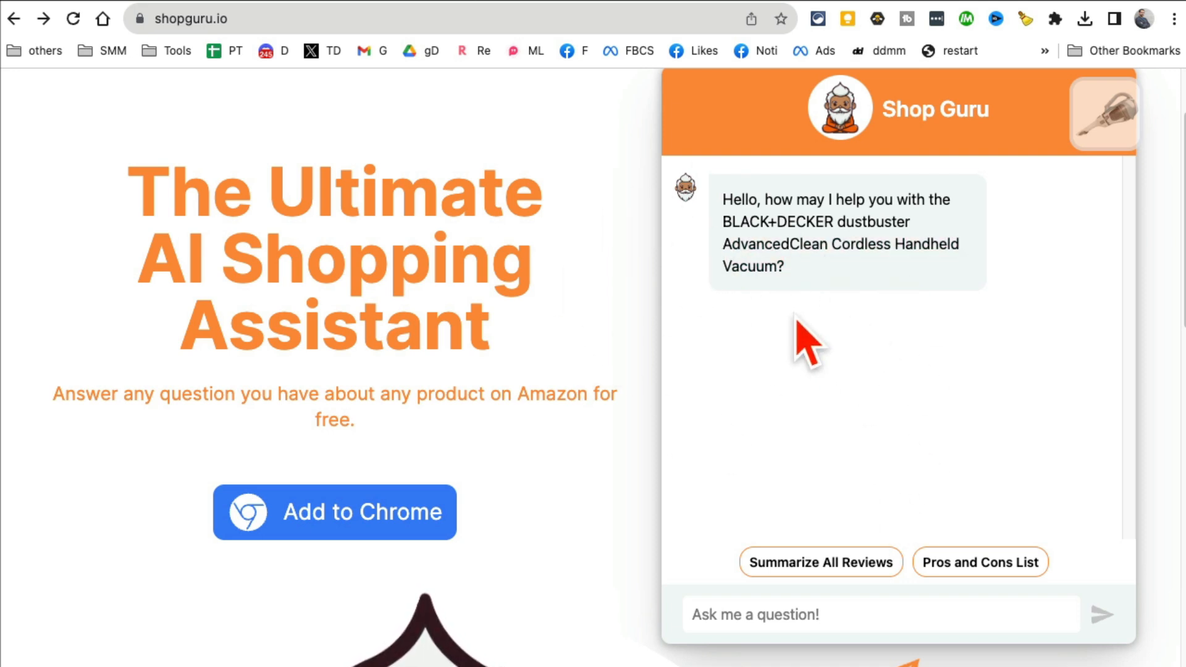
{"action": "left_click", "coordinate": [820, 561]}
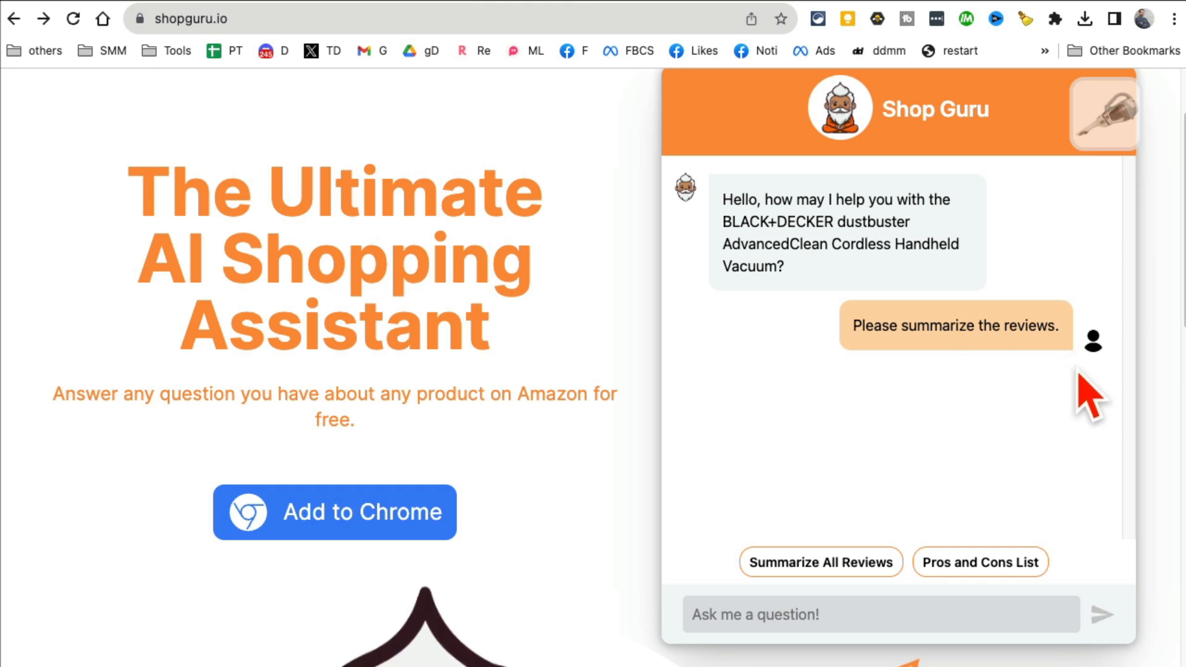
{"action": "mouse_move", "coordinate": [900, 178]}
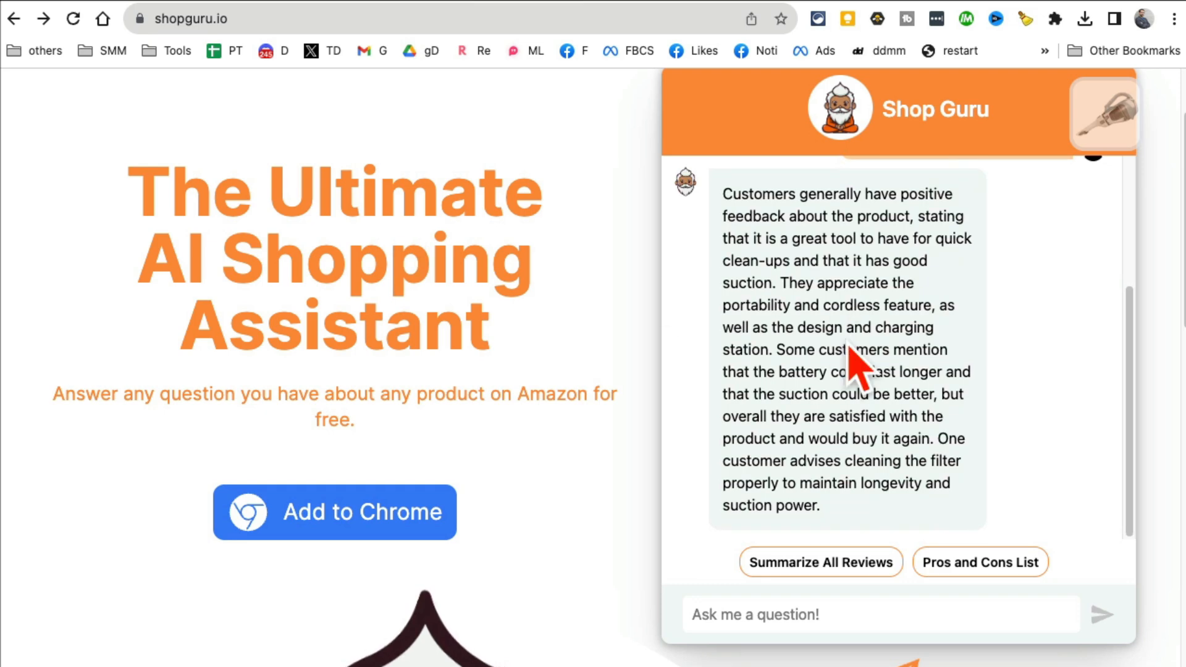
{"action": "left_click_drag", "start_coordinate": [727, 194], "coordinate": [821, 505]}
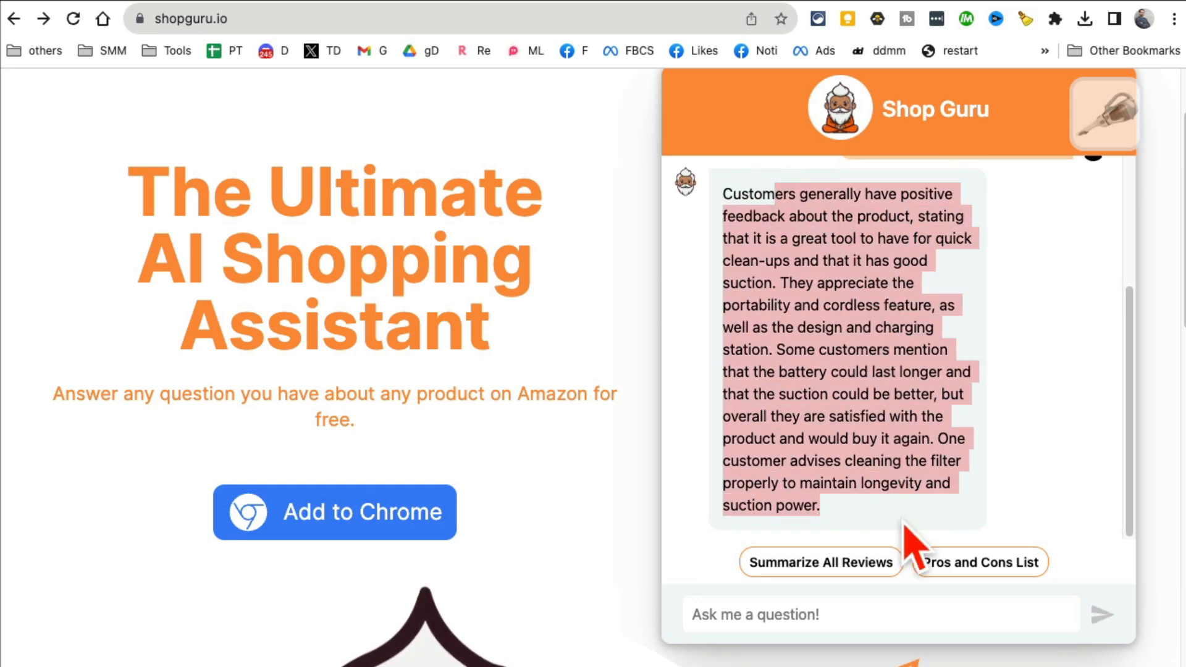
{"action": "left_click", "coordinate": [820, 562]}
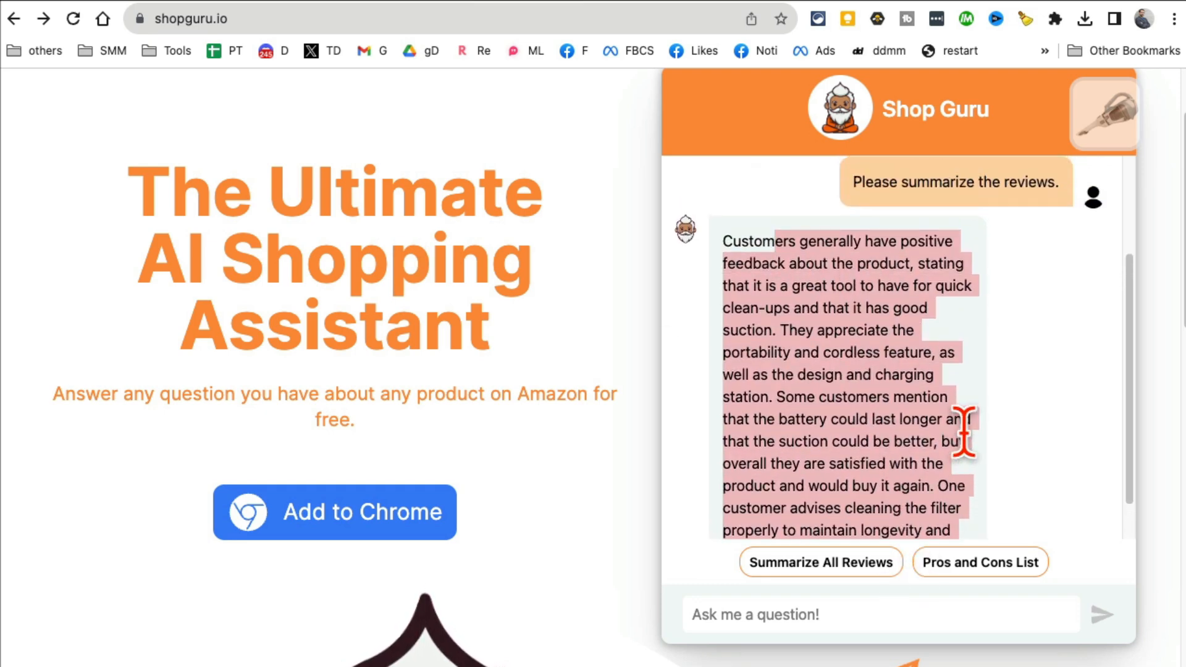
- Get a pros and cons list for the vacuum and read through it
{"action": "left_click", "coordinate": [978, 562]}
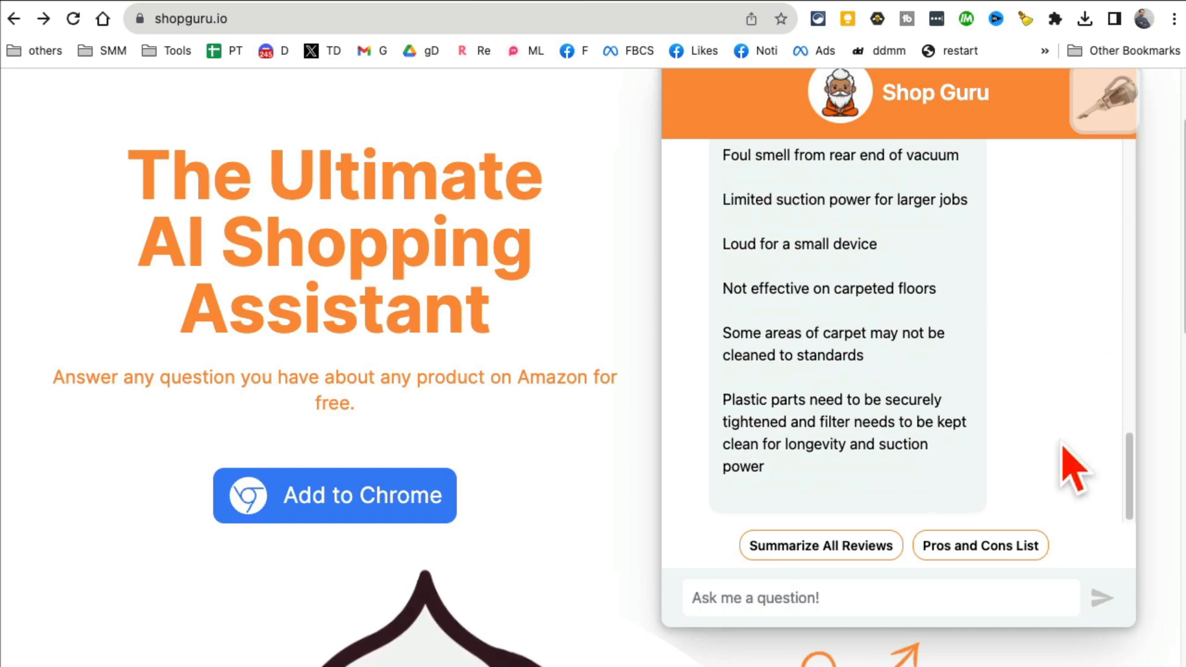
{"action": "left_click", "coordinate": [980, 544]}
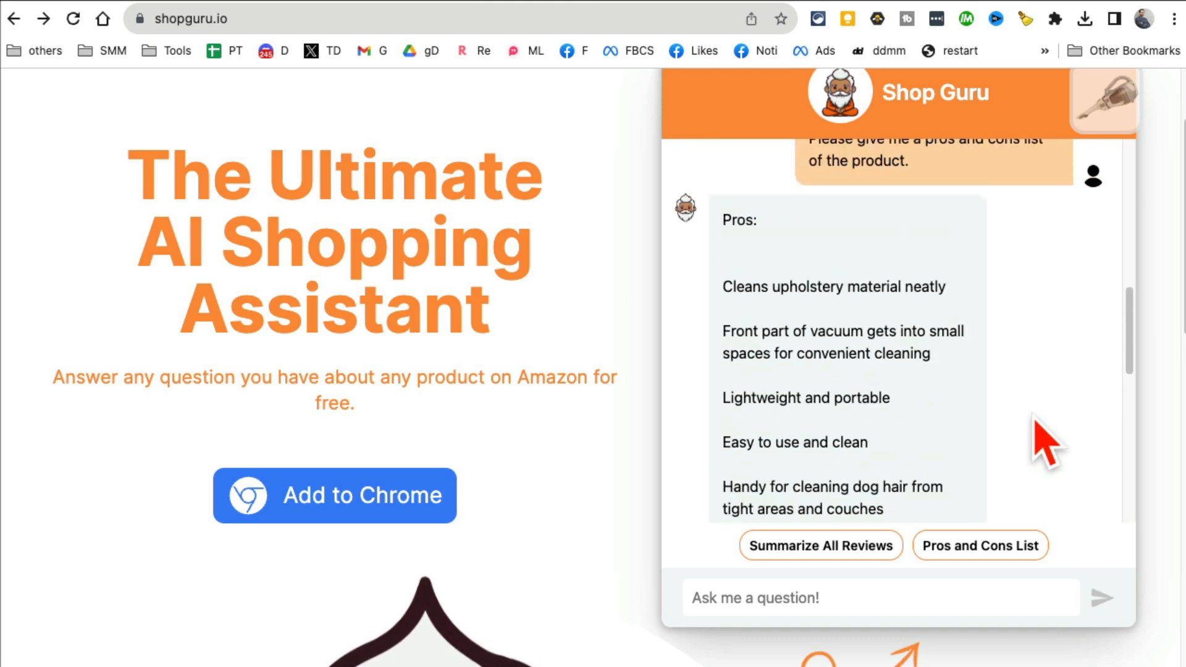
{"action": "scroll", "scroll_direction": "down", "scroll_amount": 3}
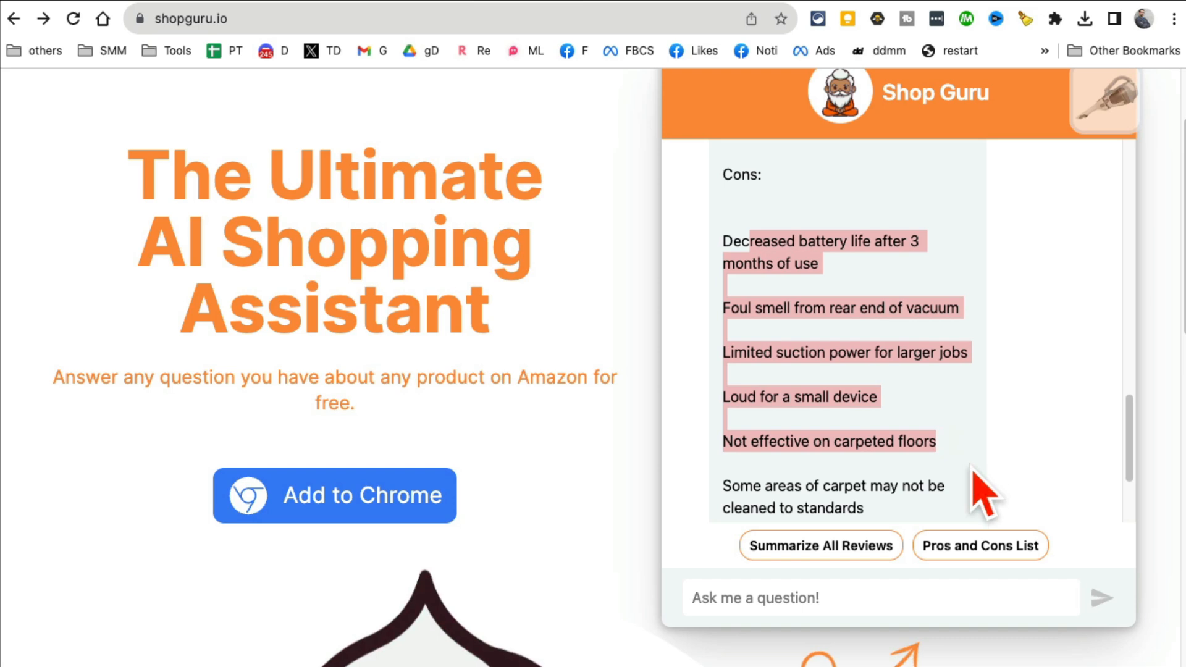
{"action": "scroll", "scroll_direction": "down", "scroll_amount": 3}
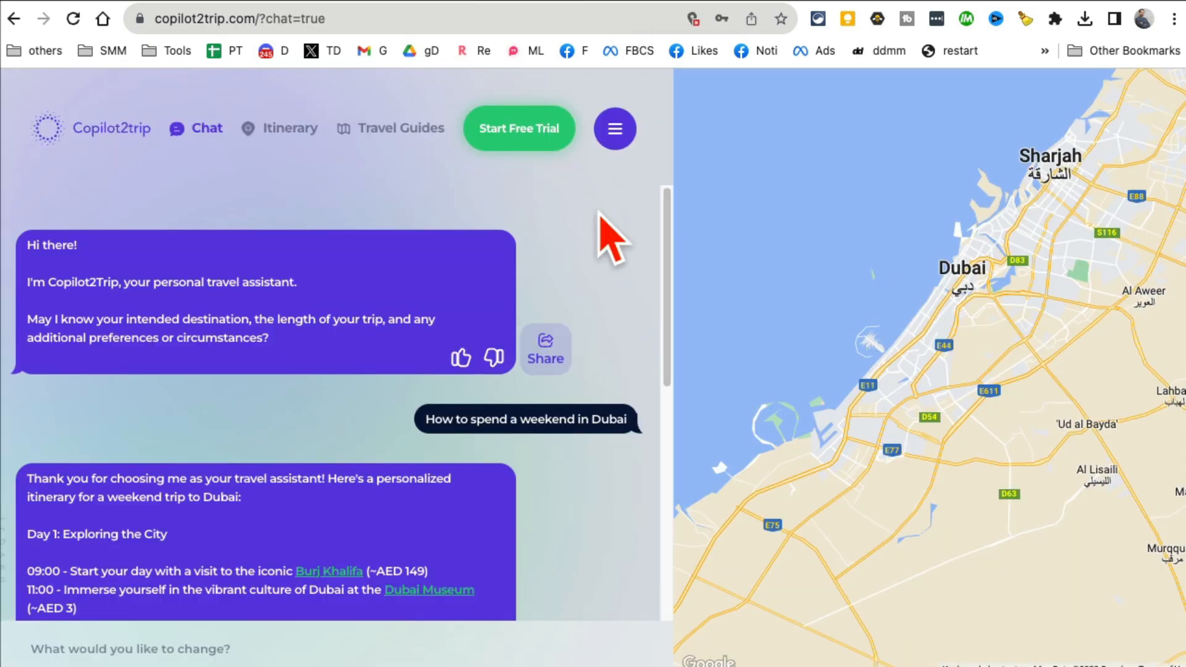
{"action": "mouse_move", "coordinate": [114, 167]}
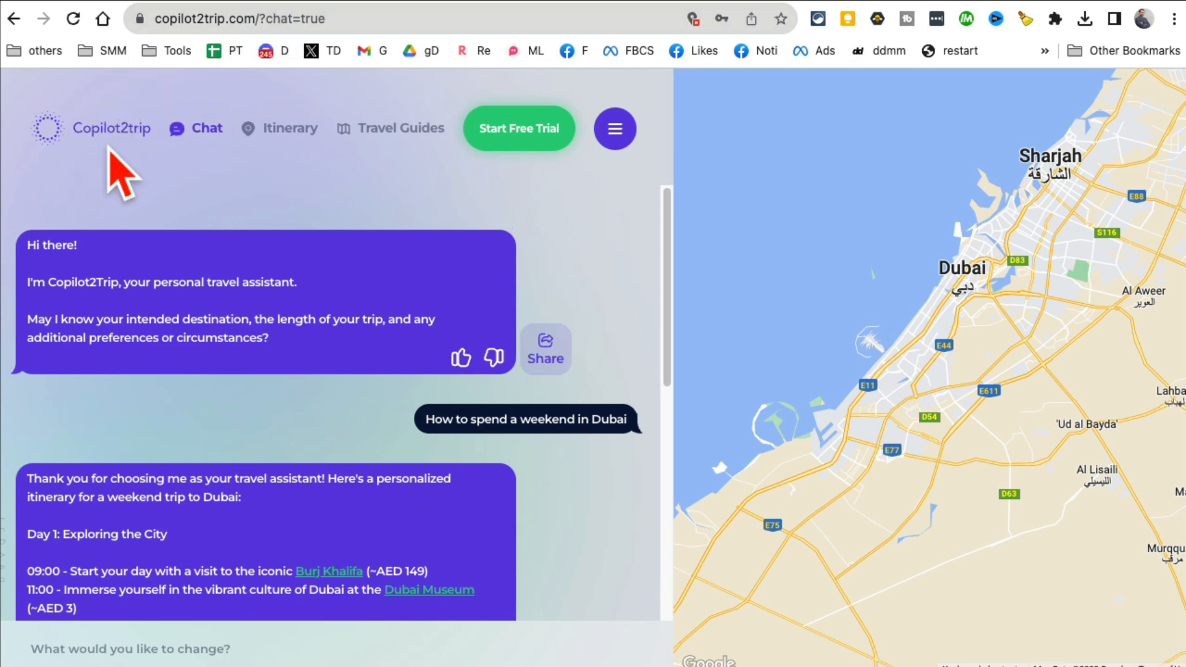
{"action": "mouse_move", "coordinate": [199, 165]}
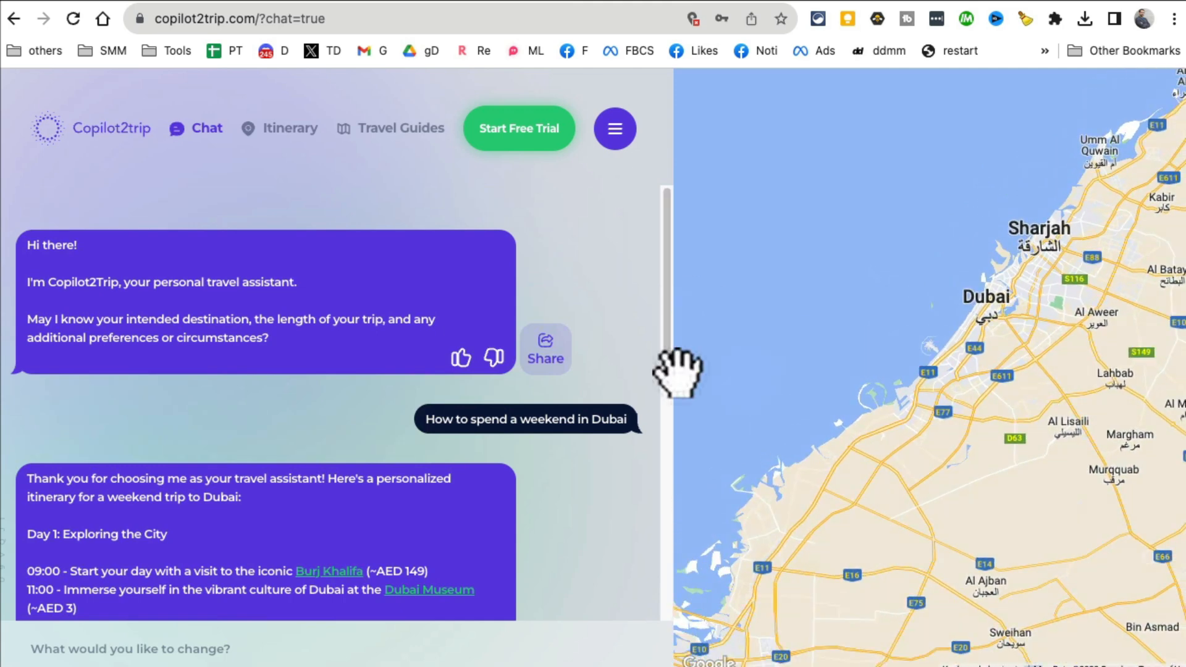
- Read through the Dubai weekend Day 1 itinerary in Copilot2trip's chat
{"action": "scroll", "scroll_direction": "down", "scroll_amount": 3}
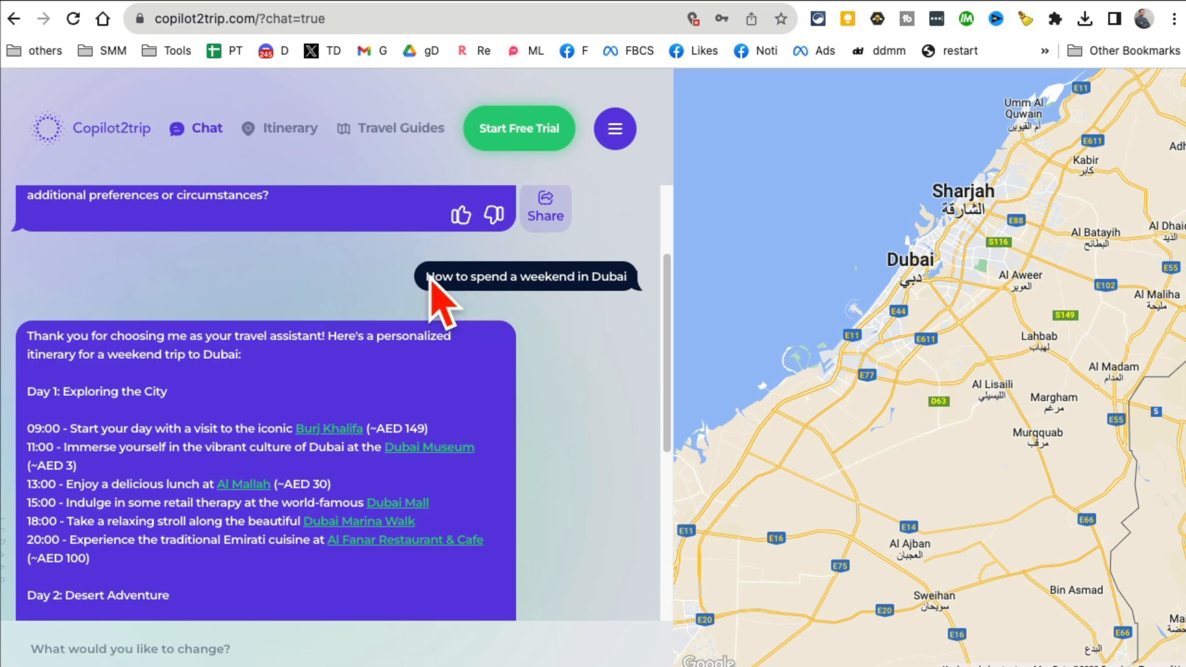
{"action": "scroll", "scroll_direction": "down", "scroll_amount": 3}
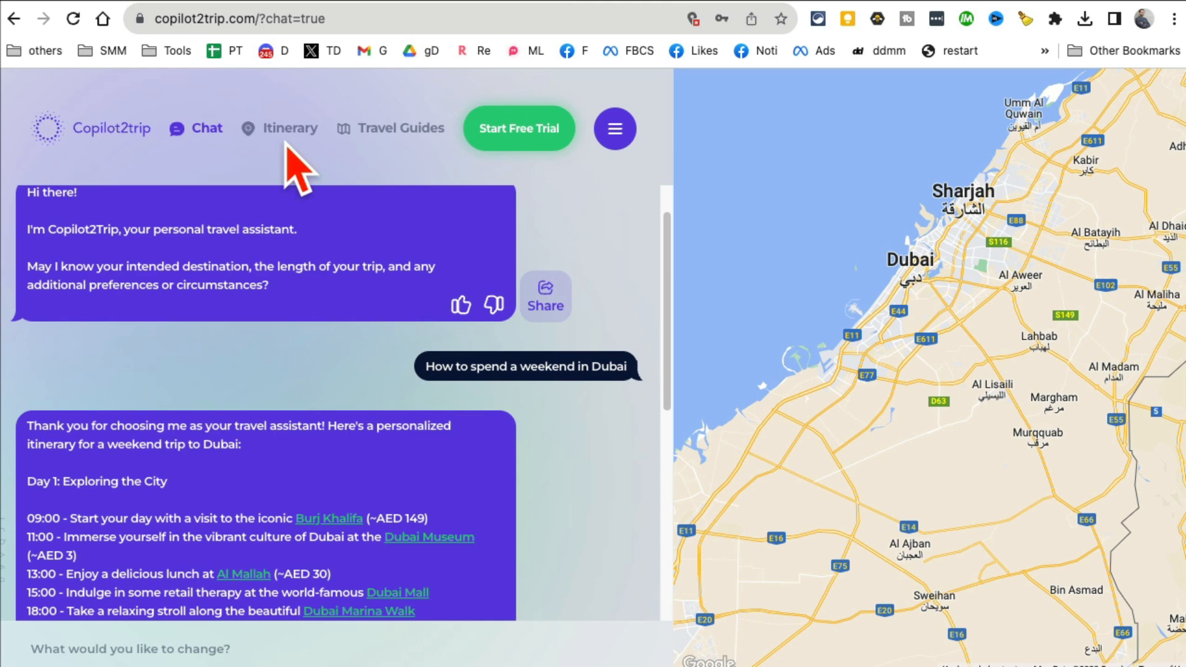
{"action": "mouse_move", "coordinate": [381, 182]}
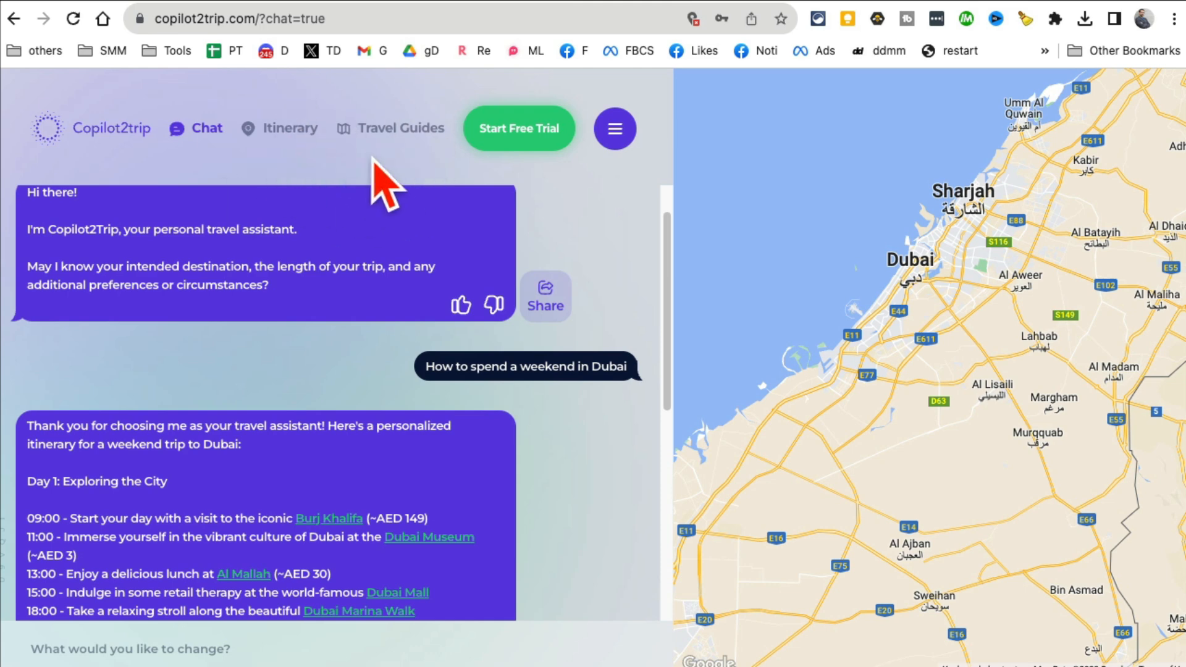
{"action": "scroll", "scroll_direction": "down", "scroll_amount": 3}
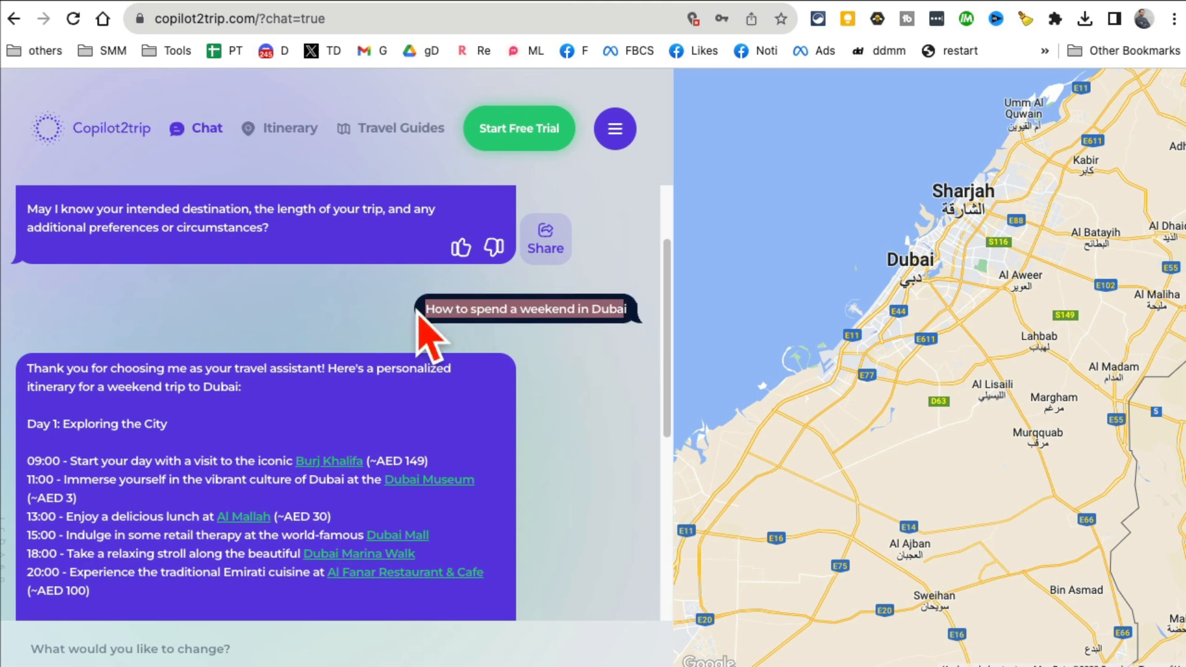
{"action": "mouse_move", "coordinate": [665, 454]}
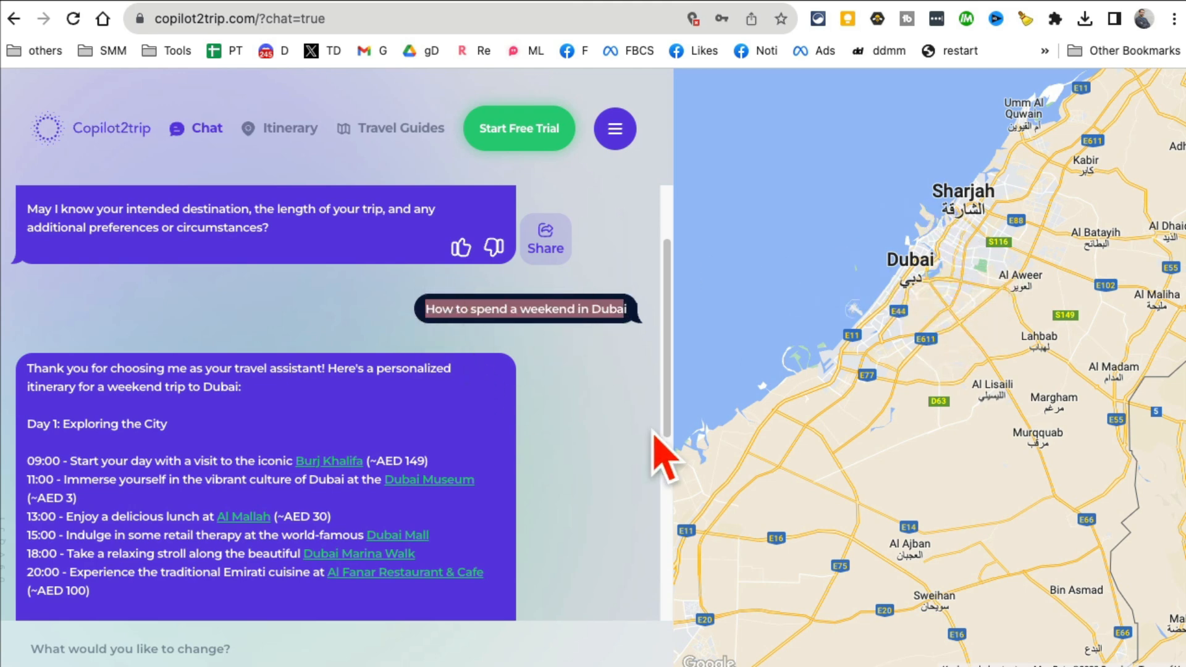
{"action": "scroll", "scroll_direction": "down", "scroll_amount": 3}
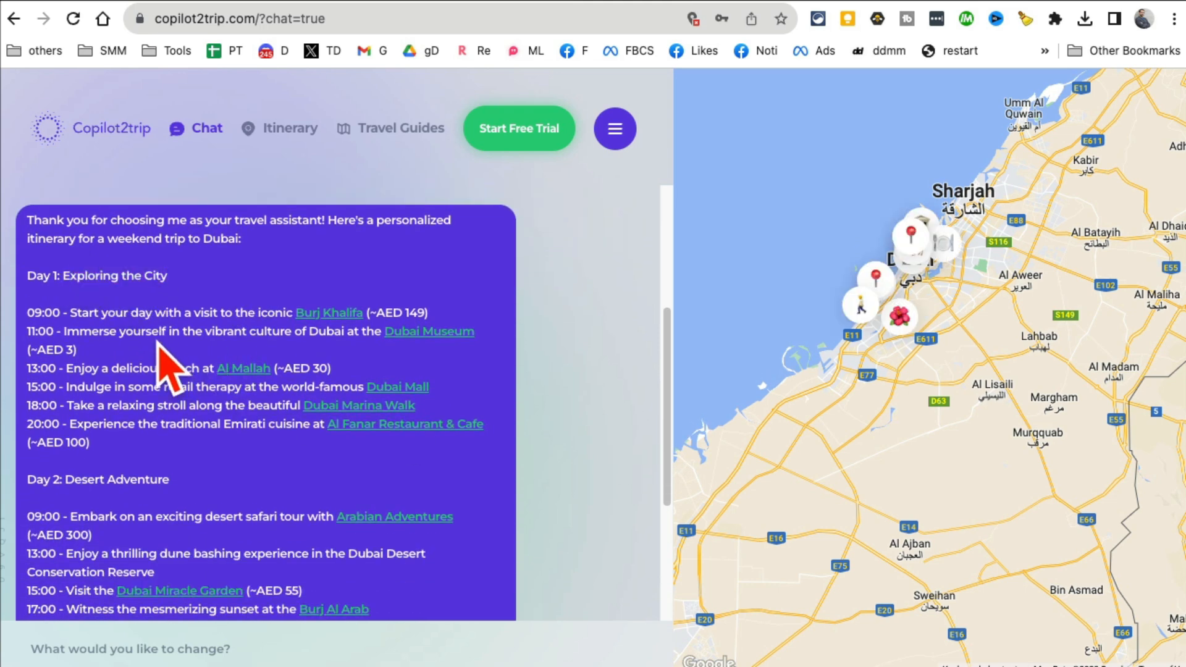
{"action": "left_click_drag", "start_coordinate": [64, 313], "coordinate": [325, 313]}
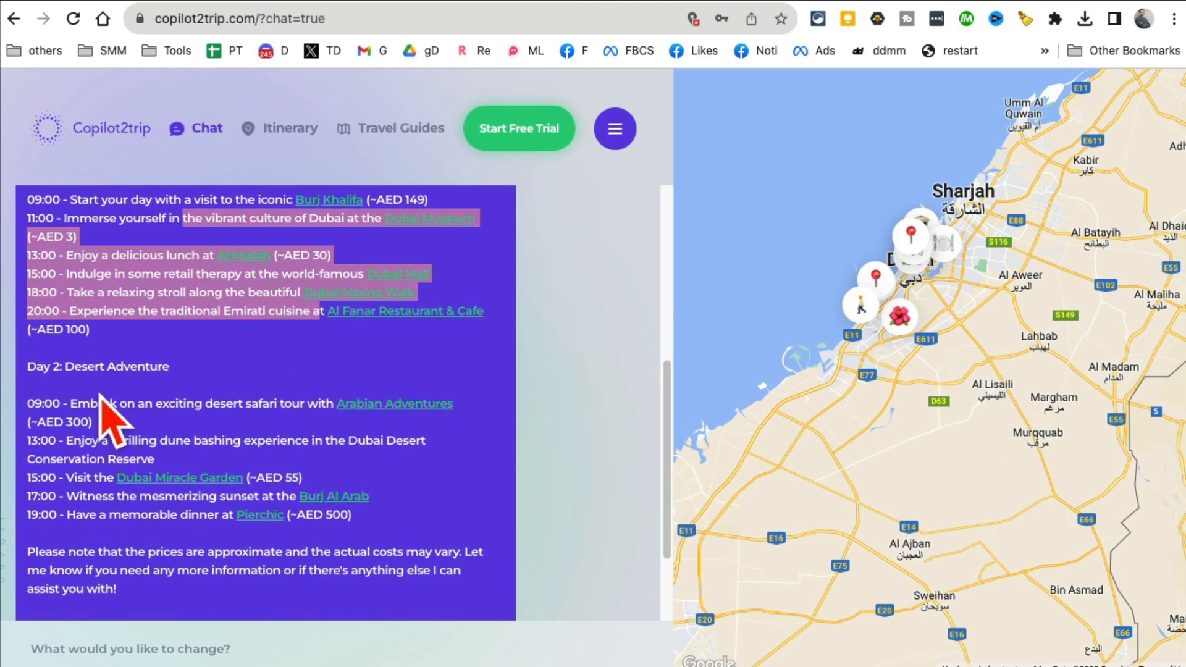
{"action": "scroll", "scroll_direction": "down", "scroll_amount": 3}
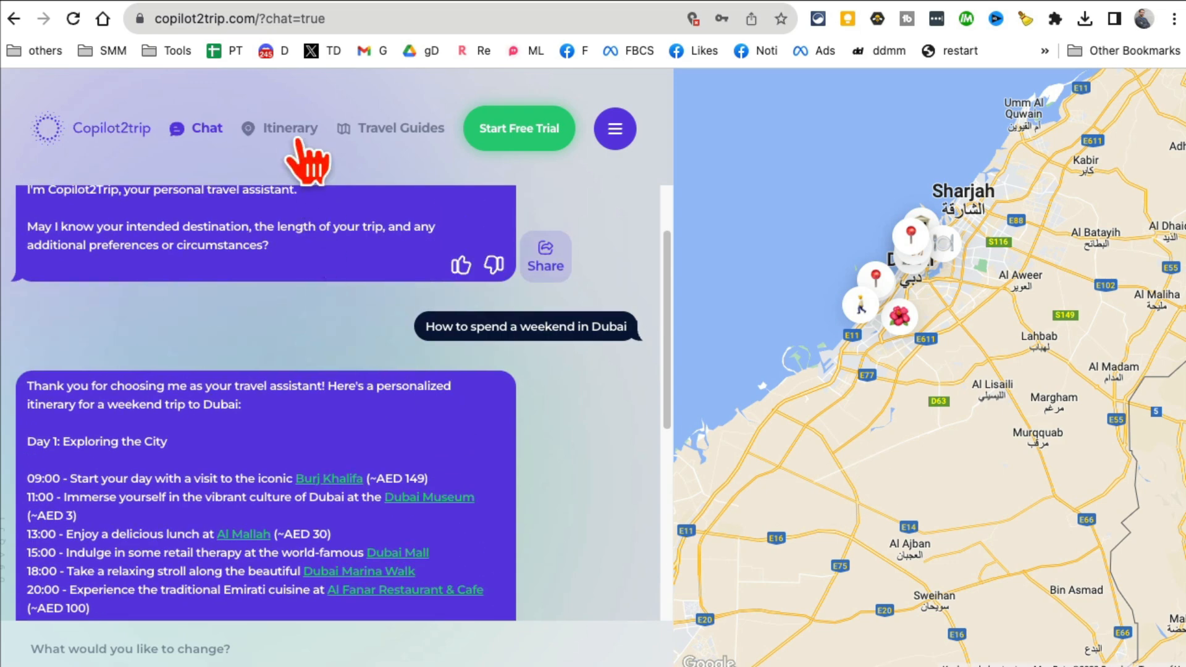
- Review the trip itinerary view and dismiss the still-being-discovered notice
{"action": "left_click", "coordinate": [290, 127]}
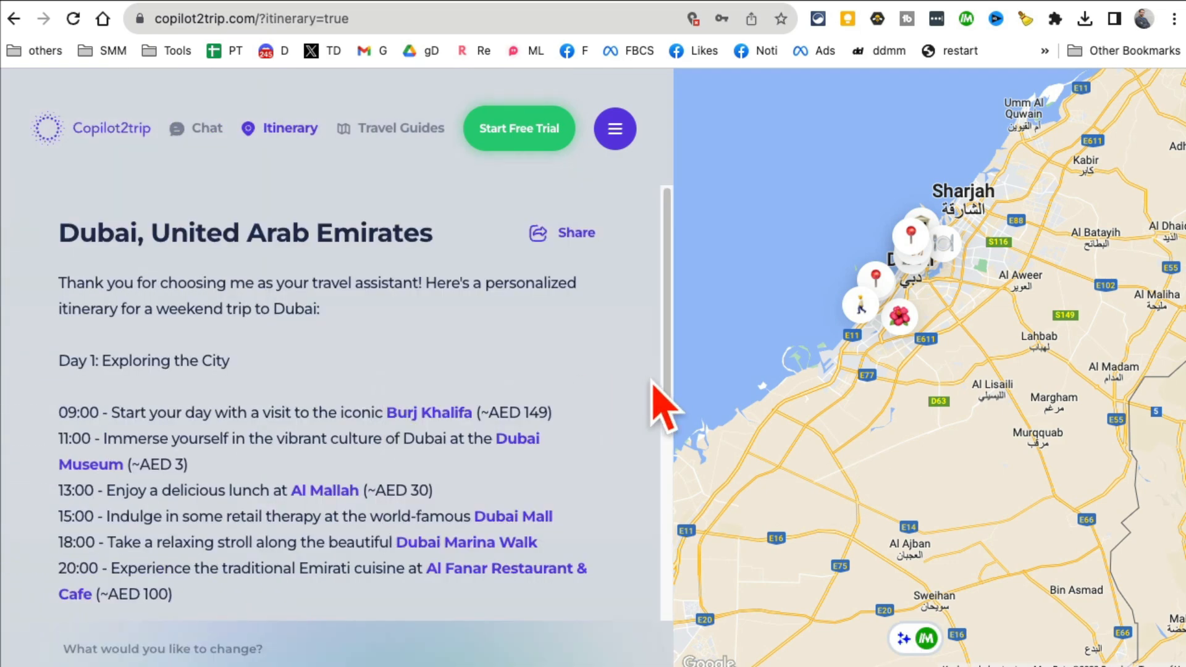
{"action": "scroll", "scroll_direction": "down", "scroll_amount": 3}
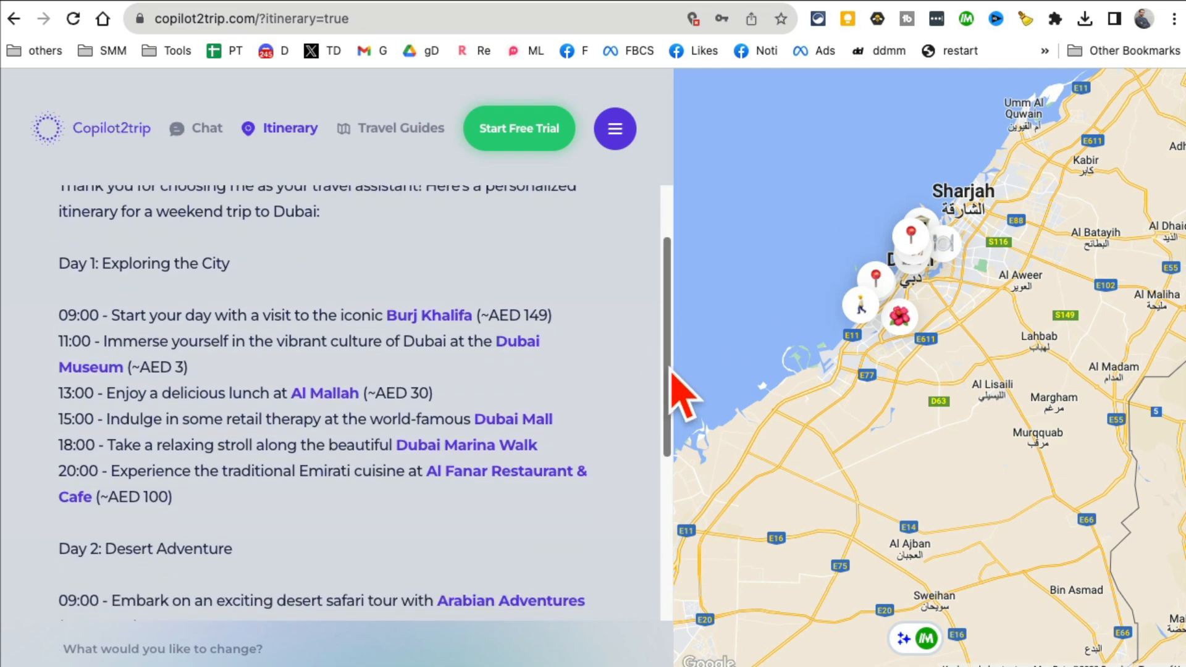
{"action": "scroll", "scroll_direction": "down", "scroll_amount": 3}
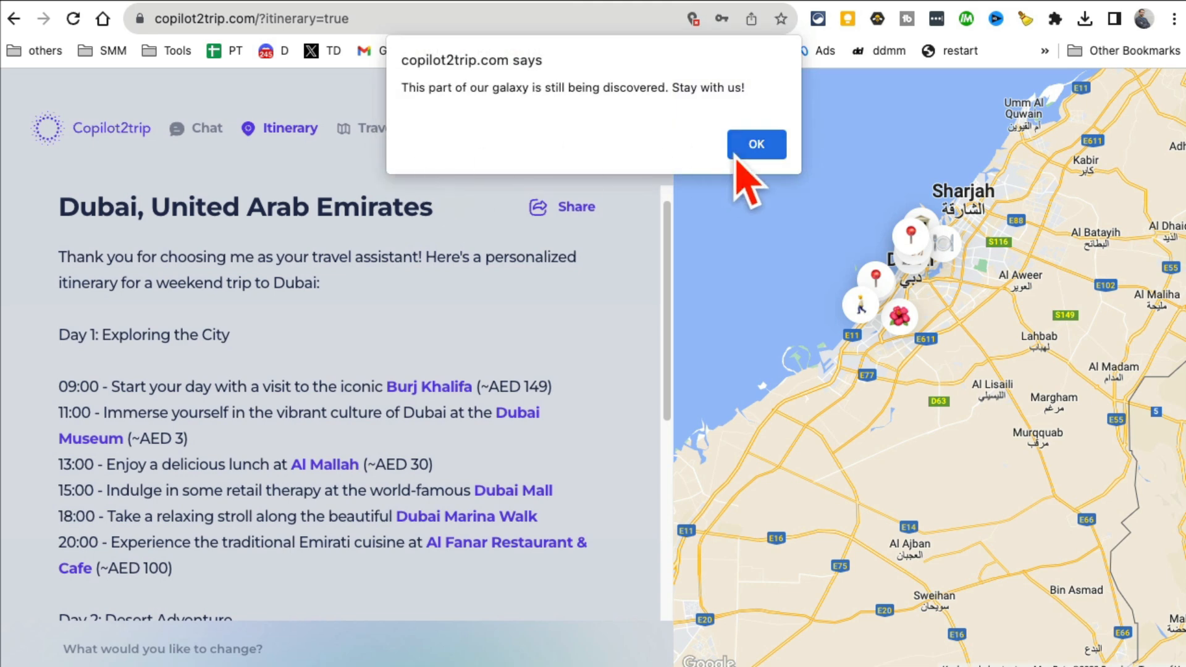
{"action": "left_click", "coordinate": [756, 144]}
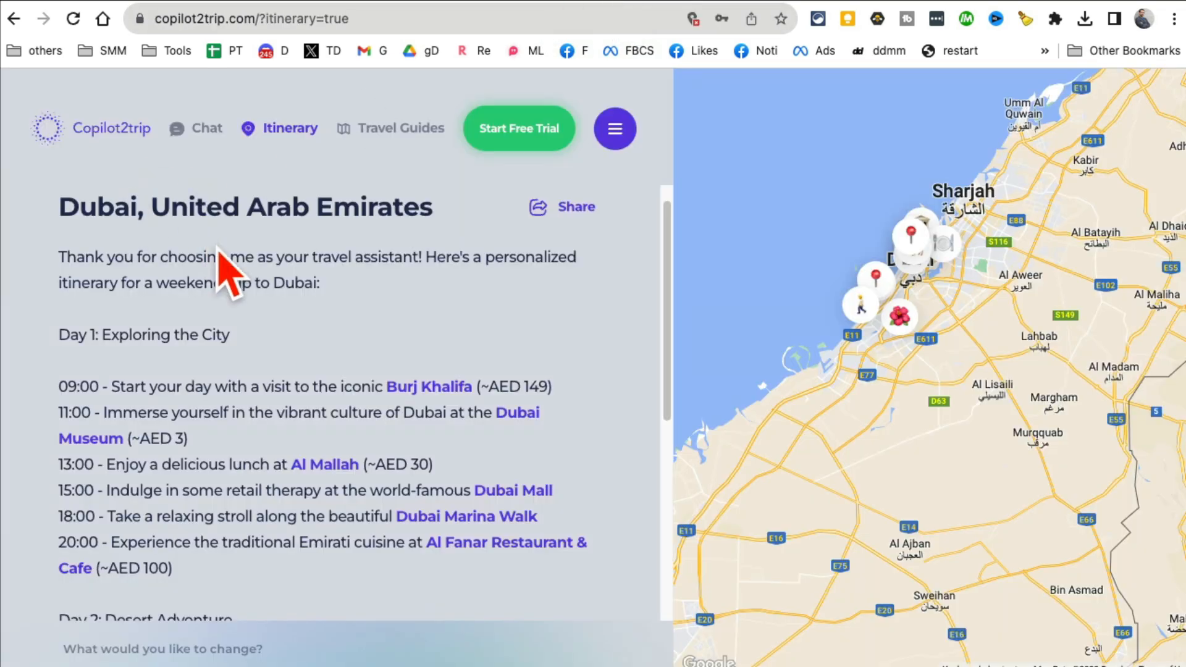
{"action": "left_click", "coordinate": [218, 19]}
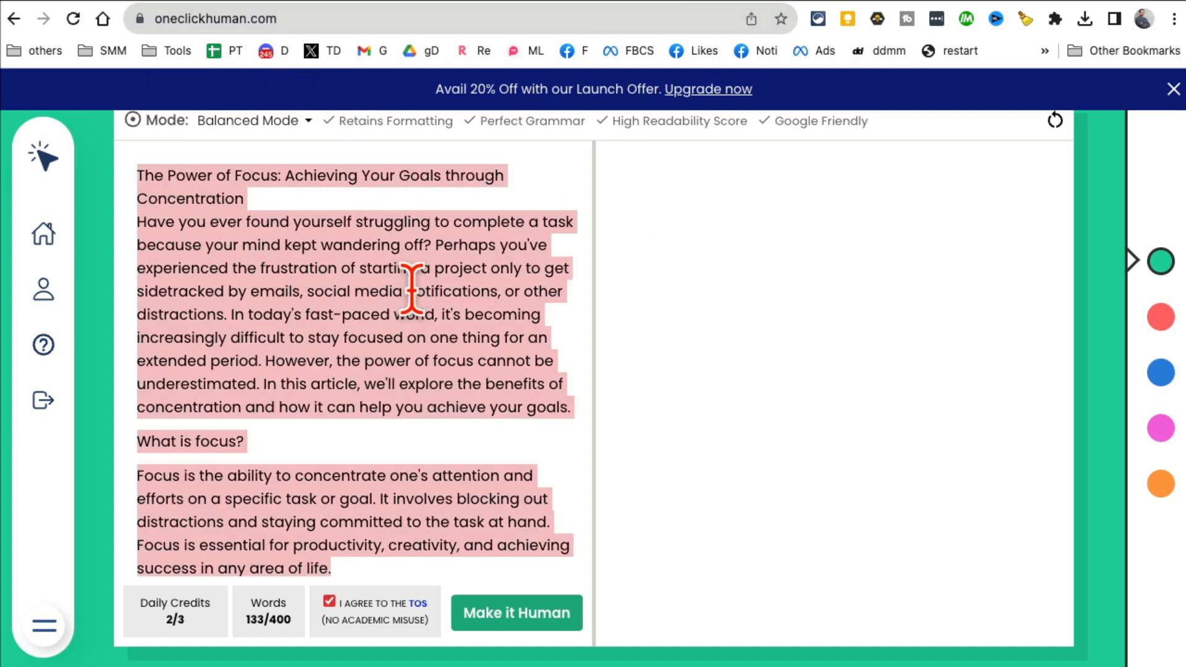
- Paste The Power of Focus article into OneClickHuman's input area
{"action": "left_click", "coordinate": [1054, 120]}
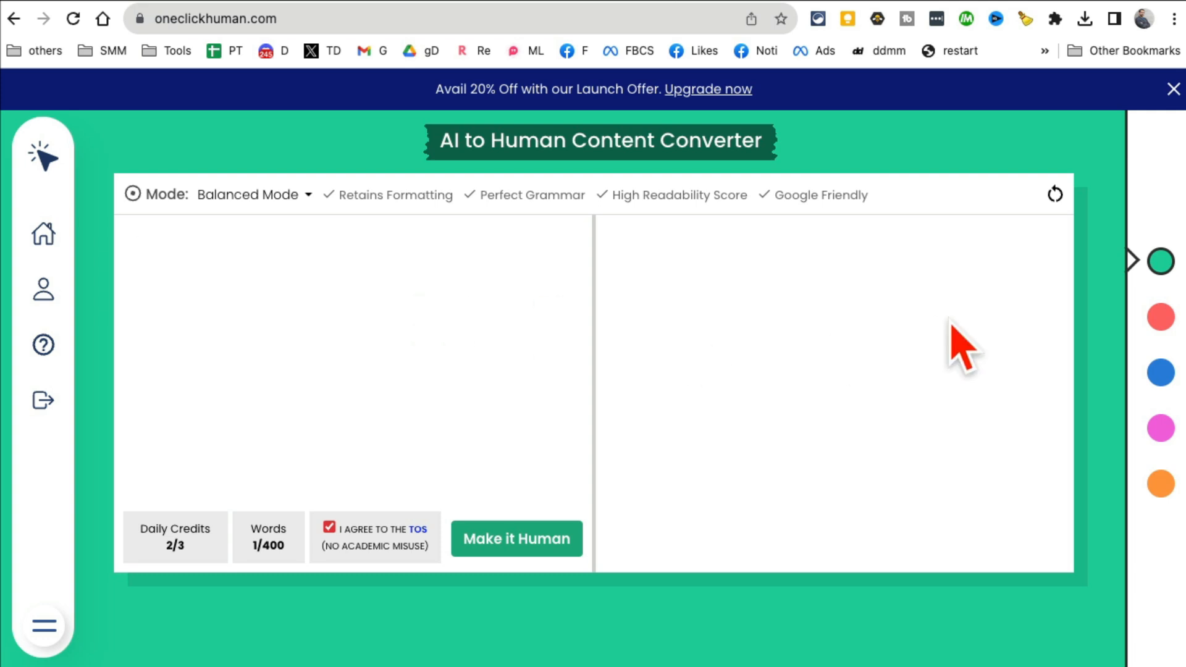
{"action": "left_click", "coordinate": [1173, 19]}
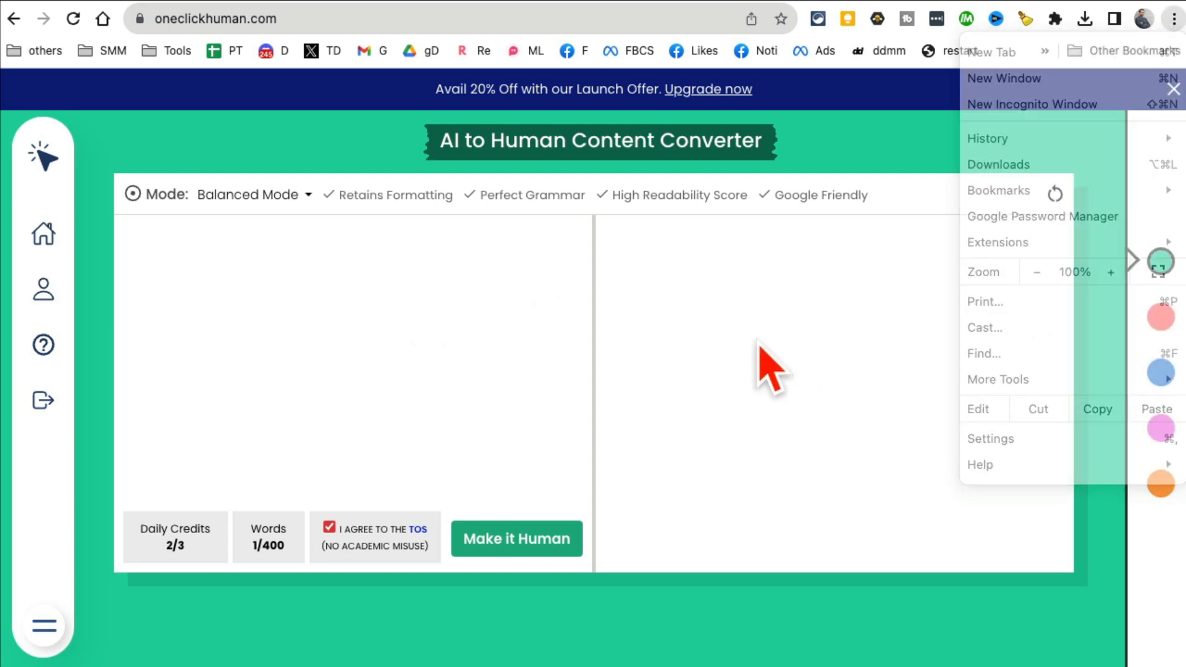
{"action": "left_click", "coordinate": [238, 325]}
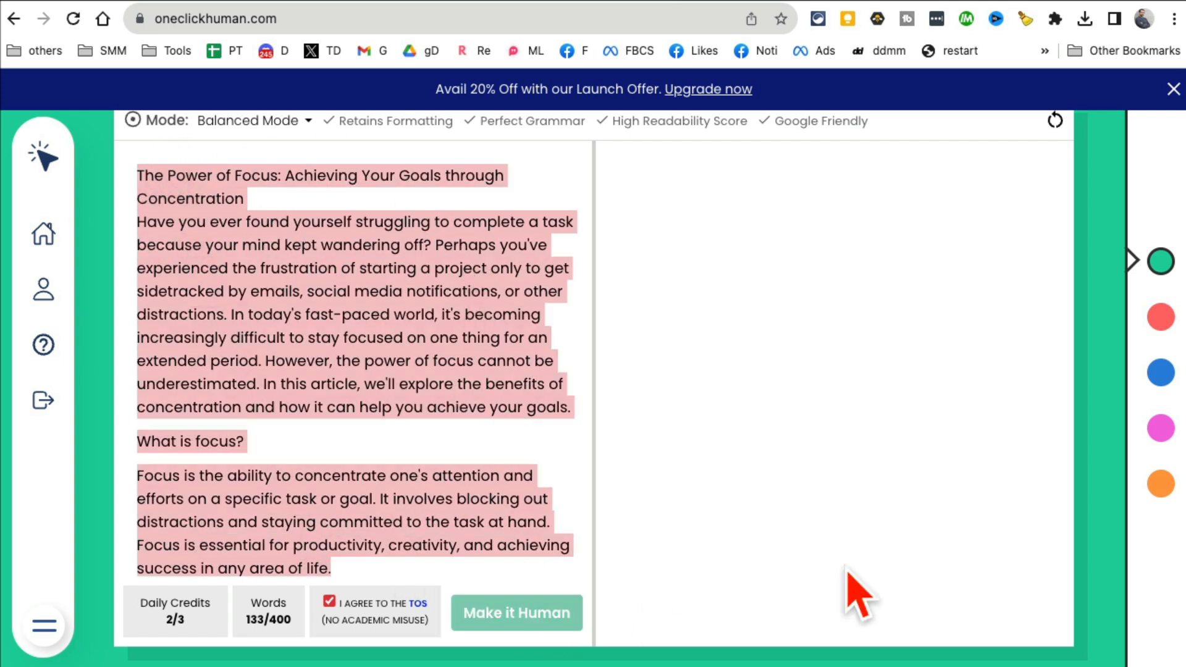
- Run Make it Human to rewrite the article as human-sounding text
{"action": "left_click", "coordinate": [517, 613]}
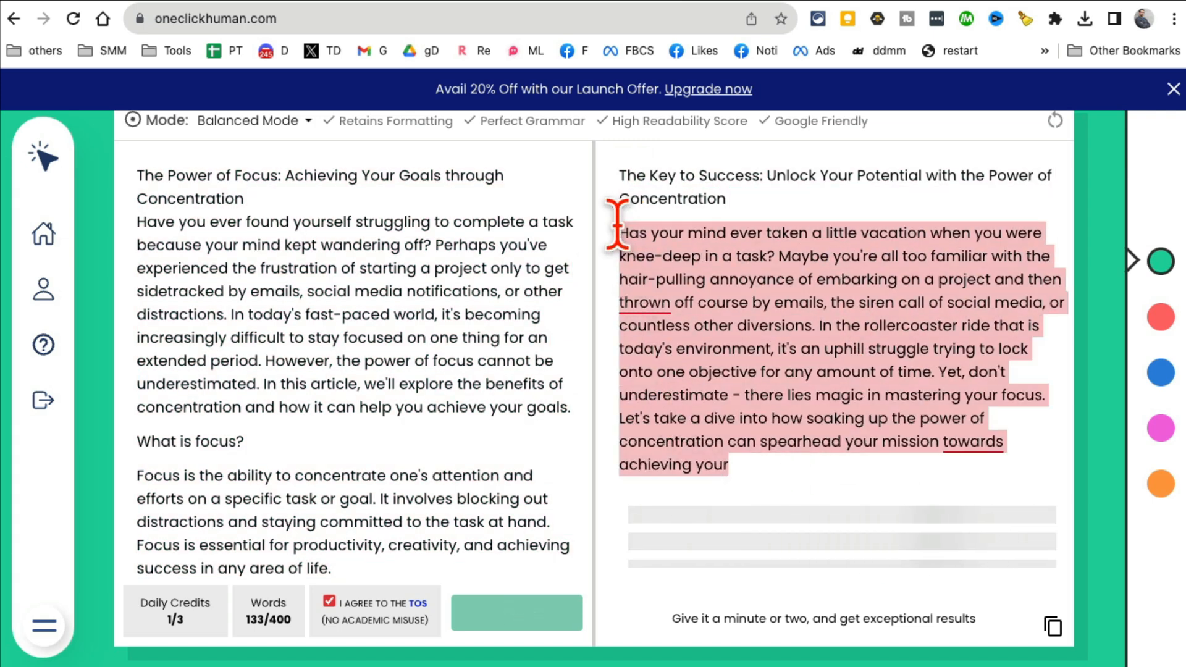
{"action": "left_click", "coordinate": [516, 612]}
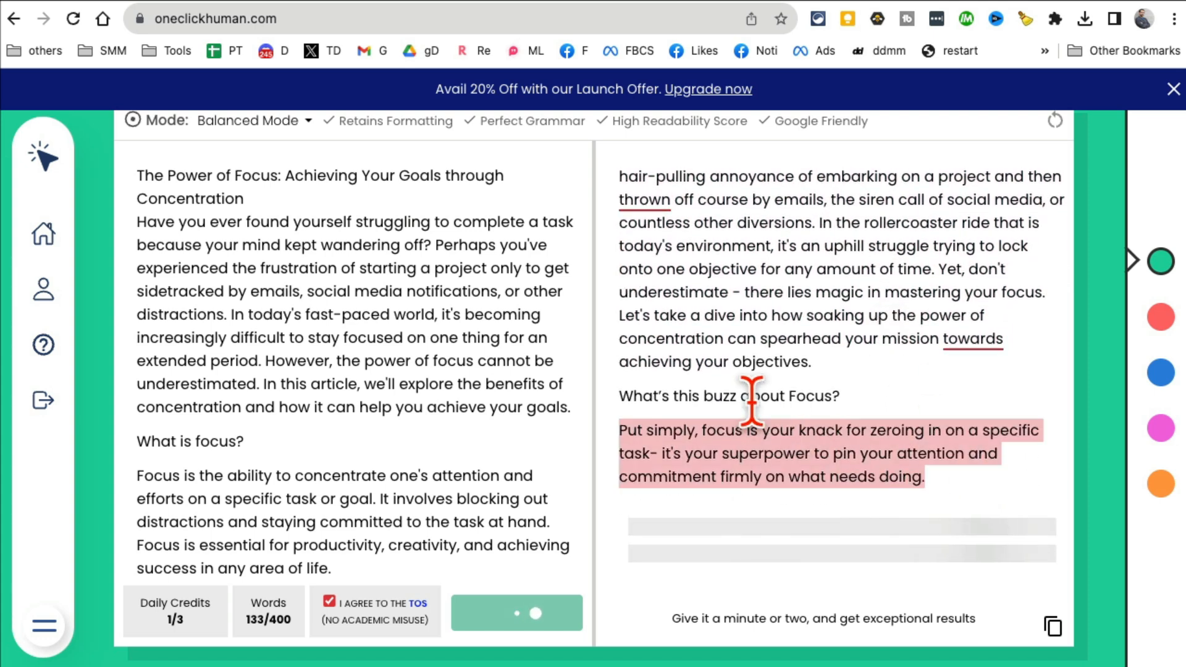
{"action": "left_click", "coordinate": [517, 613]}
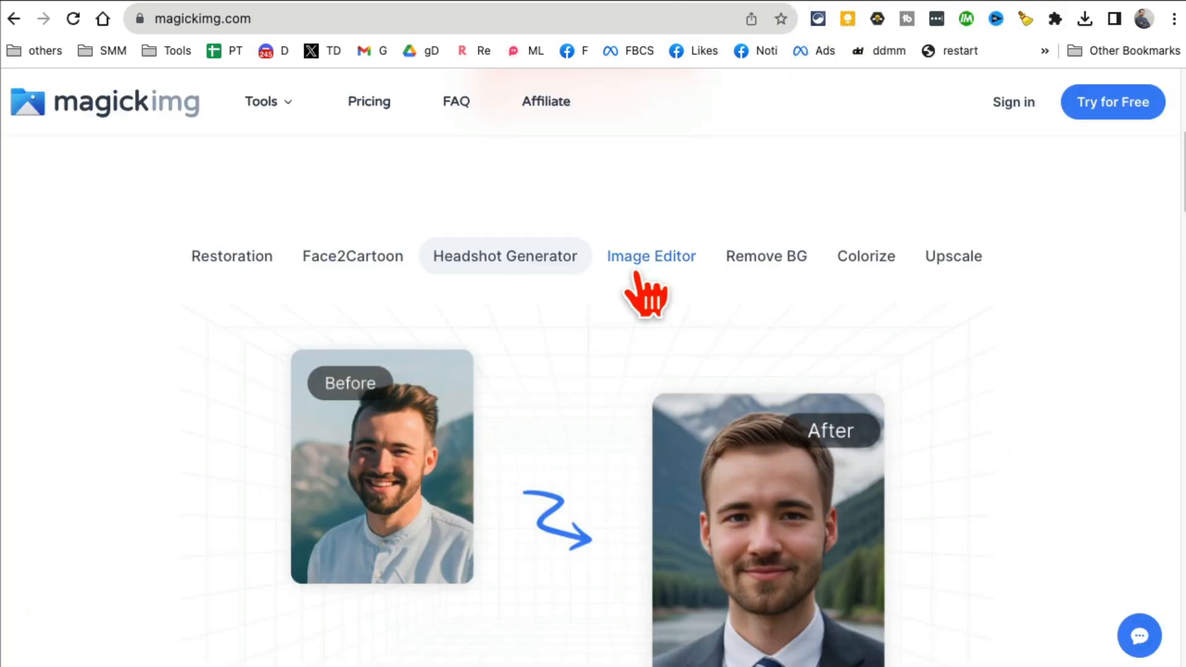
{"action": "mouse_move", "coordinate": [189, 189]}
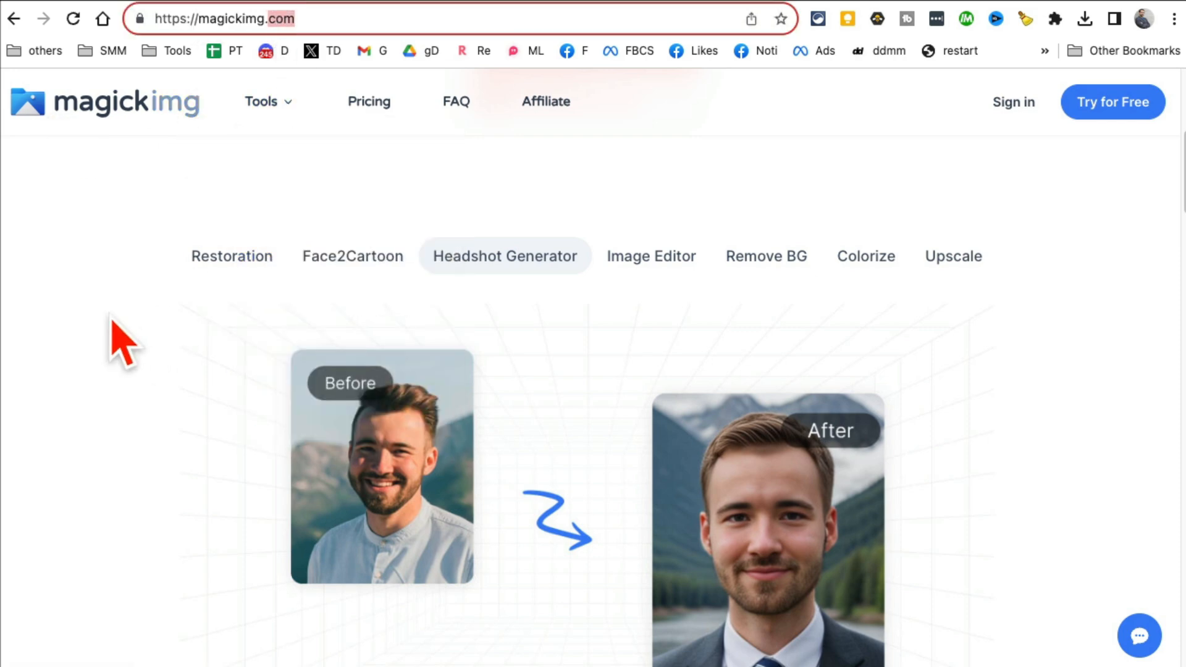
{"action": "left_click", "coordinate": [262, 101]}
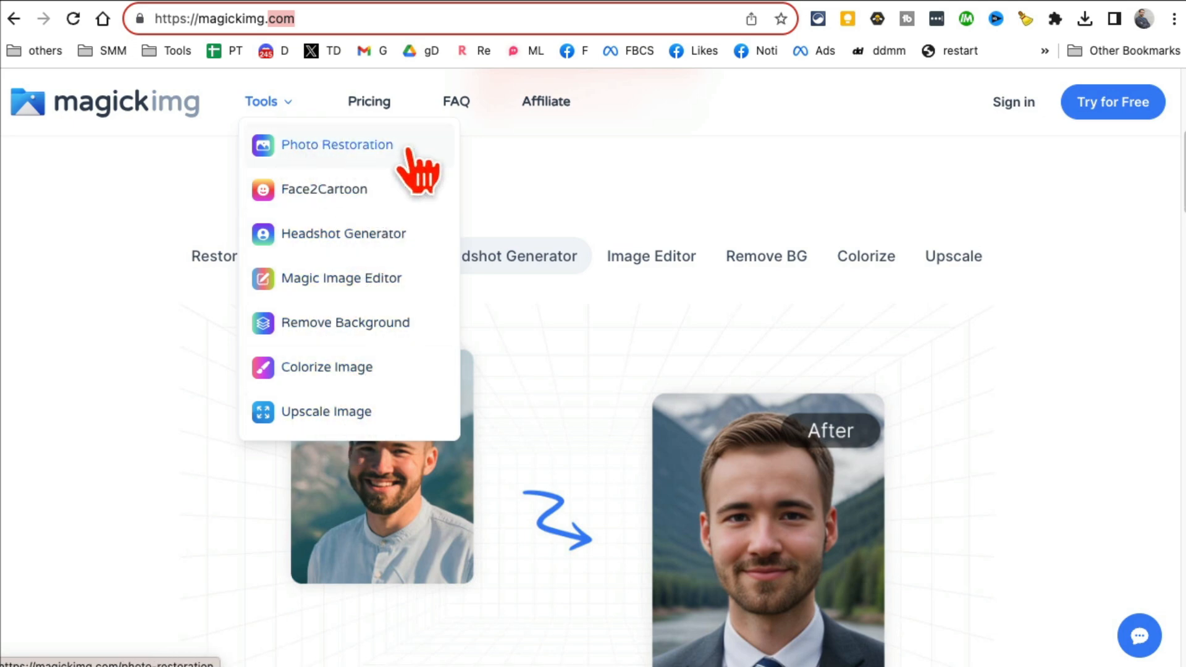
{"action": "mouse_move", "coordinate": [345, 233]}
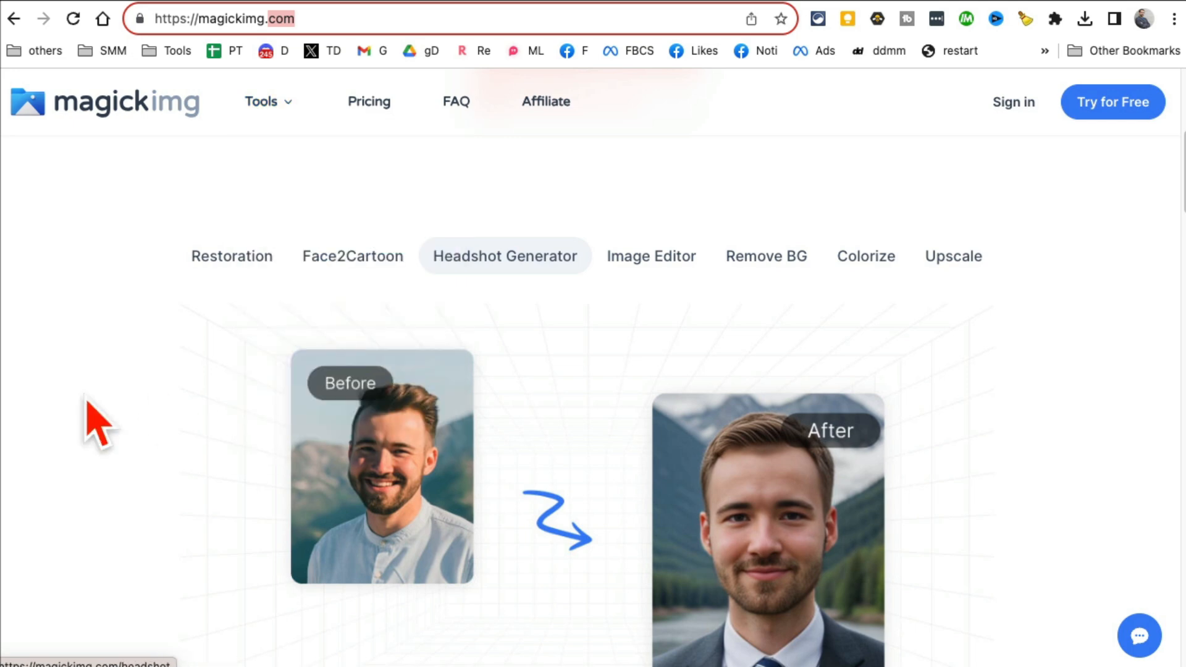
{"action": "left_click", "coordinate": [231, 255]}
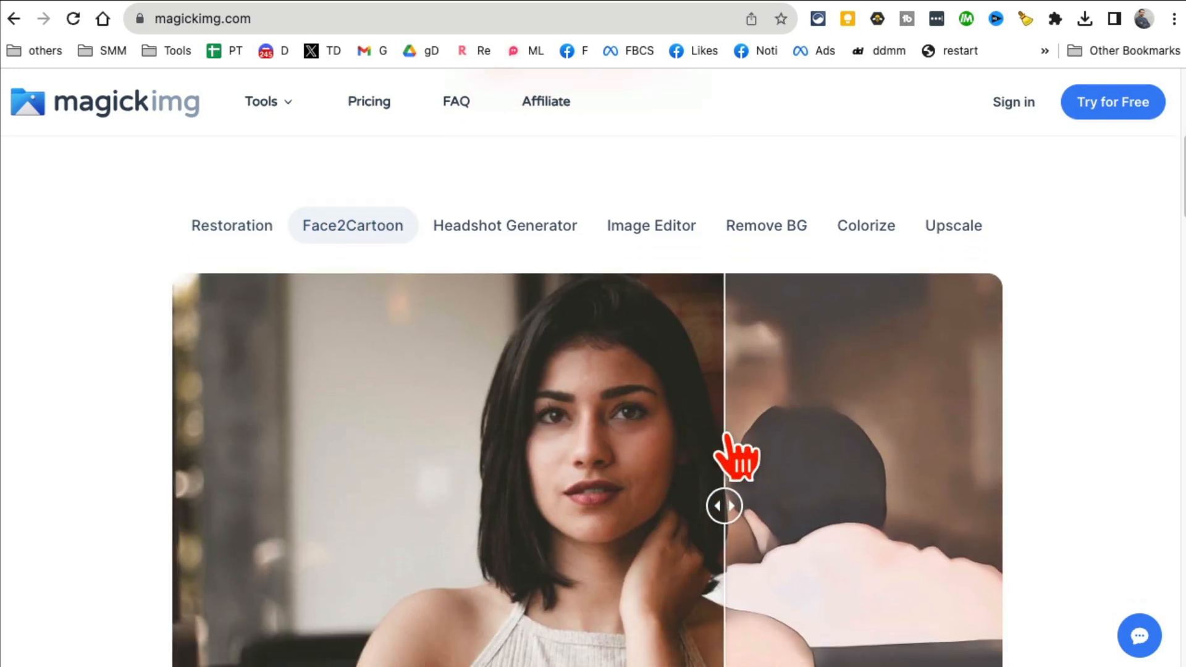
{"action": "left_click_drag", "start_coordinate": [724, 506], "coordinate": [941, 484]}
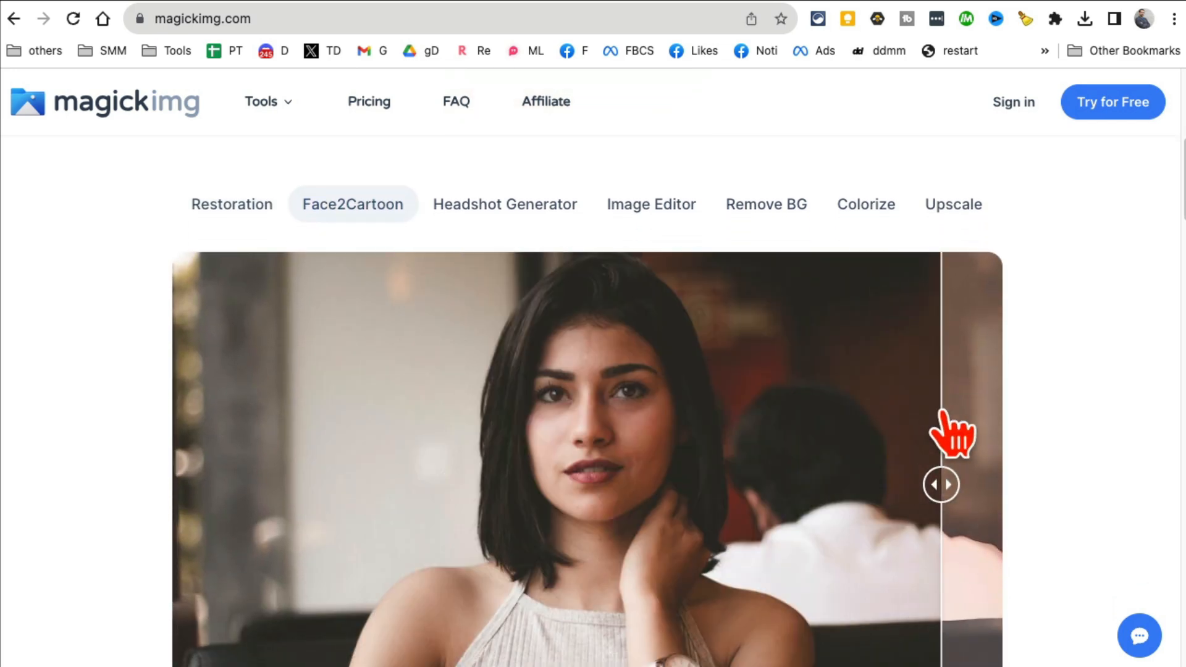
{"action": "left_click_drag", "start_coordinate": [941, 484], "coordinate": [420, 484]}
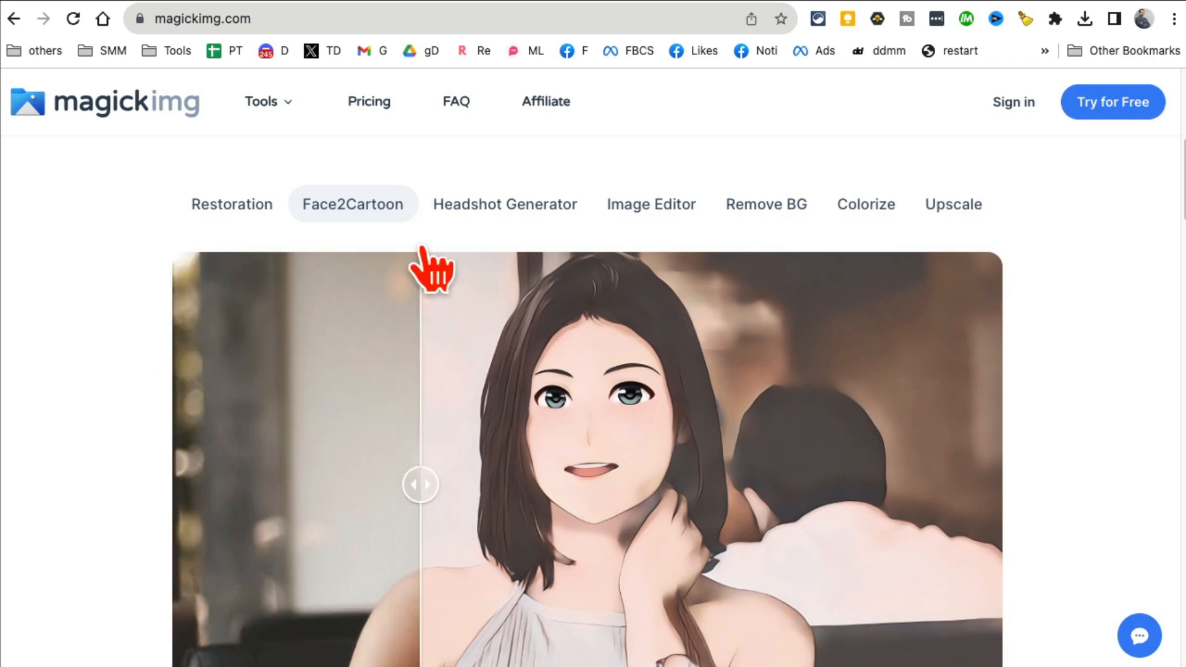
{"action": "left_click", "coordinate": [504, 204]}
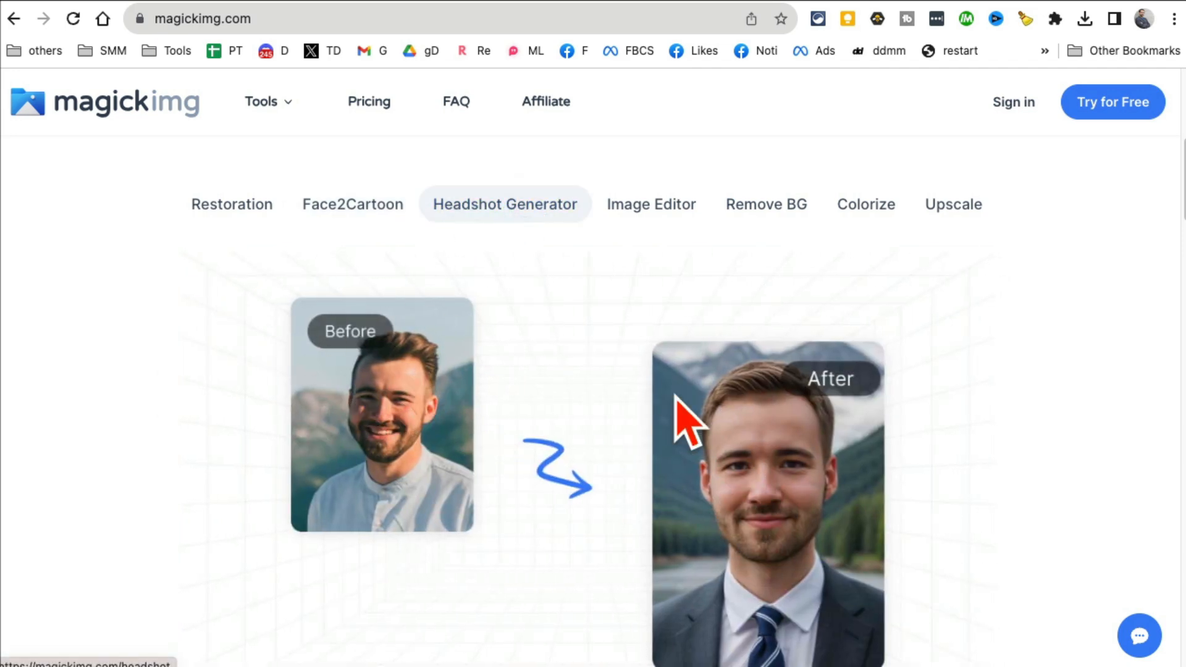
- Compare before and after in the Image Editor, Remove BG and Colorize demos
{"action": "left_click", "coordinate": [651, 203]}
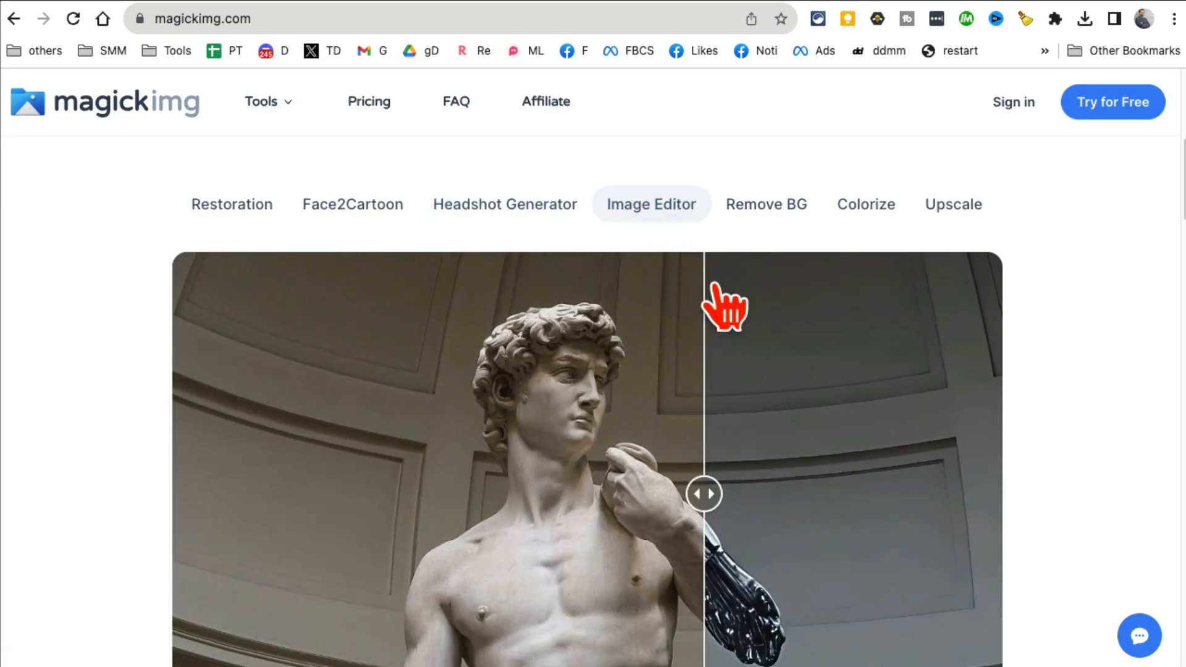
{"action": "left_click", "coordinate": [765, 204]}
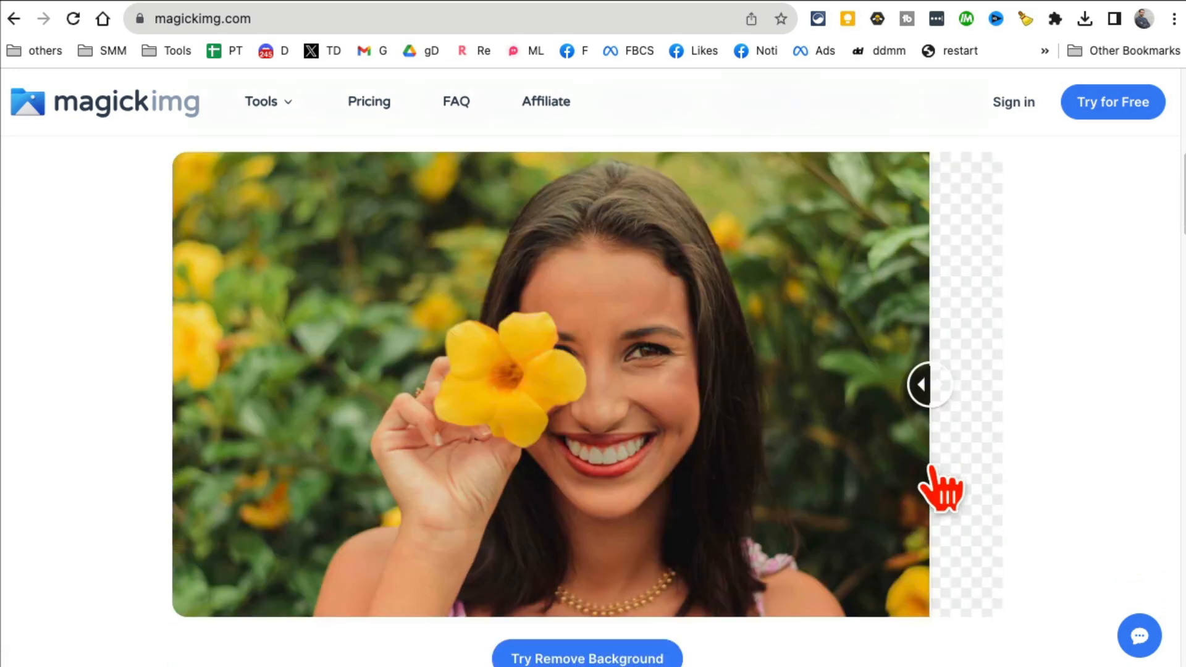
{"action": "left_click_drag", "start_coordinate": [931, 384], "coordinate": [214, 290]}
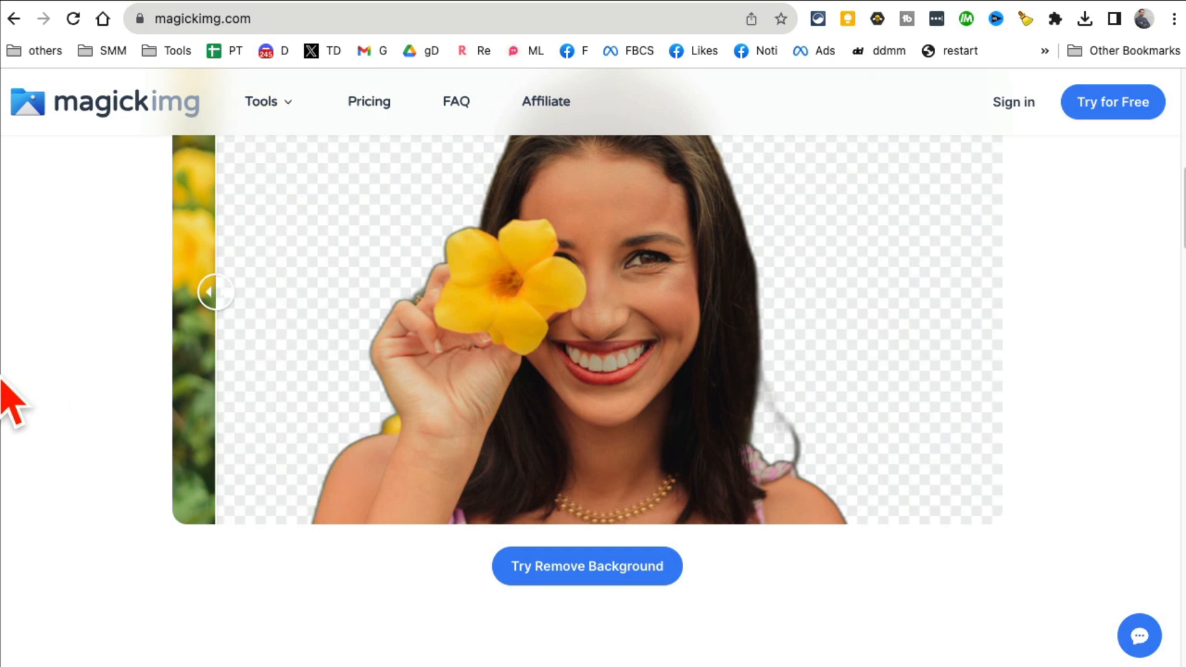
{"action": "left_click_drag", "start_coordinate": [215, 291], "coordinate": [897, 389]}
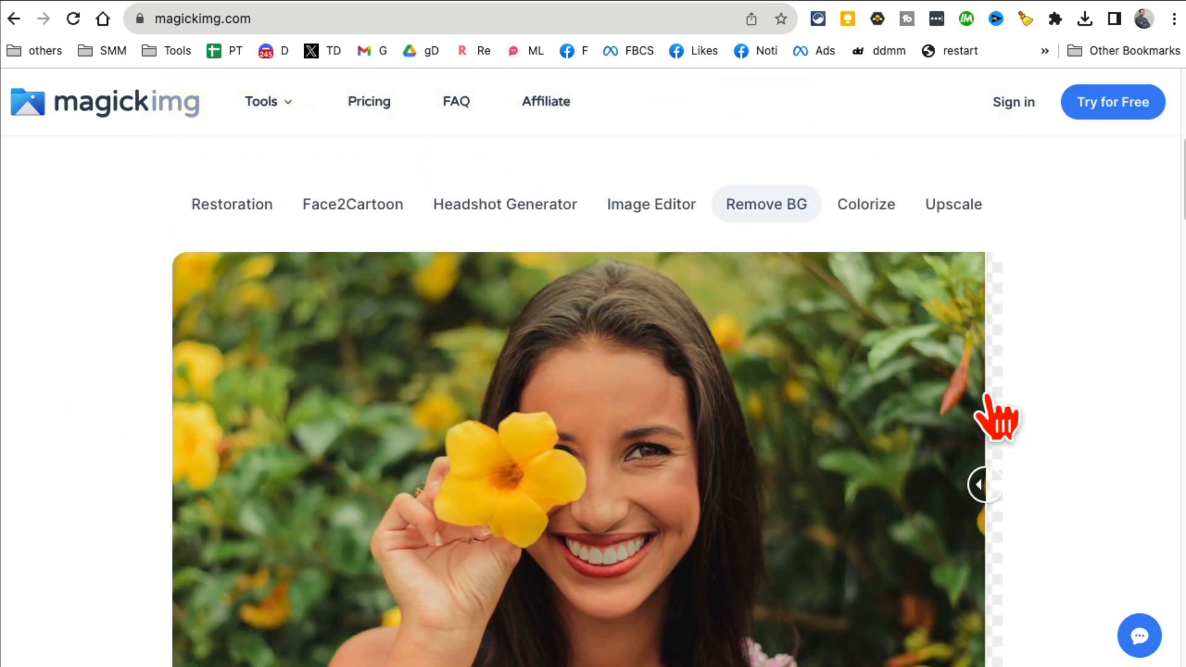
{"action": "left_click", "coordinate": [864, 204]}
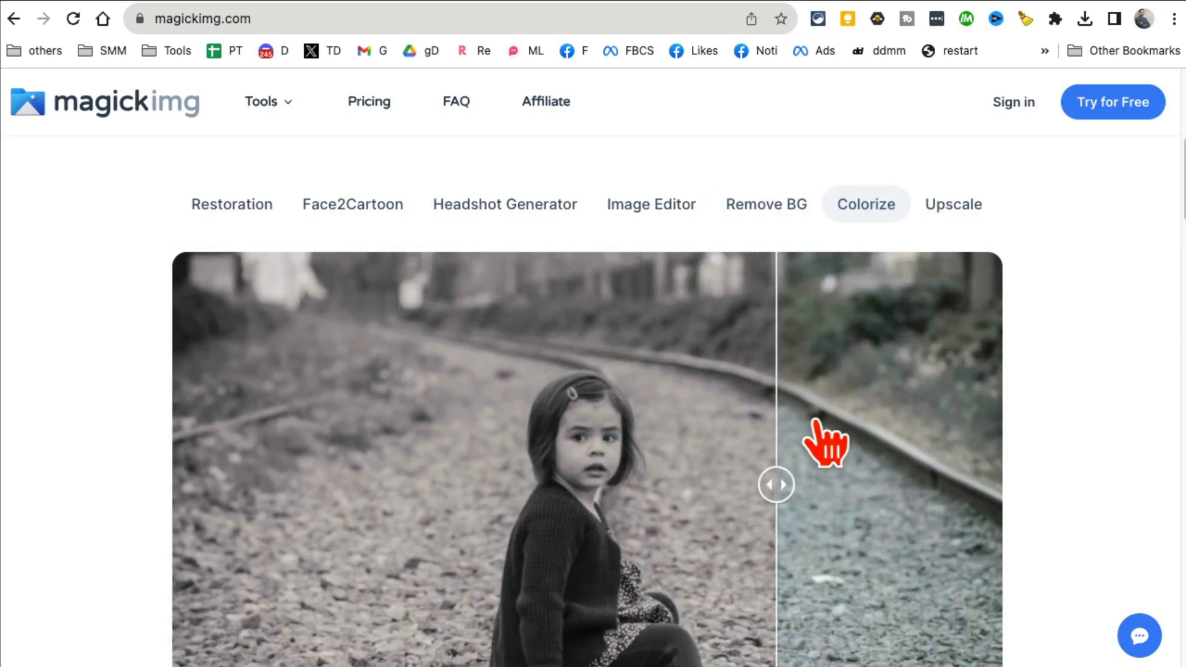
{"action": "left_click_drag", "start_coordinate": [776, 484], "coordinate": [991, 484]}
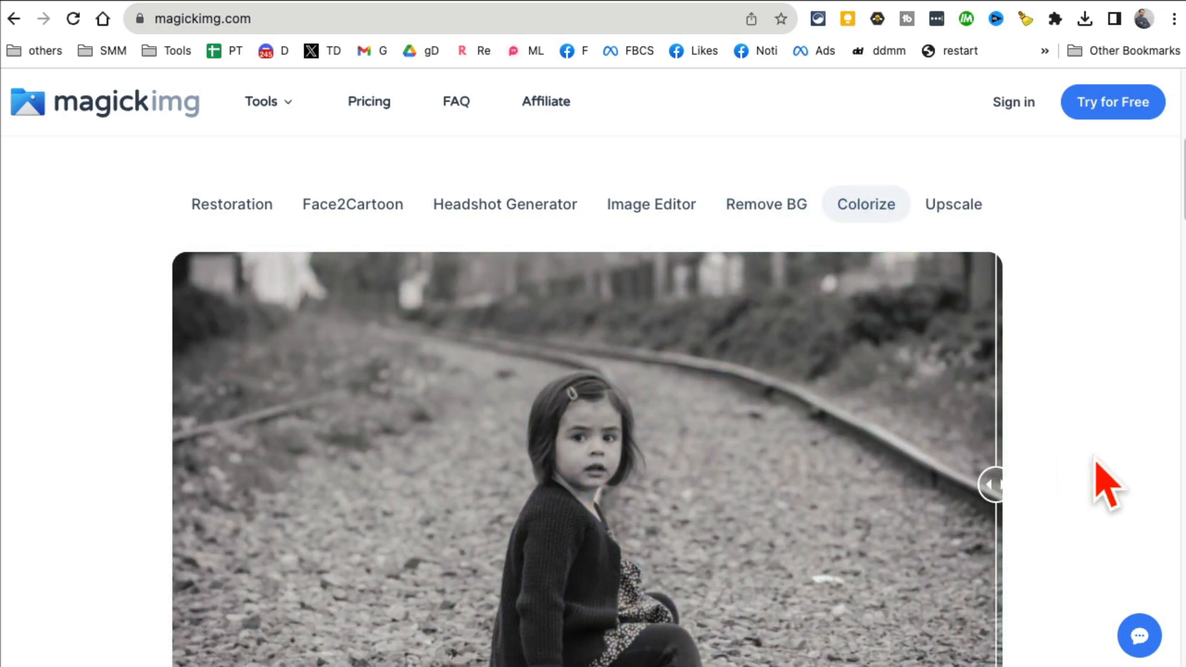
{"action": "left_click_drag", "start_coordinate": [990, 484], "coordinate": [204, 484]}
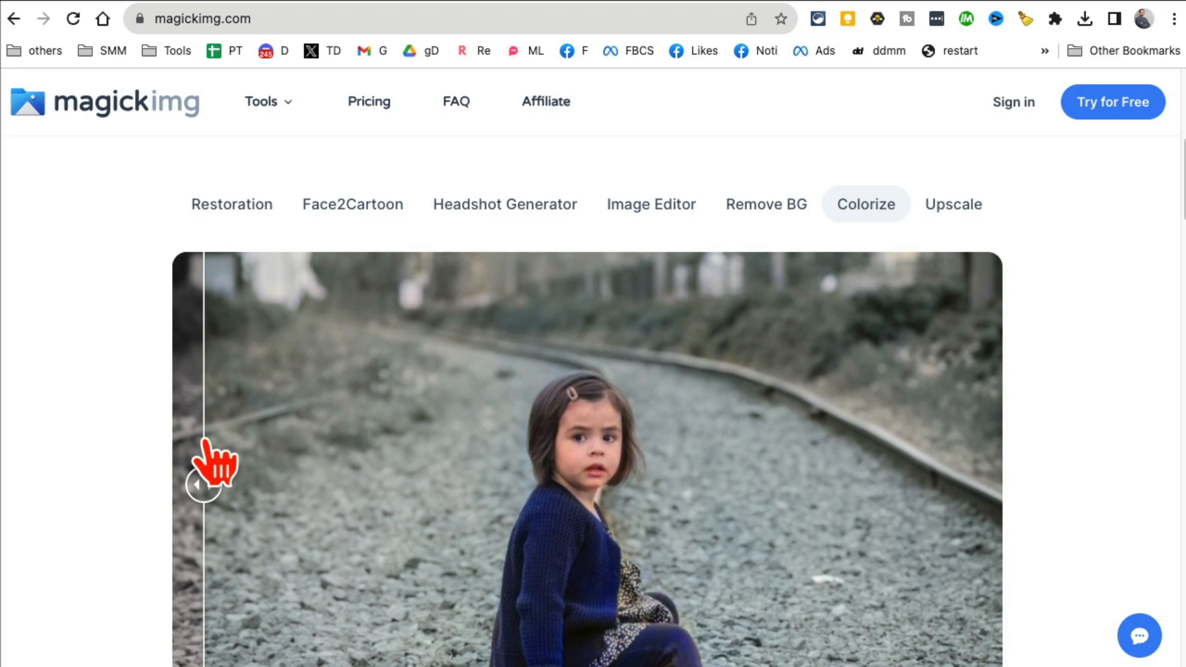
- Compare the blurry and sharpened lion photo in the Upscale demo
{"action": "left_click", "coordinate": [953, 204]}
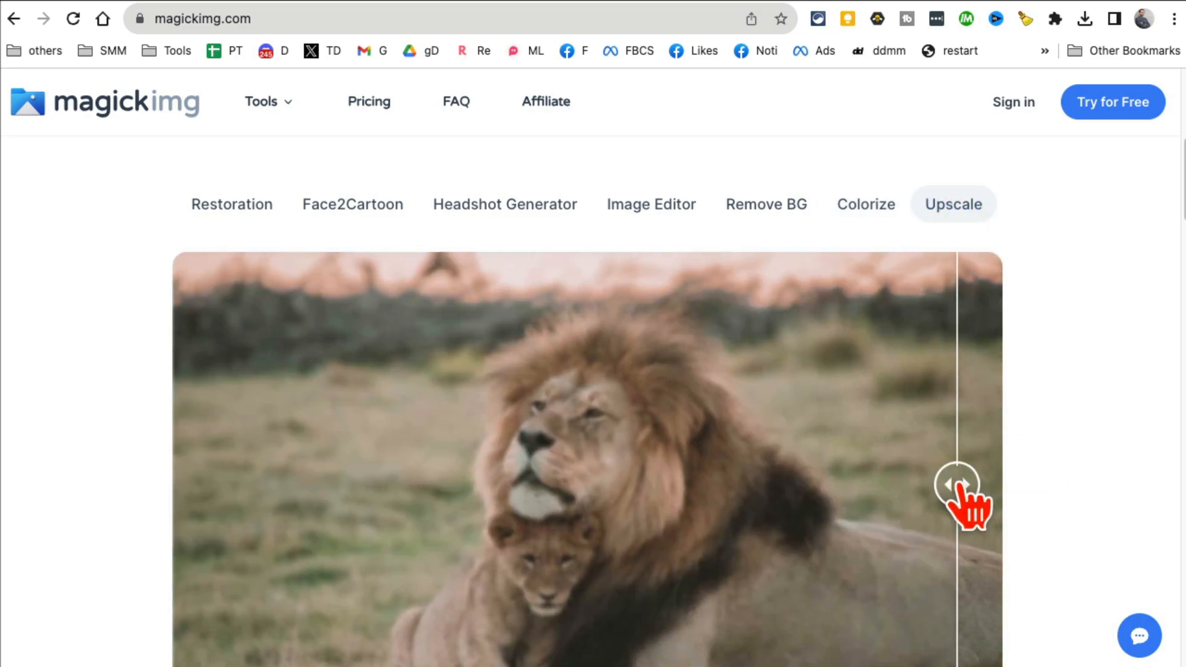
{"action": "scroll", "scroll_direction": "down", "scroll_amount": 3}
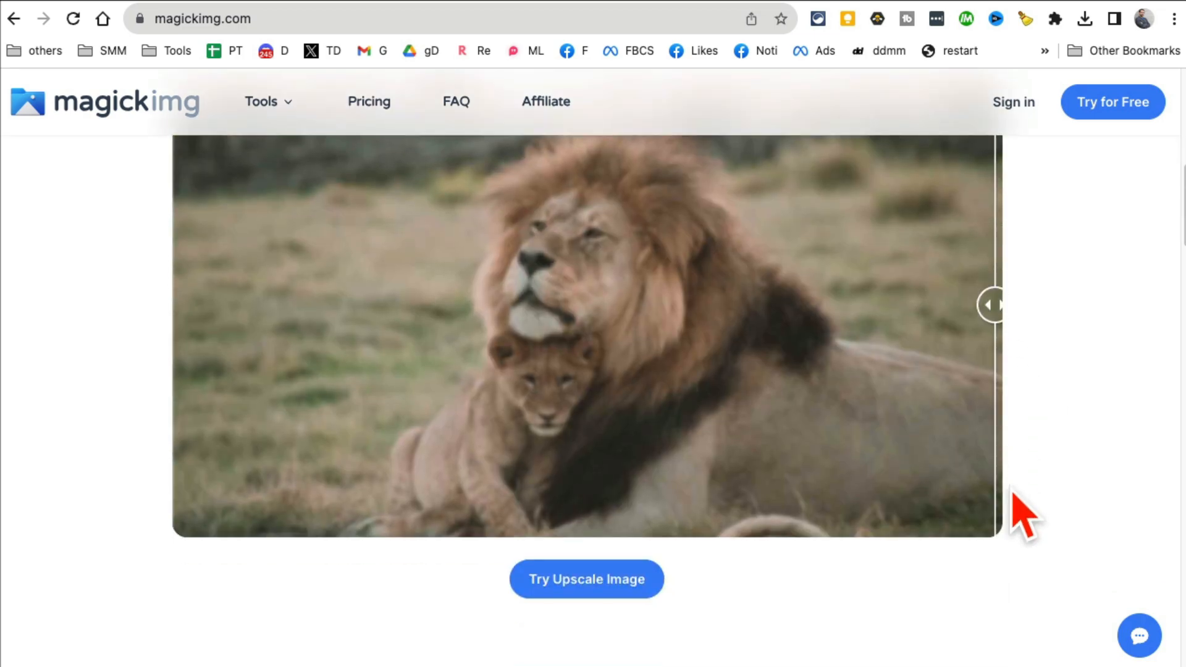
{"action": "left_click_drag", "start_coordinate": [990, 304], "coordinate": [594, 409]}
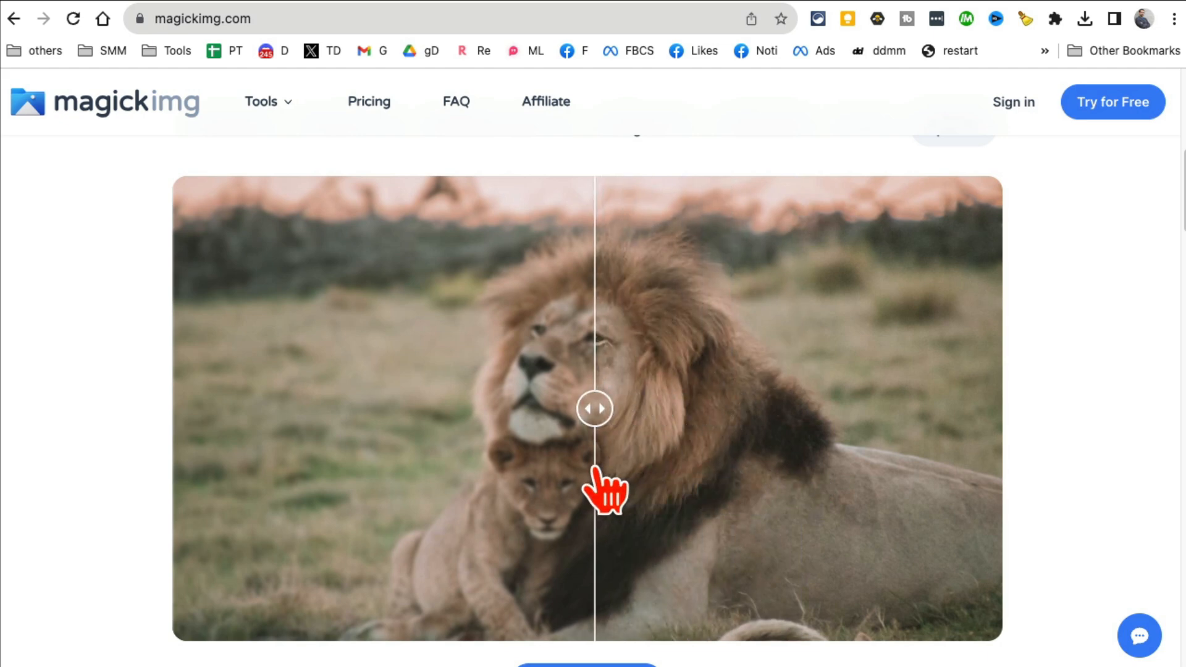
{"action": "left_click_drag", "start_coordinate": [595, 409], "coordinate": [453, 409]}
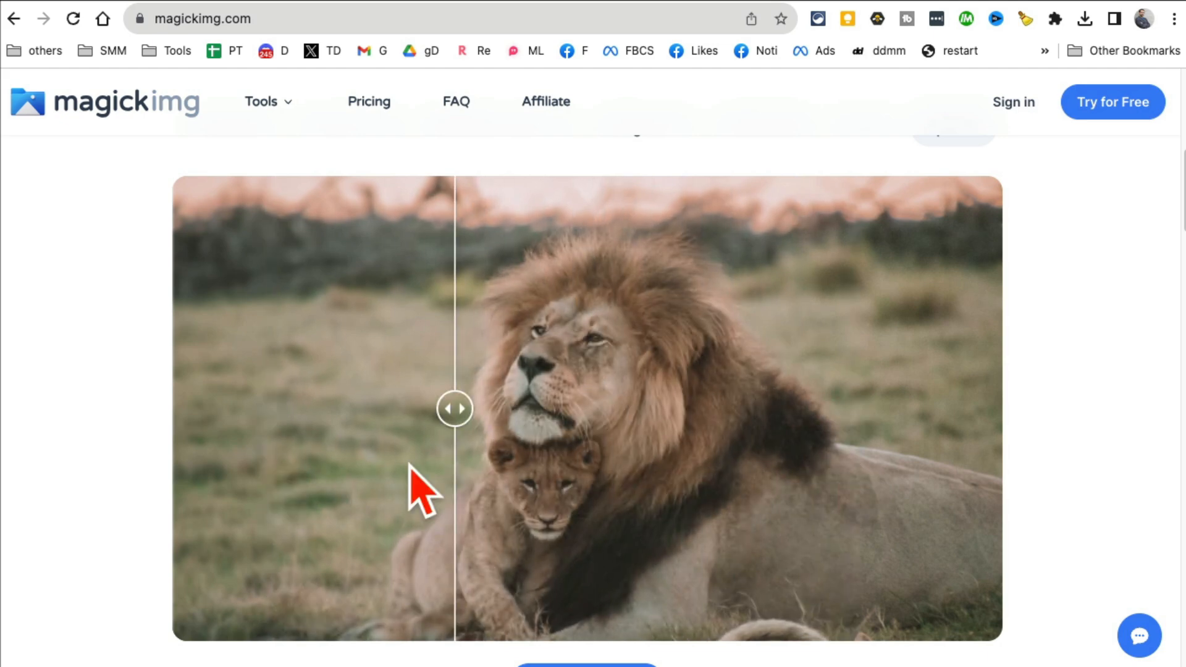
{"action": "left_click_drag", "start_coordinate": [454, 409], "coordinate": [780, 409]}
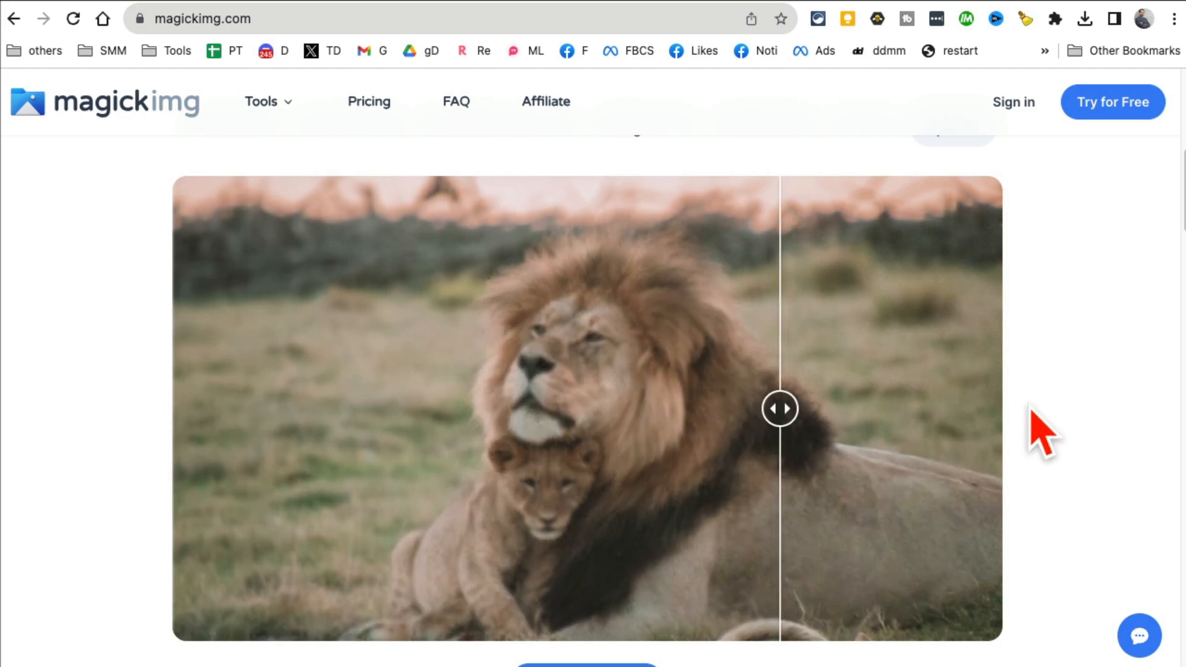
{"action": "scroll", "scroll_direction": "up", "scroll_amount": 3}
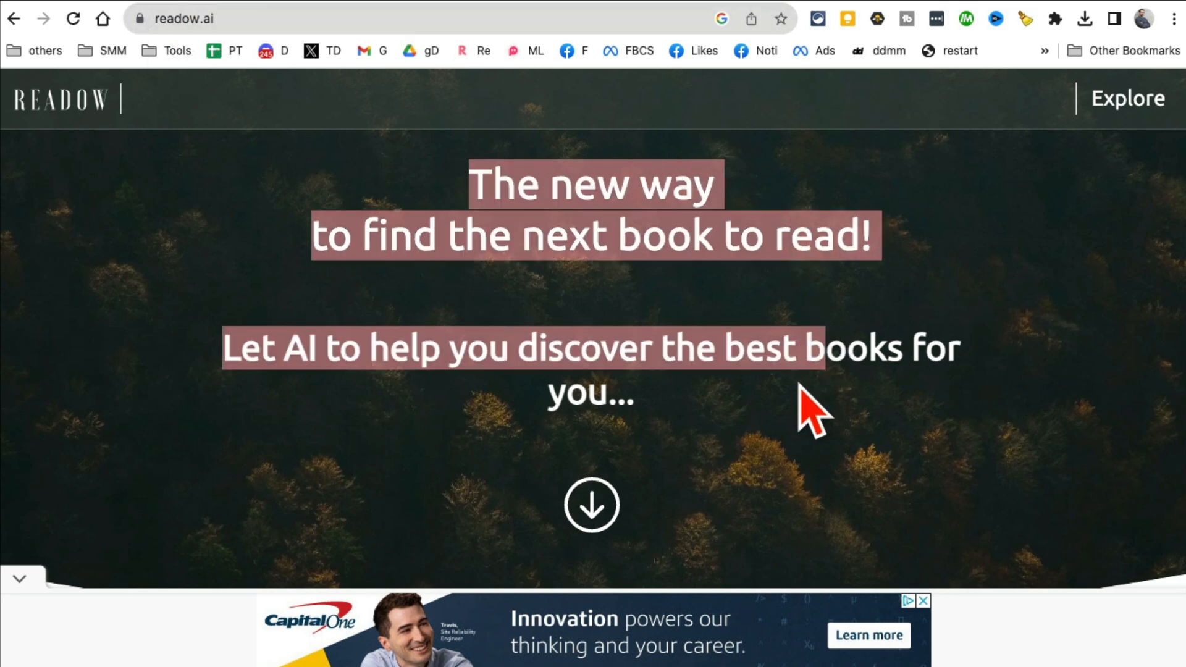
{"action": "mouse_move", "coordinate": [692, 313]}
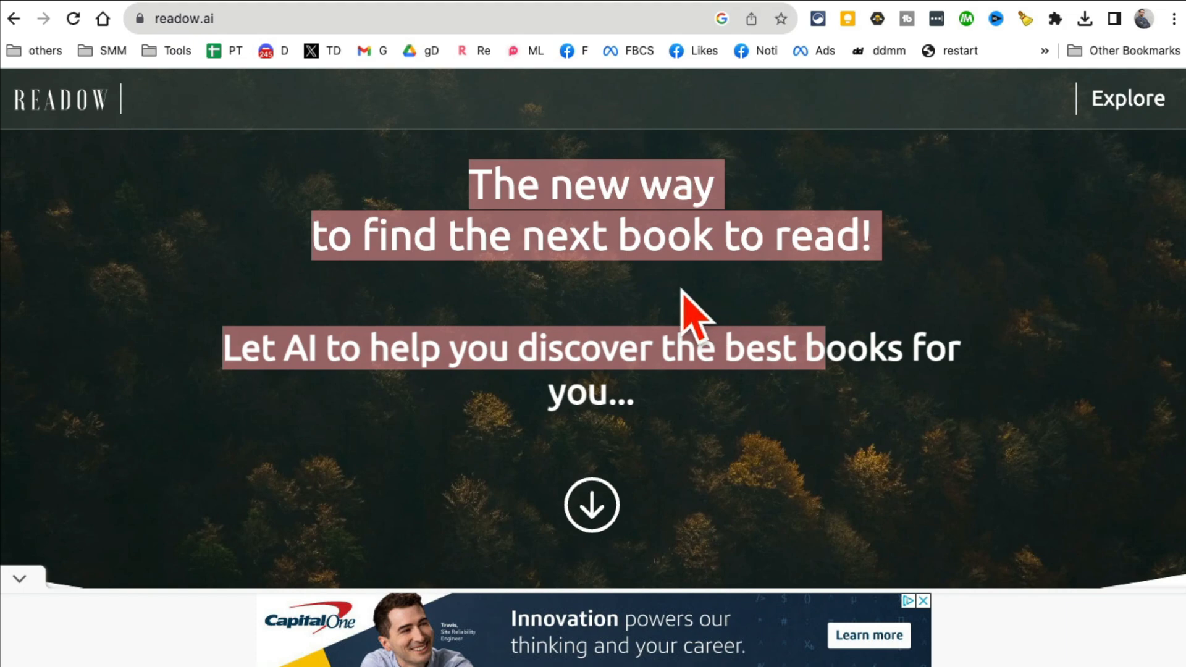
- Add Think and Grow Rich as a liked book to generate recommendations
{"action": "scroll", "scroll_direction": "down", "scroll_amount": 3}
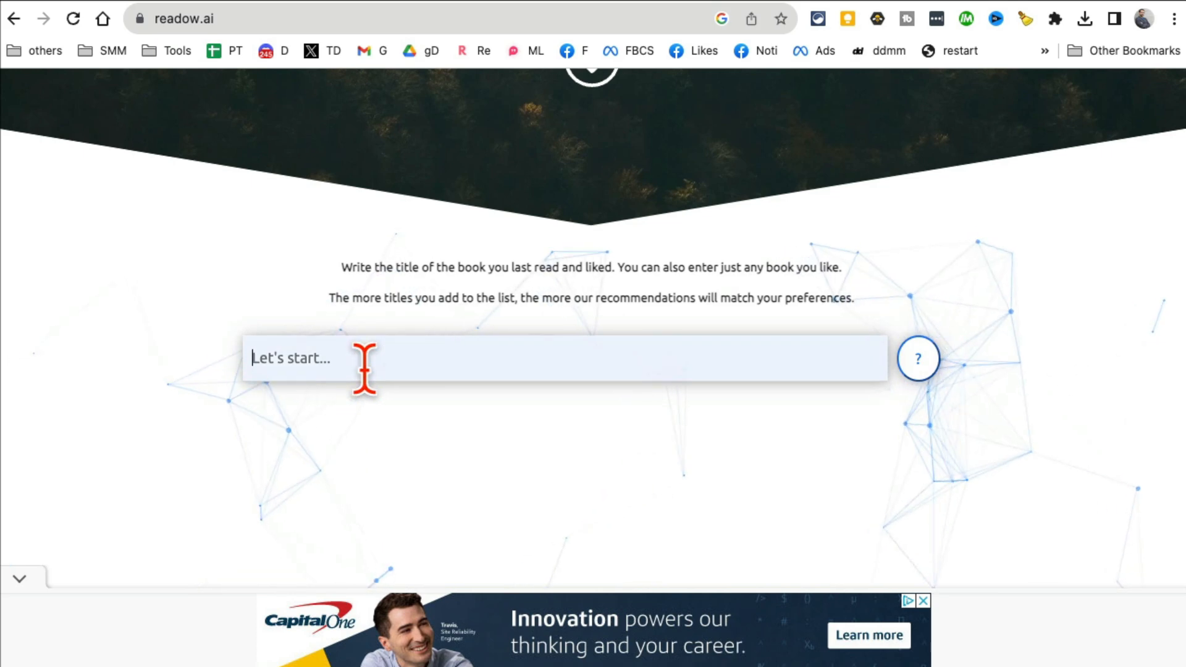
{"action": "type", "text": "think"}
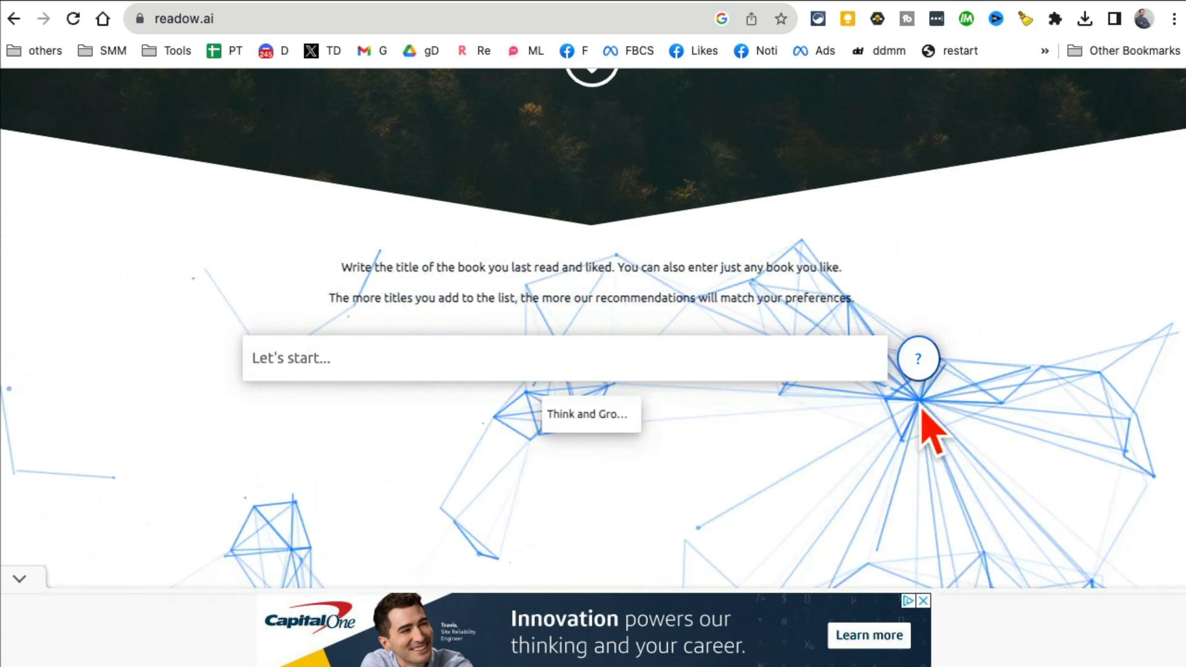
{"action": "left_click", "coordinate": [588, 414]}
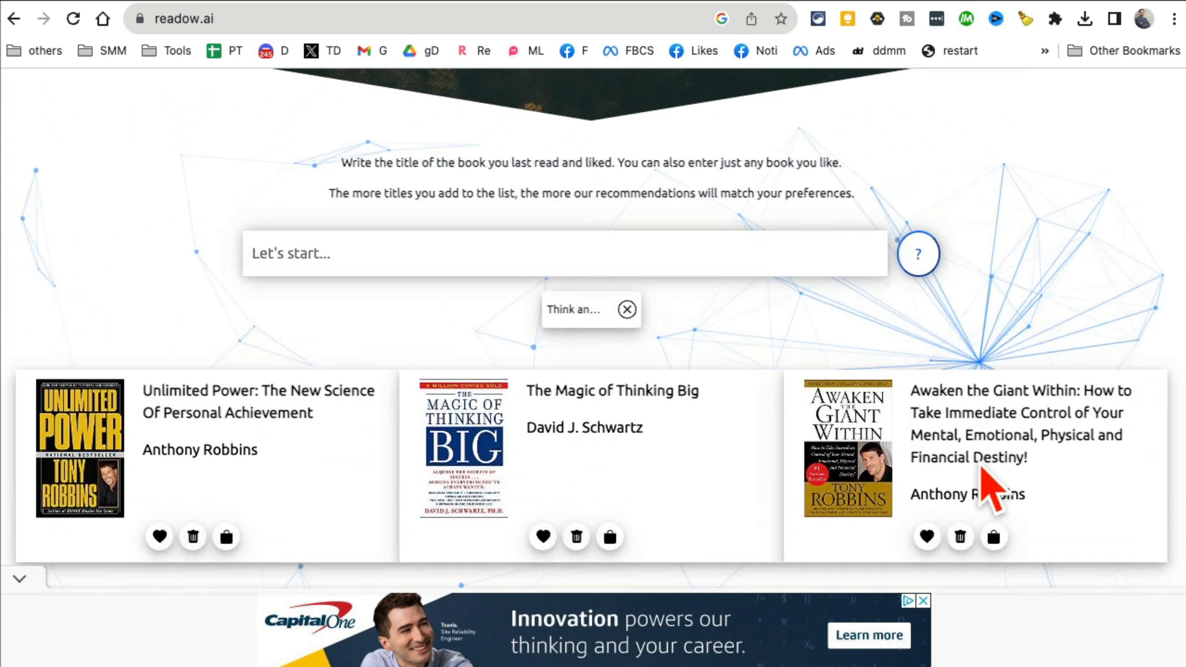
- Browse the recommended grid, including Unlimited Power and The Magic of Thinking Big
{"action": "scroll", "scroll_direction": "down", "scroll_amount": 3}
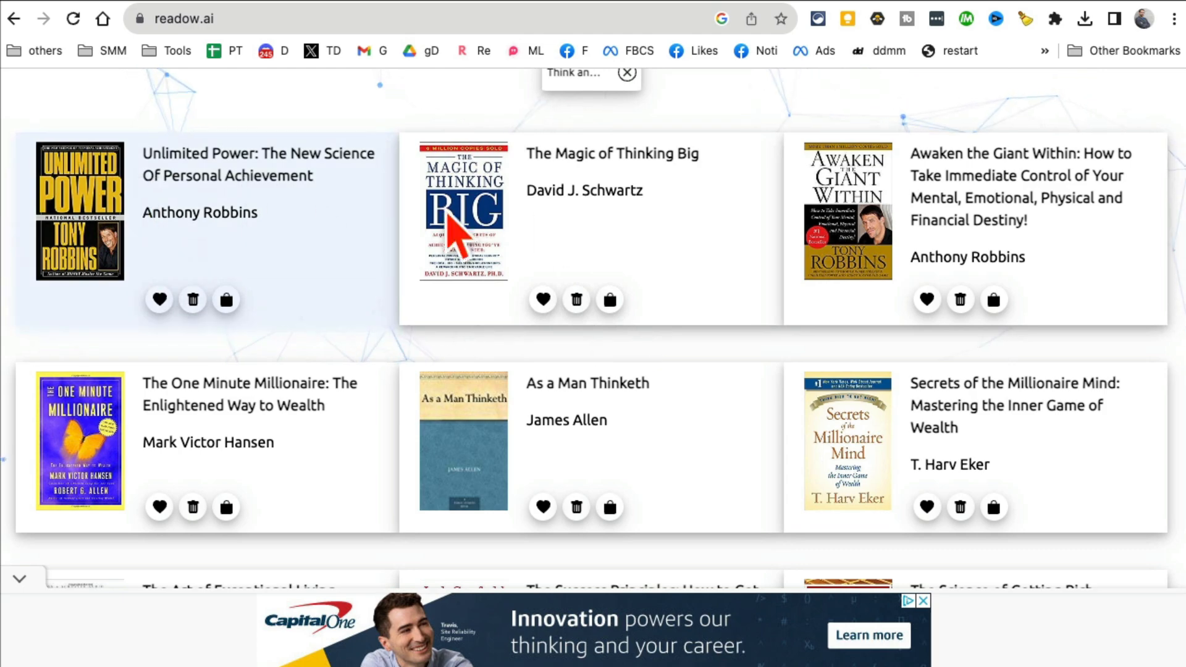
{"action": "scroll", "scroll_direction": "down", "scroll_amount": 3}
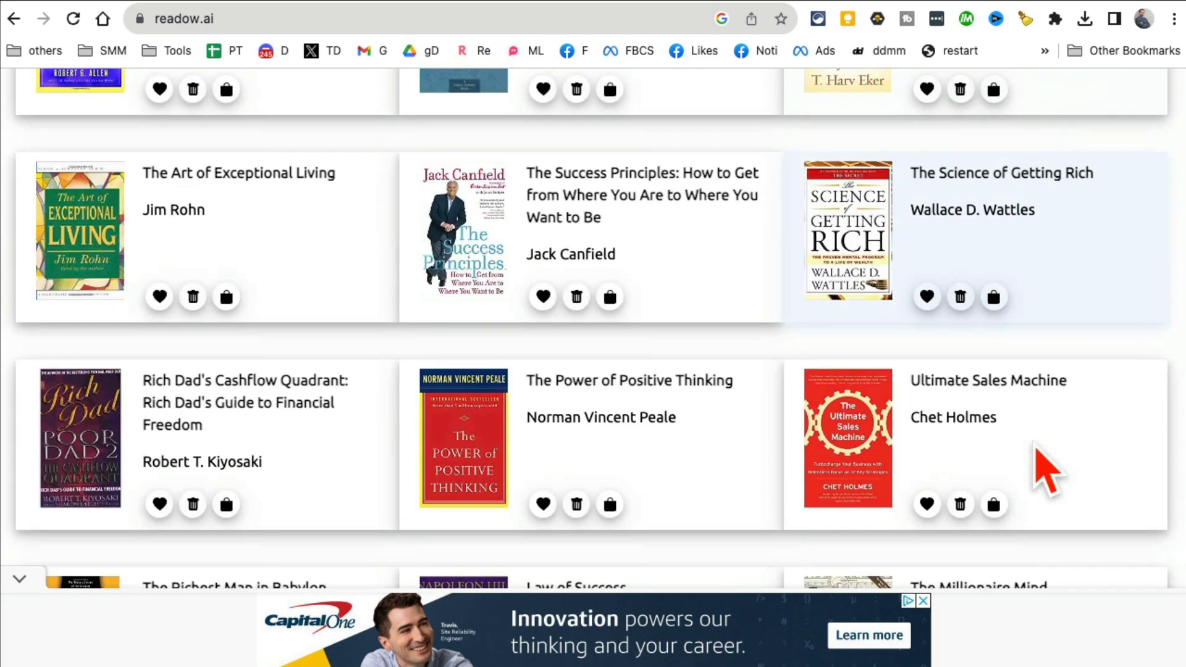
{"action": "scroll", "scroll_direction": "down", "scroll_amount": 3}
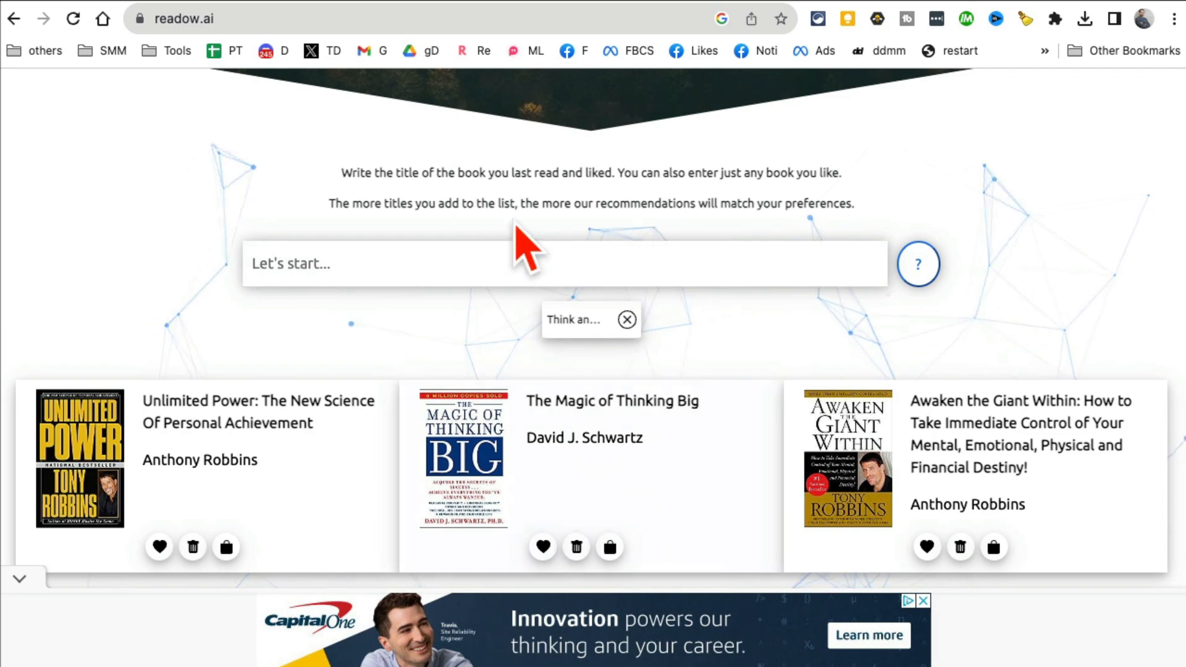
{"action": "scroll", "scroll_direction": "down", "scroll_amount": 3}
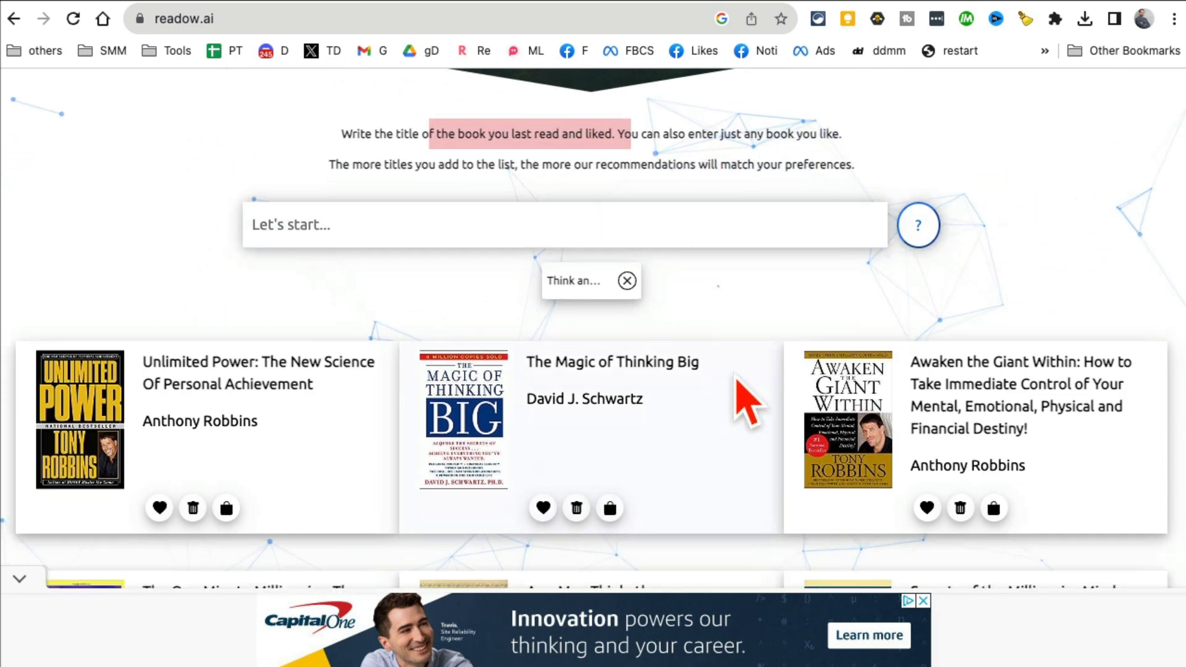
{"action": "scroll", "scroll_direction": "up", "scroll_amount": 3}
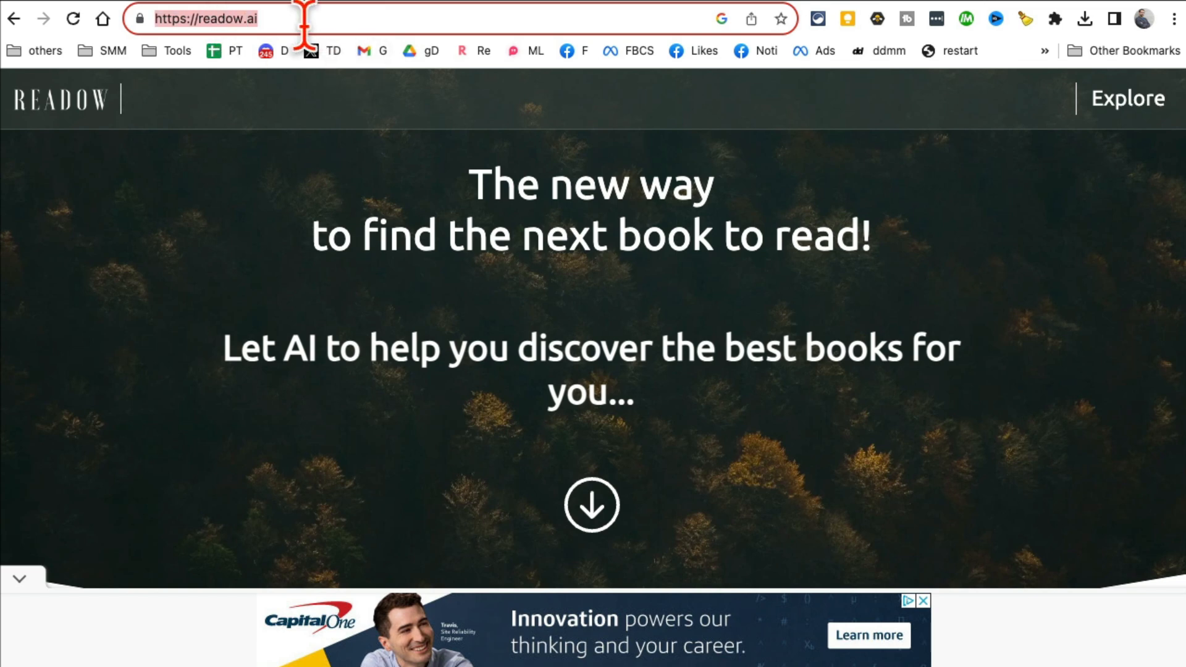
{"action": "mouse_move", "coordinate": [1043, 21]}
{"action": "type", "text": "wonsulting"}
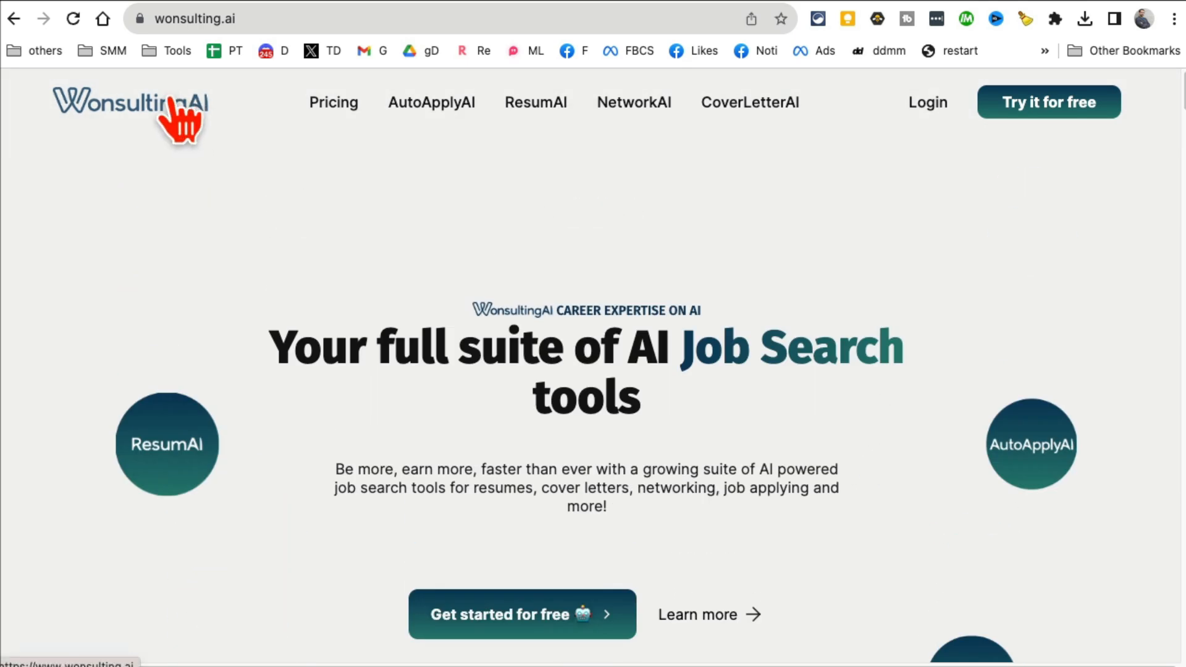
{"action": "mouse_move", "coordinate": [567, 224]}
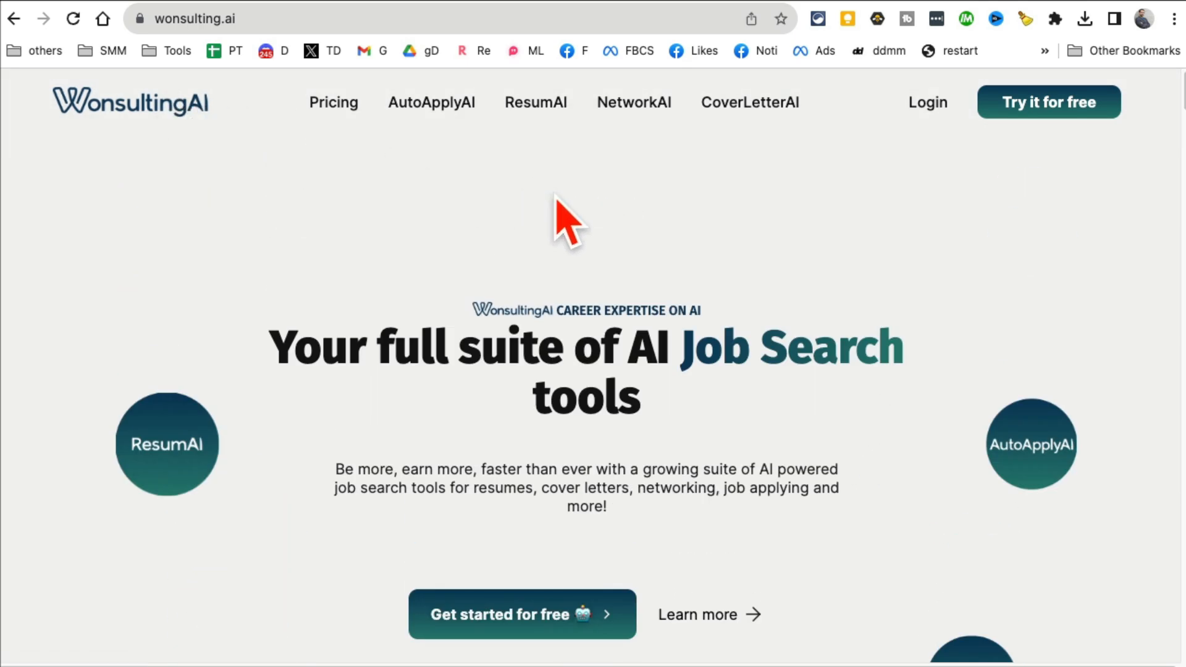
{"action": "mouse_move", "coordinate": [484, 317]}
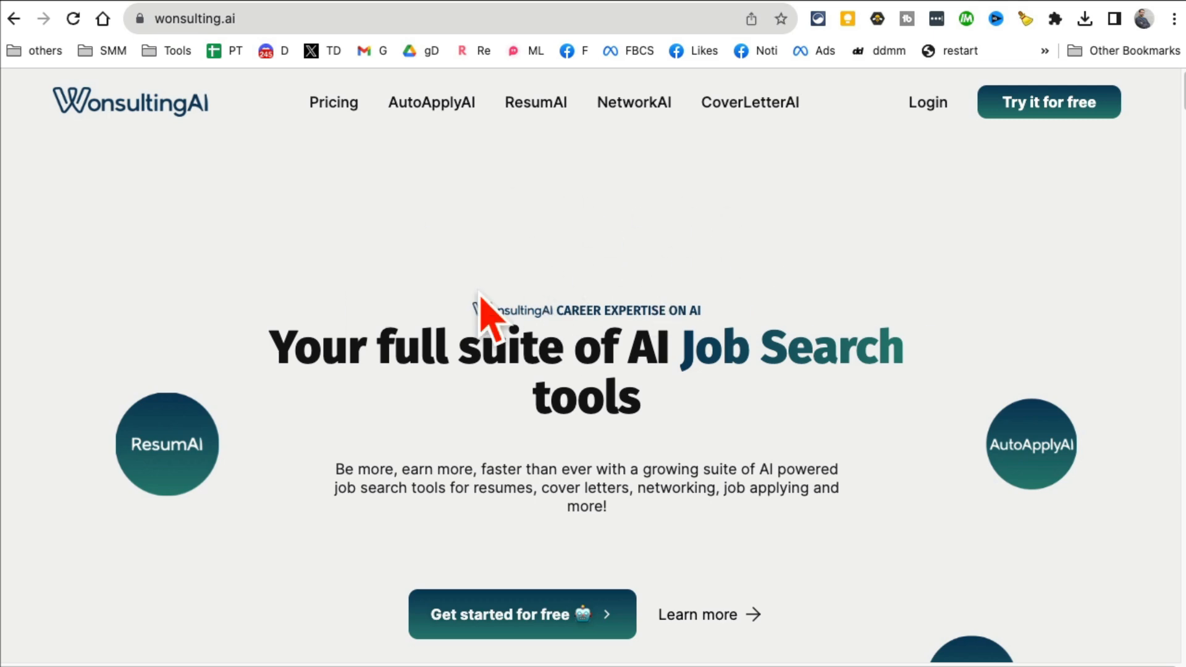
- Go to the ResumAI product page with its demo video
{"action": "left_click", "coordinate": [535, 102]}
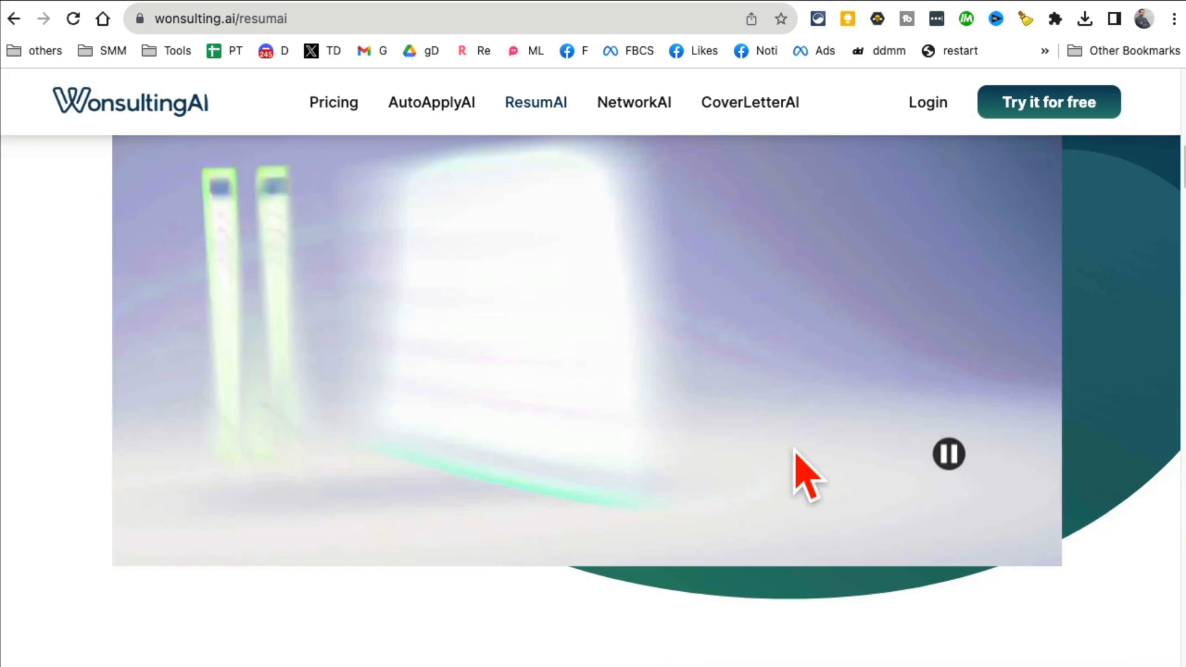
- Go to the AutoApplyAI product page and jump to its features section
{"action": "left_click", "coordinate": [430, 103]}
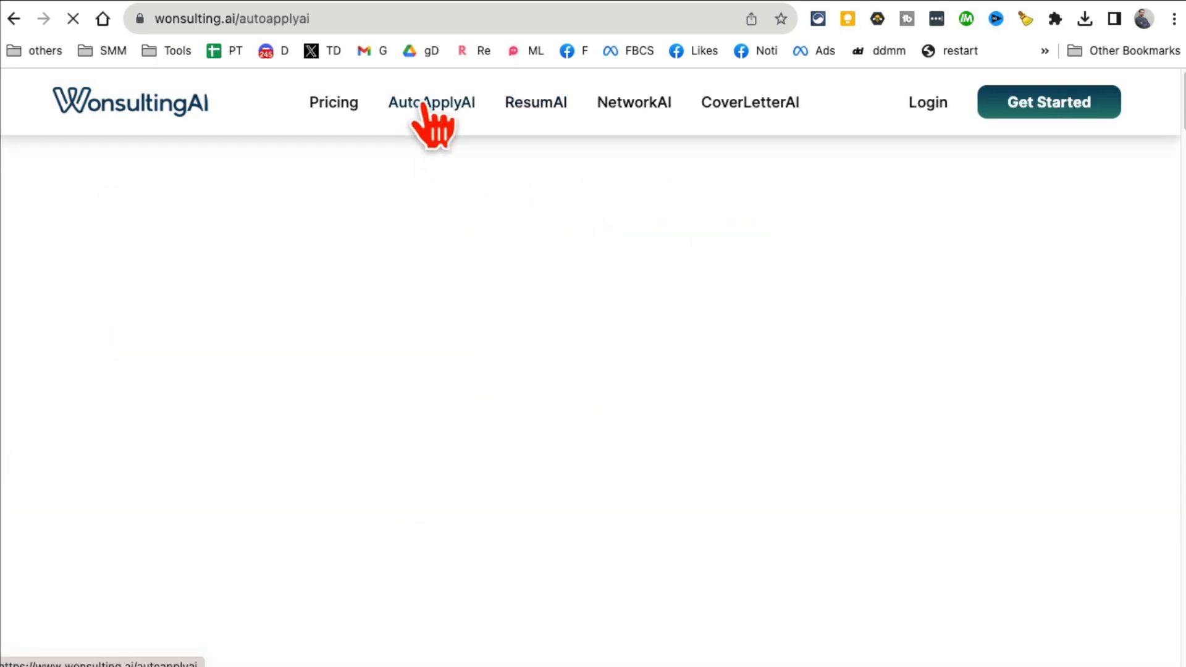
{"action": "left_click", "coordinate": [431, 102]}
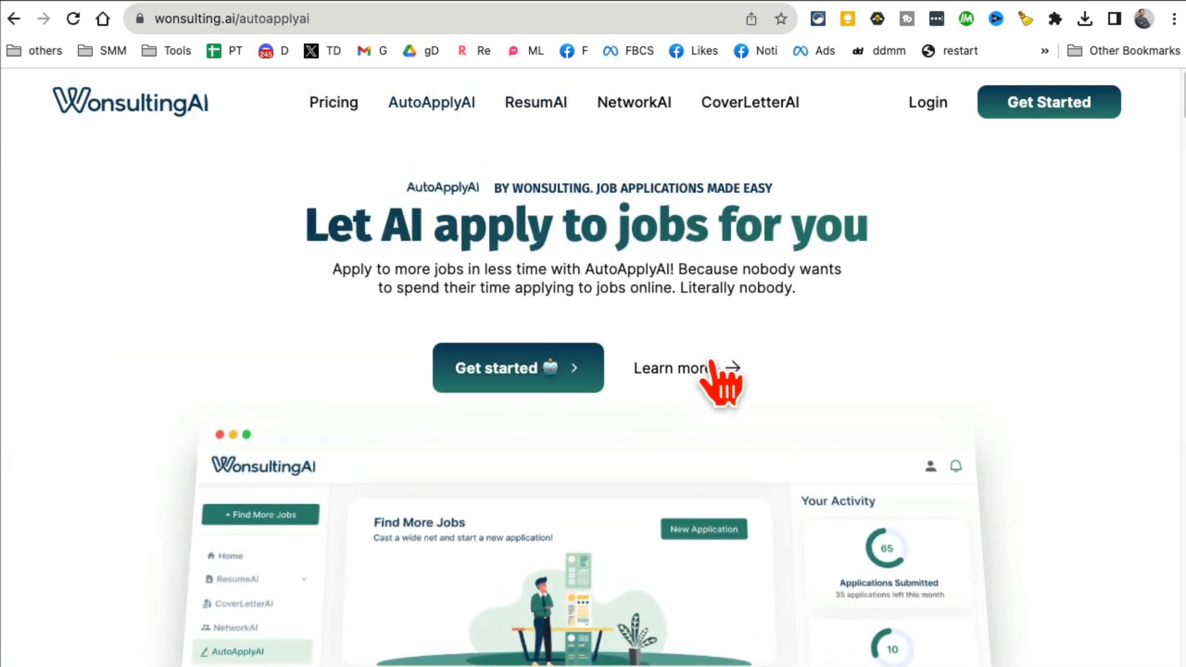
{"action": "left_click", "coordinate": [669, 369]}
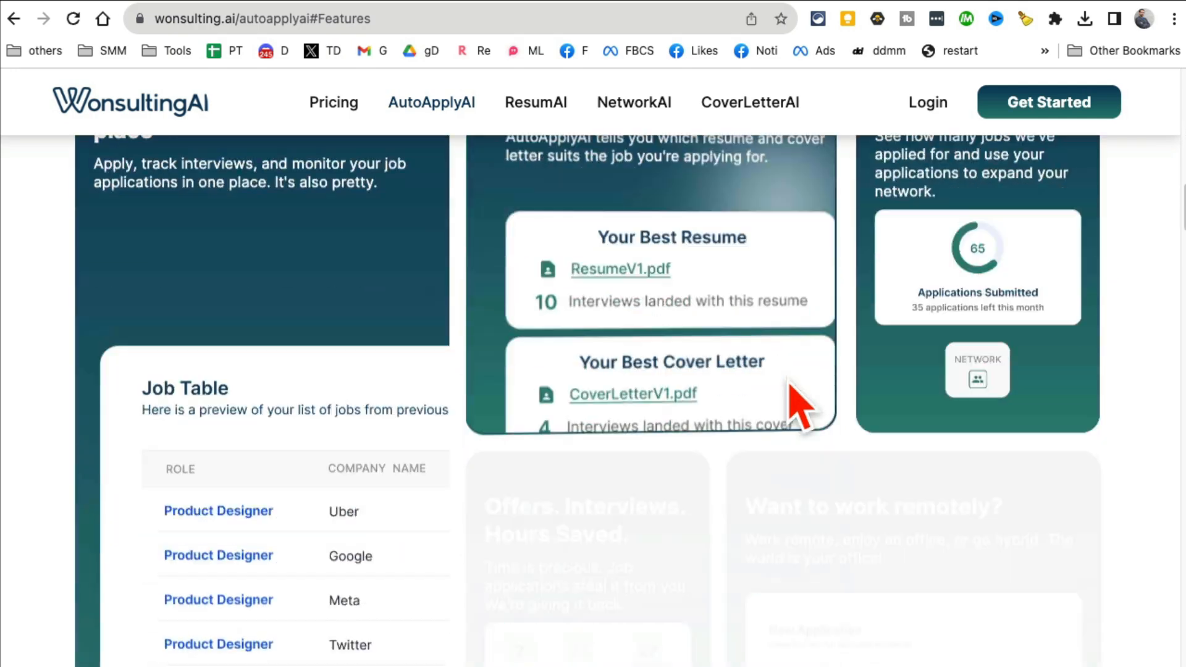
- Review the AutoApplyAI features: job tracking, postings dashboard demo and company logos
{"action": "scroll", "scroll_direction": "down", "scroll_amount": 3}
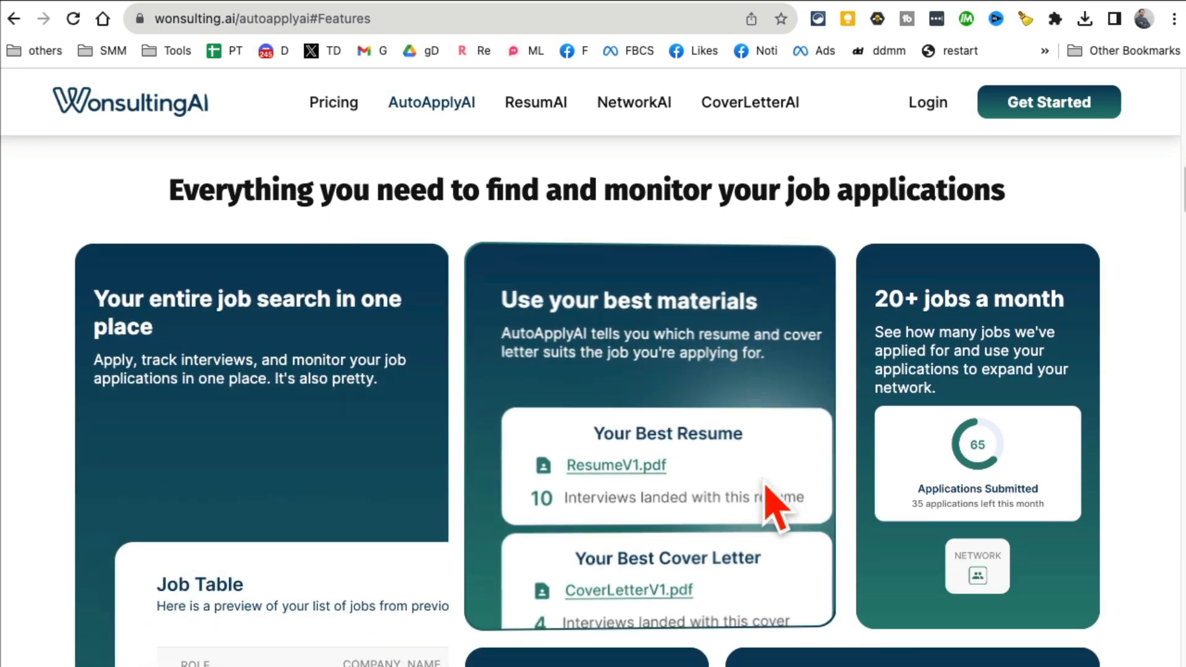
{"action": "scroll", "scroll_direction": "down", "scroll_amount": 3}
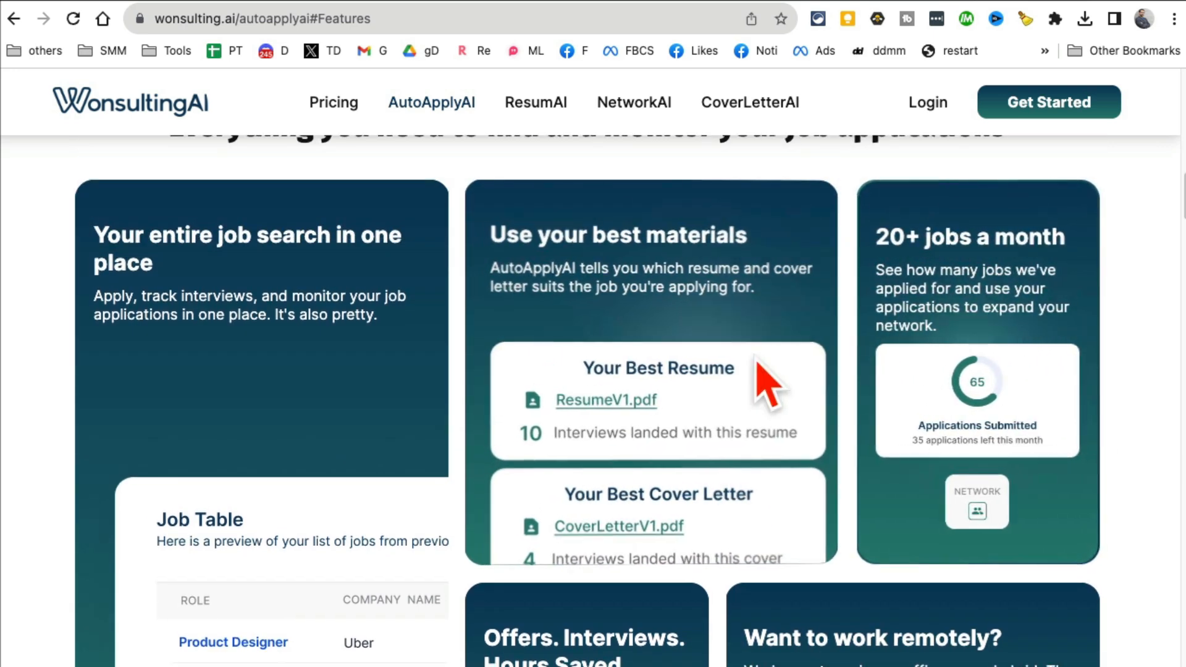
{"action": "scroll", "scroll_direction": "down", "scroll_amount": 3}
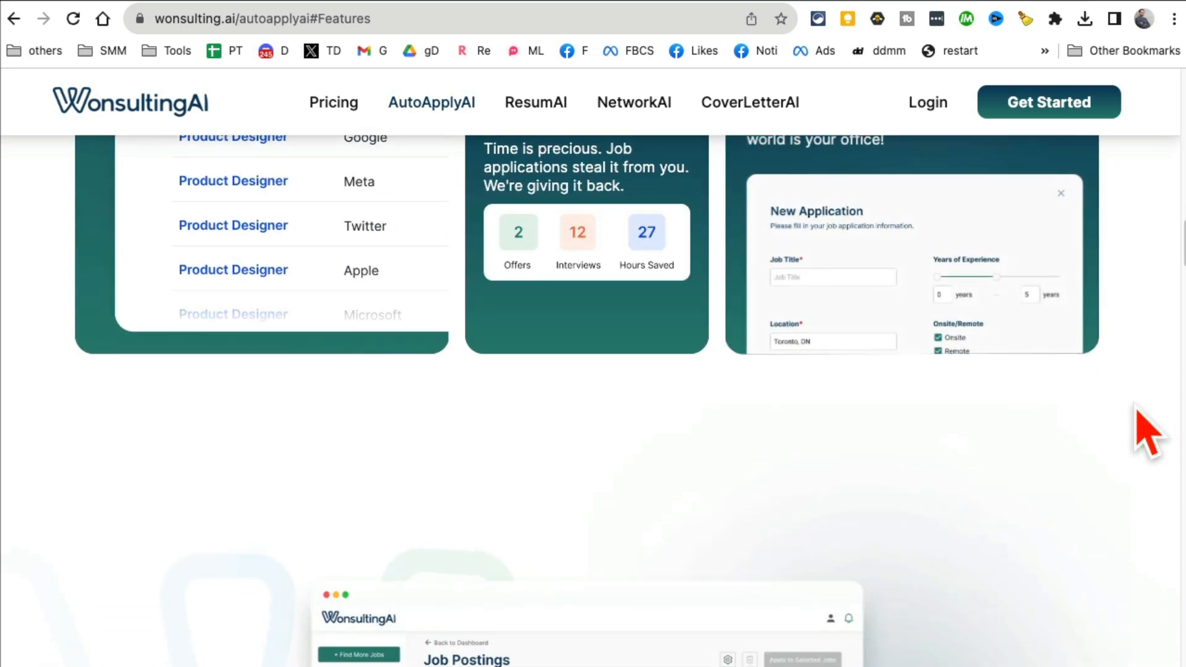
{"action": "scroll", "scroll_direction": "down", "scroll_amount": 3}
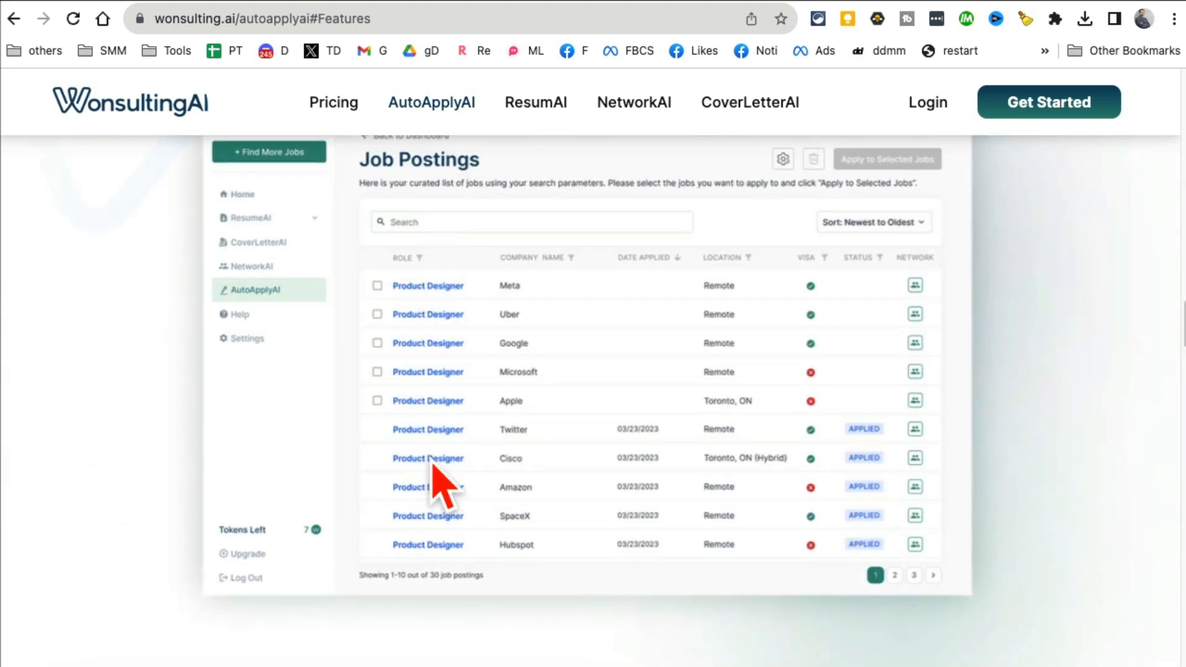
{"action": "scroll", "scroll_direction": "down", "scroll_amount": 3}
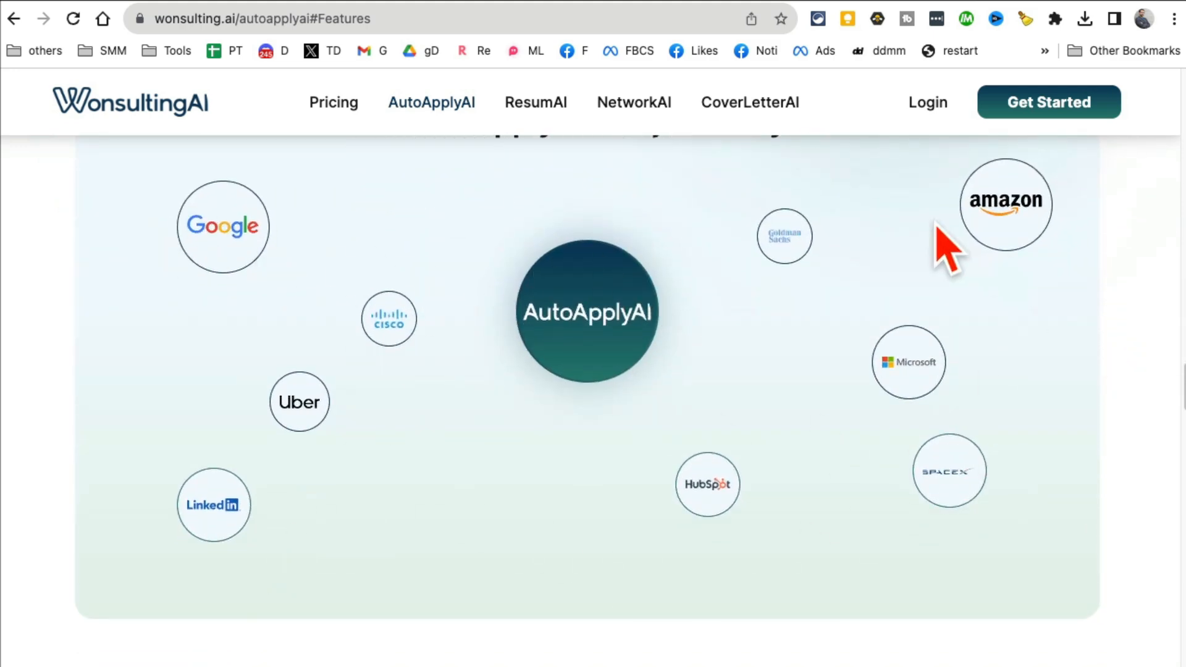
{"action": "mouse_move", "coordinate": [595, 465]}
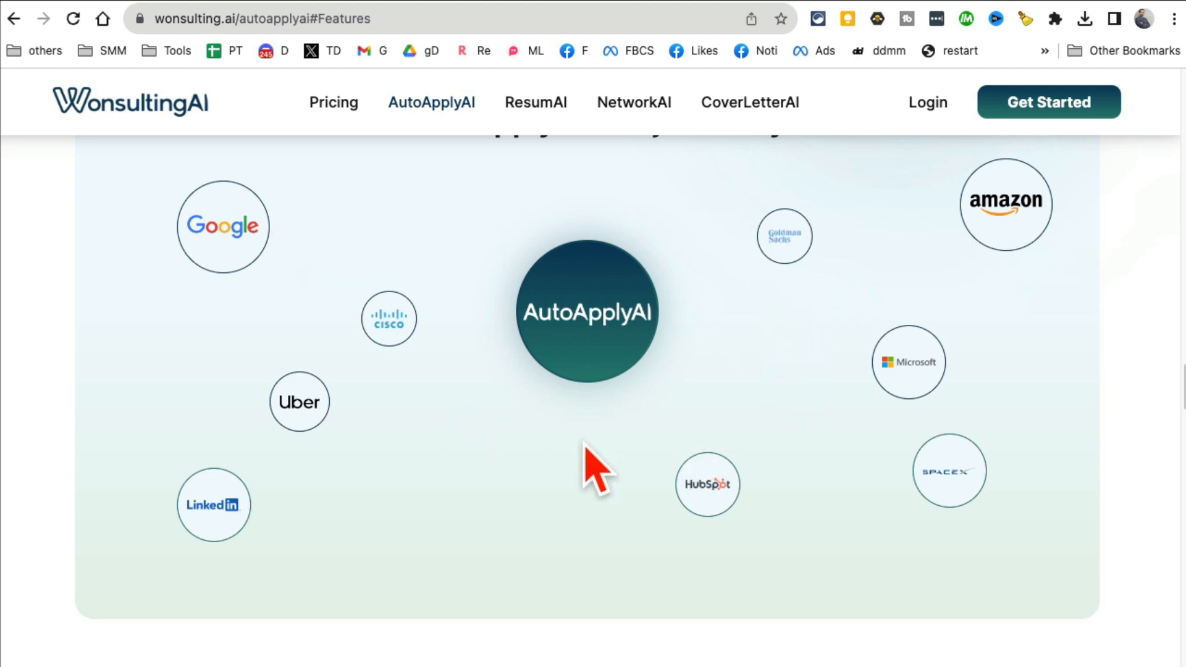
{"action": "mouse_move", "coordinate": [485, 261]}
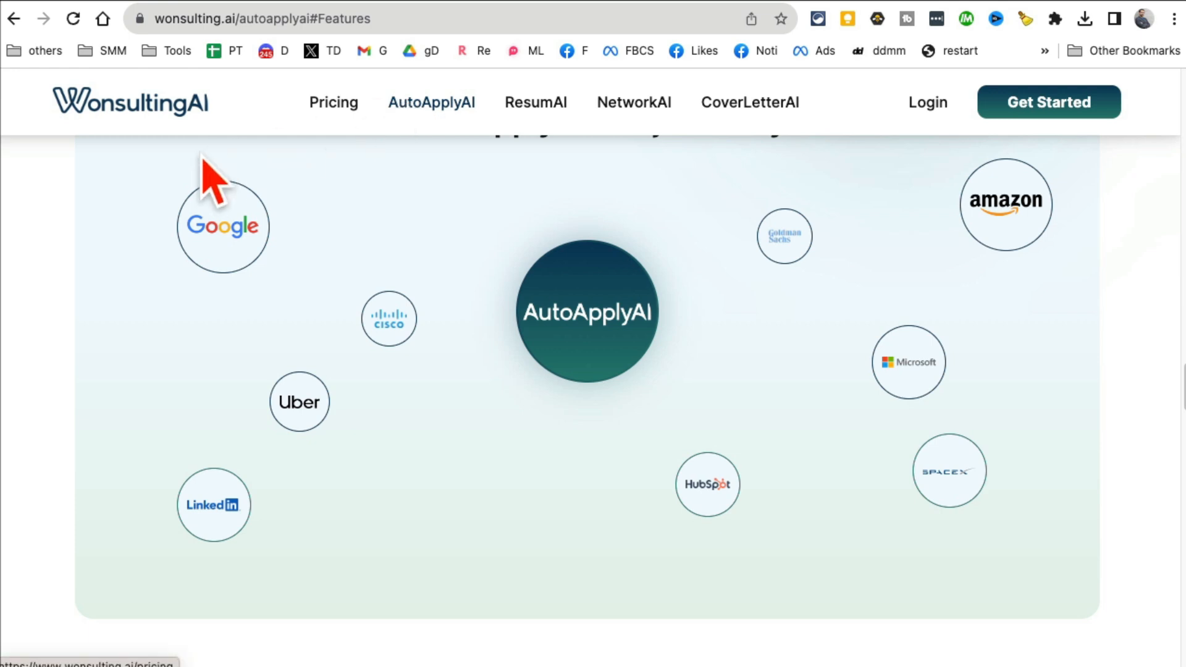
{"action": "mouse_move", "coordinate": [150, 151]}
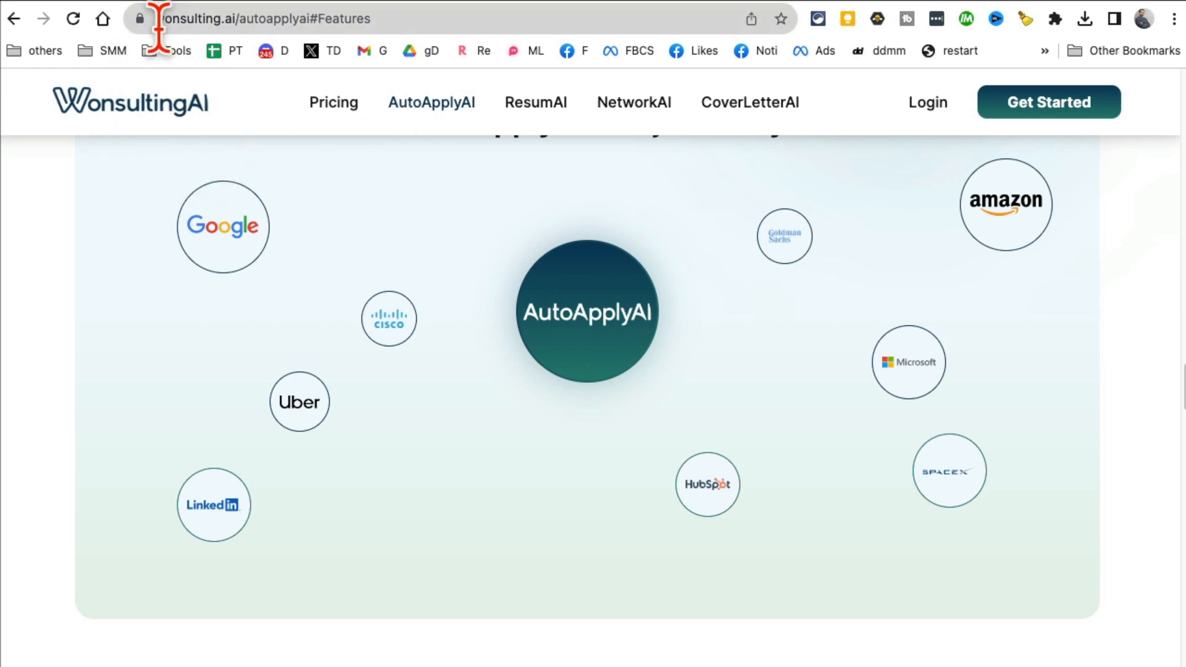
{"action": "left_click", "coordinate": [303, 19]}
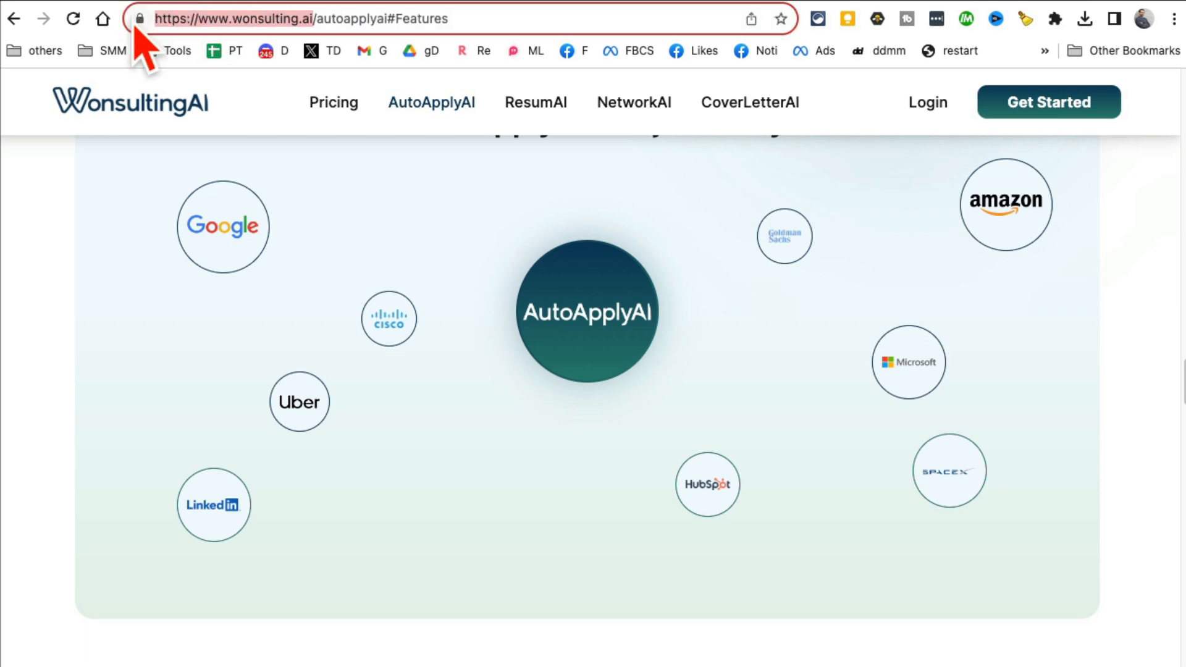